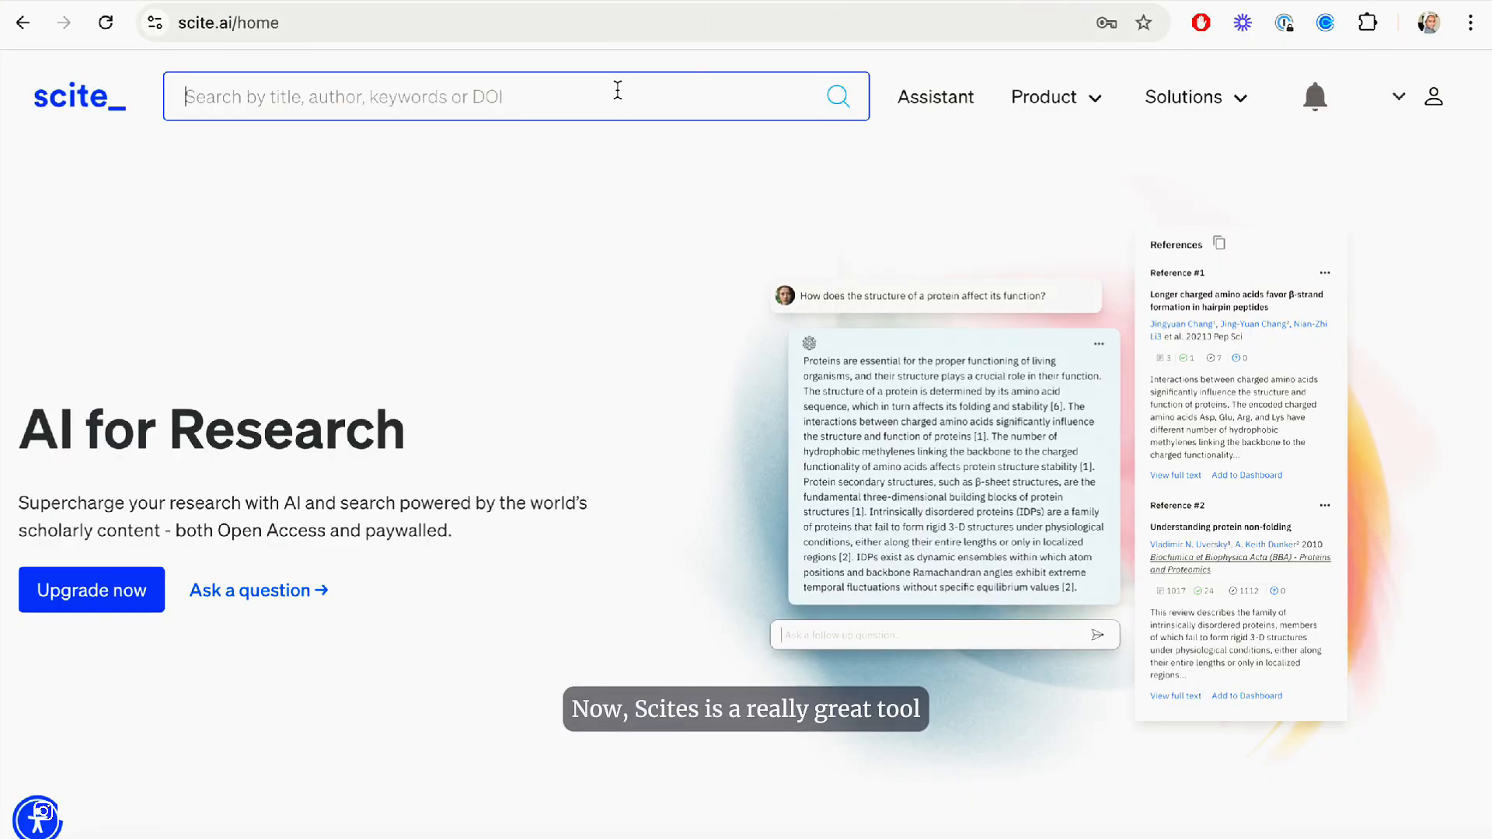
# Run a Scite keyword search for 'impact of blue light on vision'
pyautogui.write('impact of')
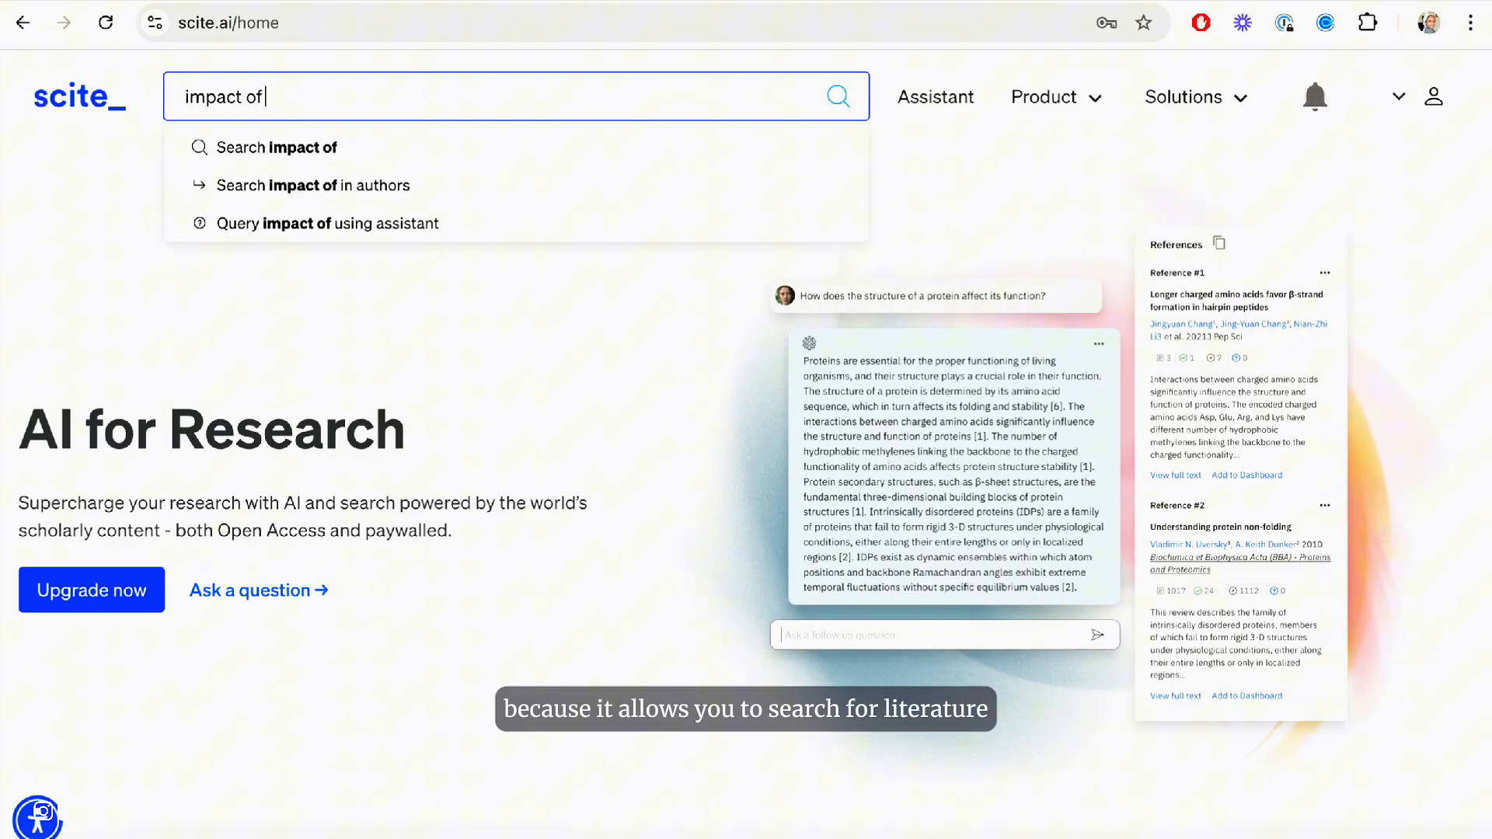
pyautogui.write('blue light on visio')
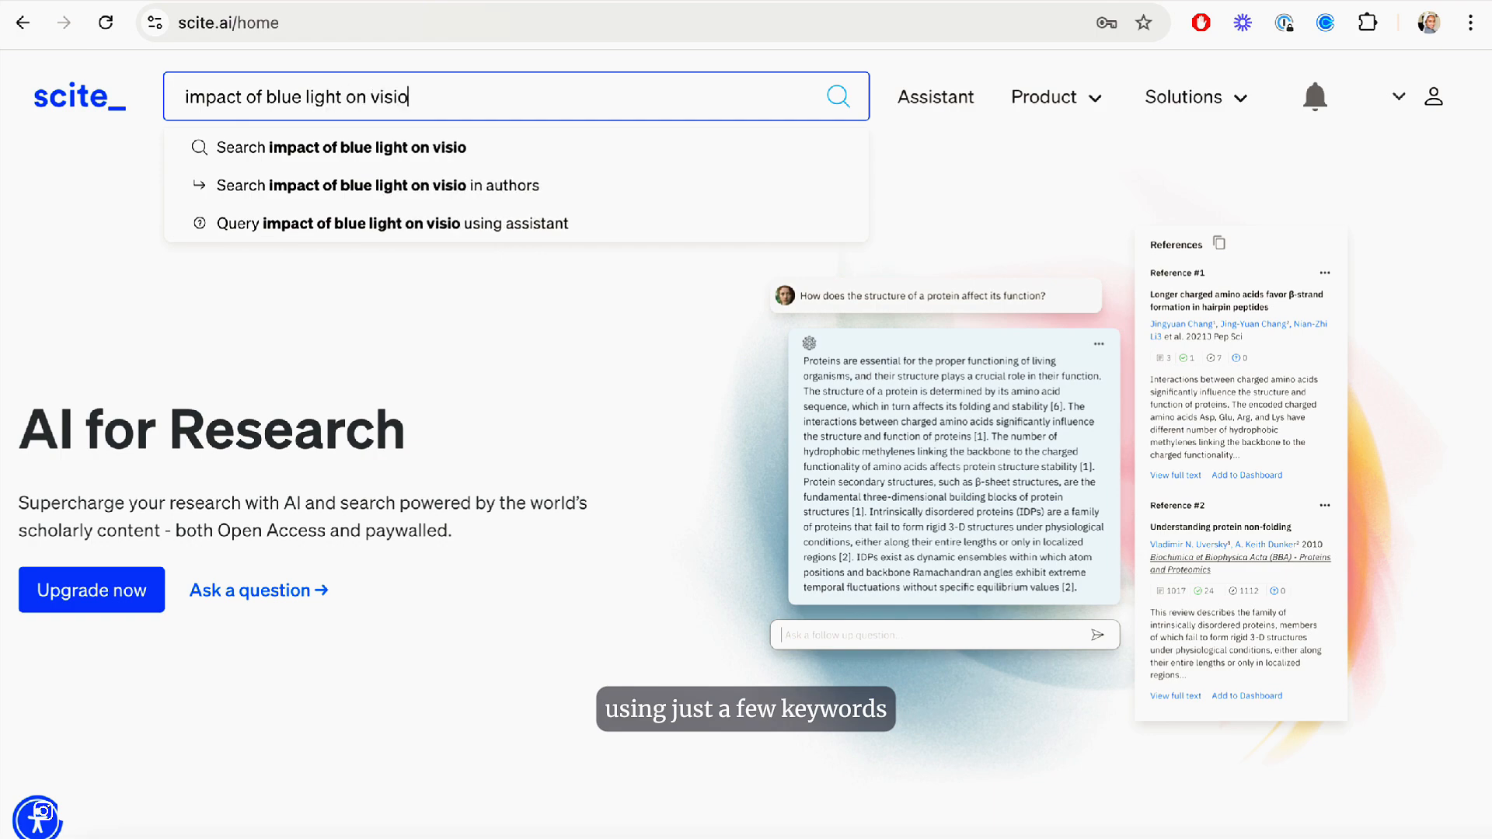
pyautogui.write('n')
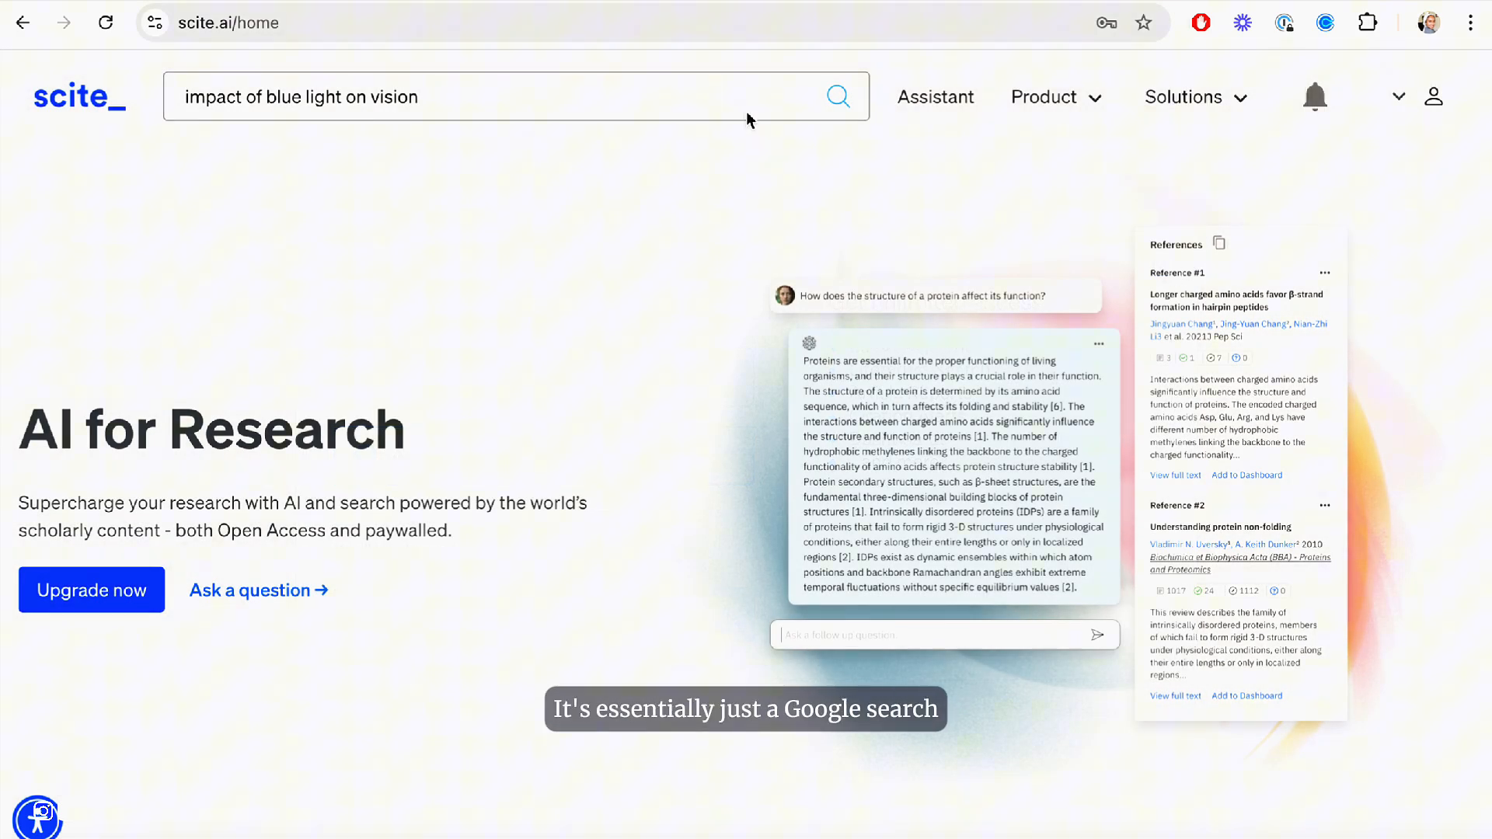
pyautogui.click(91, 590)
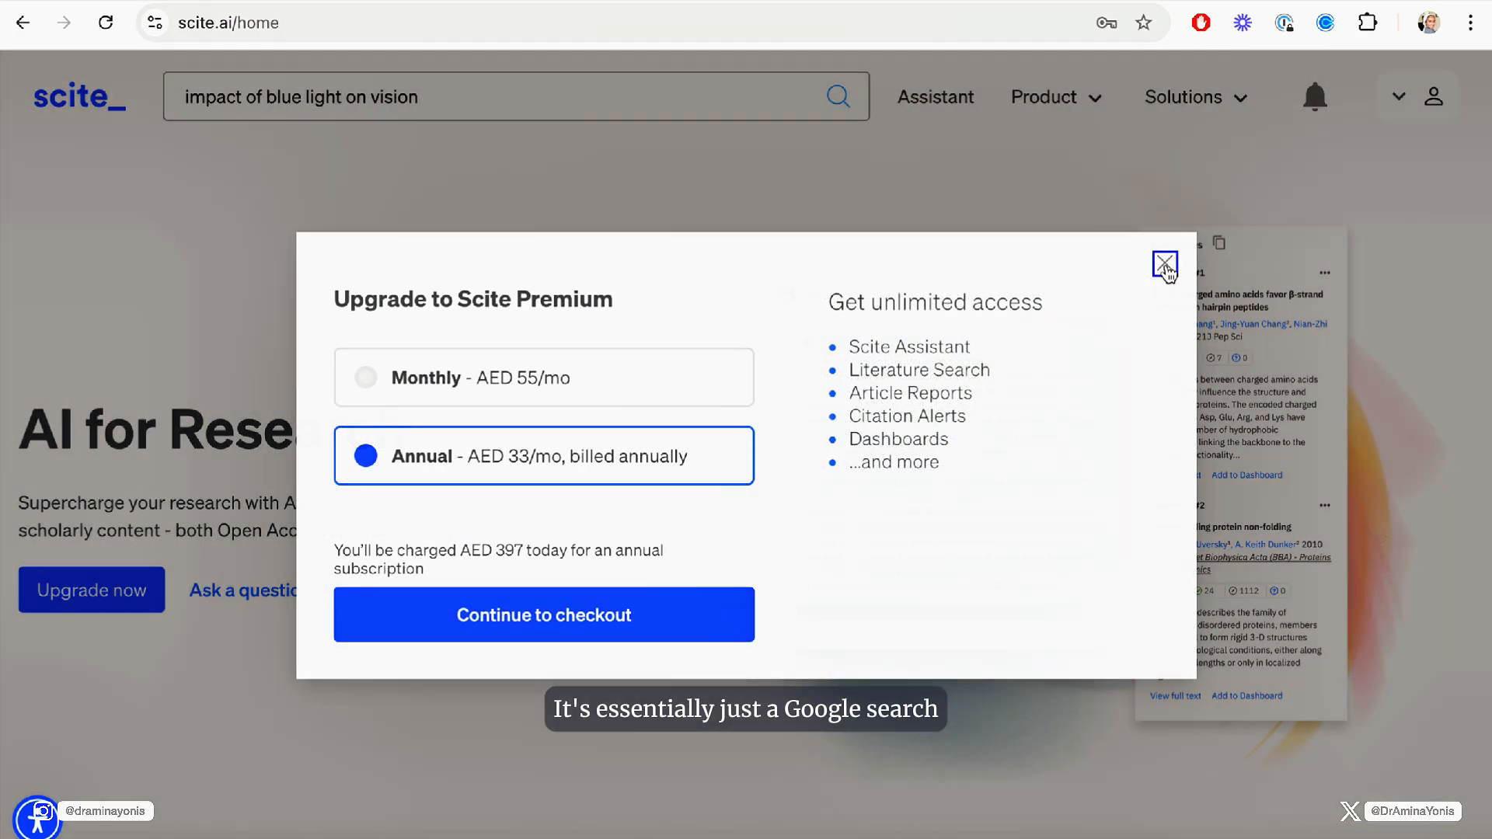
# Dismiss the upgrade offer and begin typing 'impact of blue light on sleep' into Assistant
pyautogui.click(1165, 264)
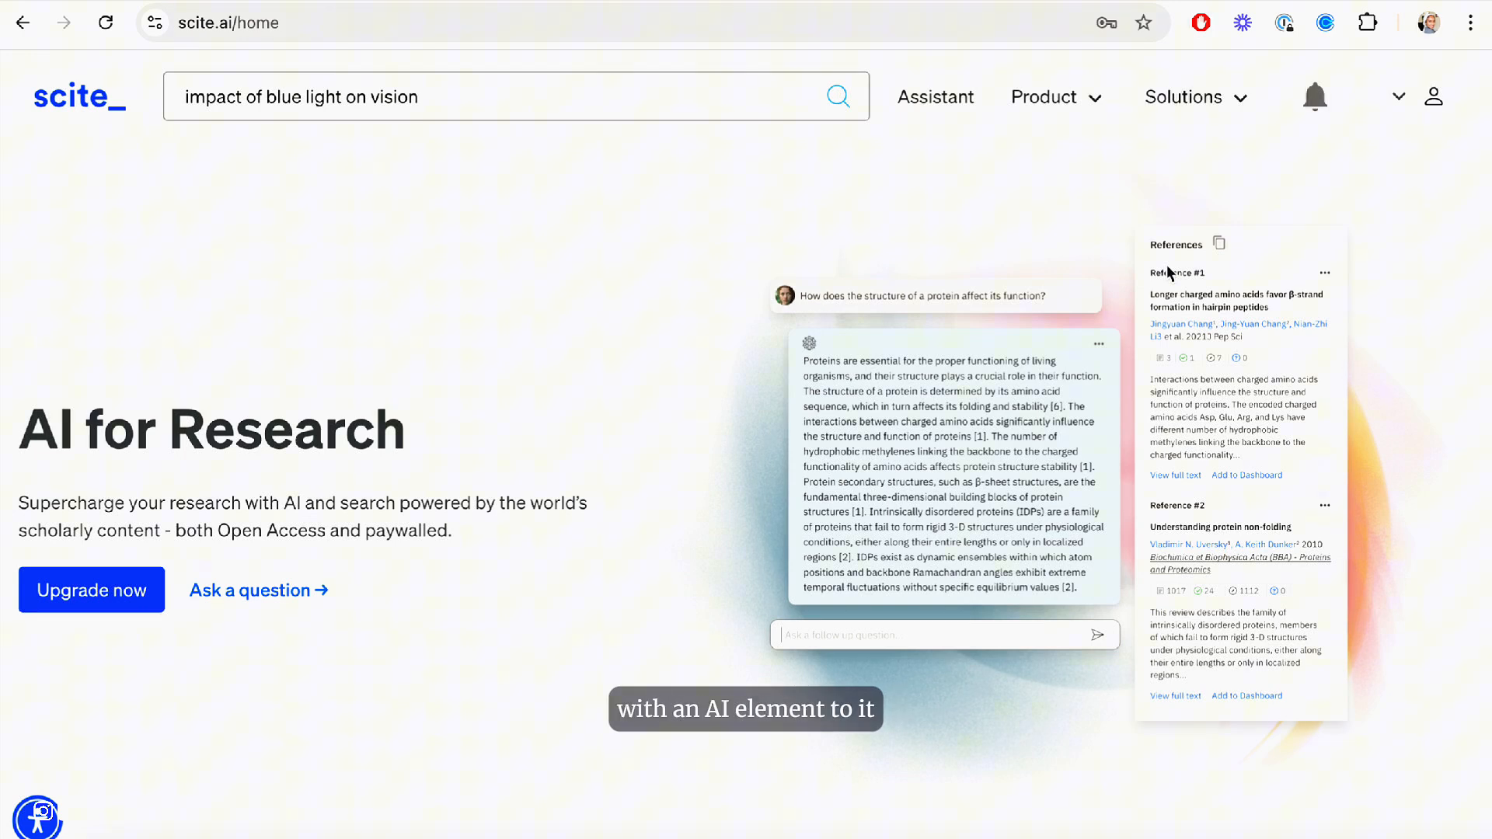
pyautogui.click(934, 96)
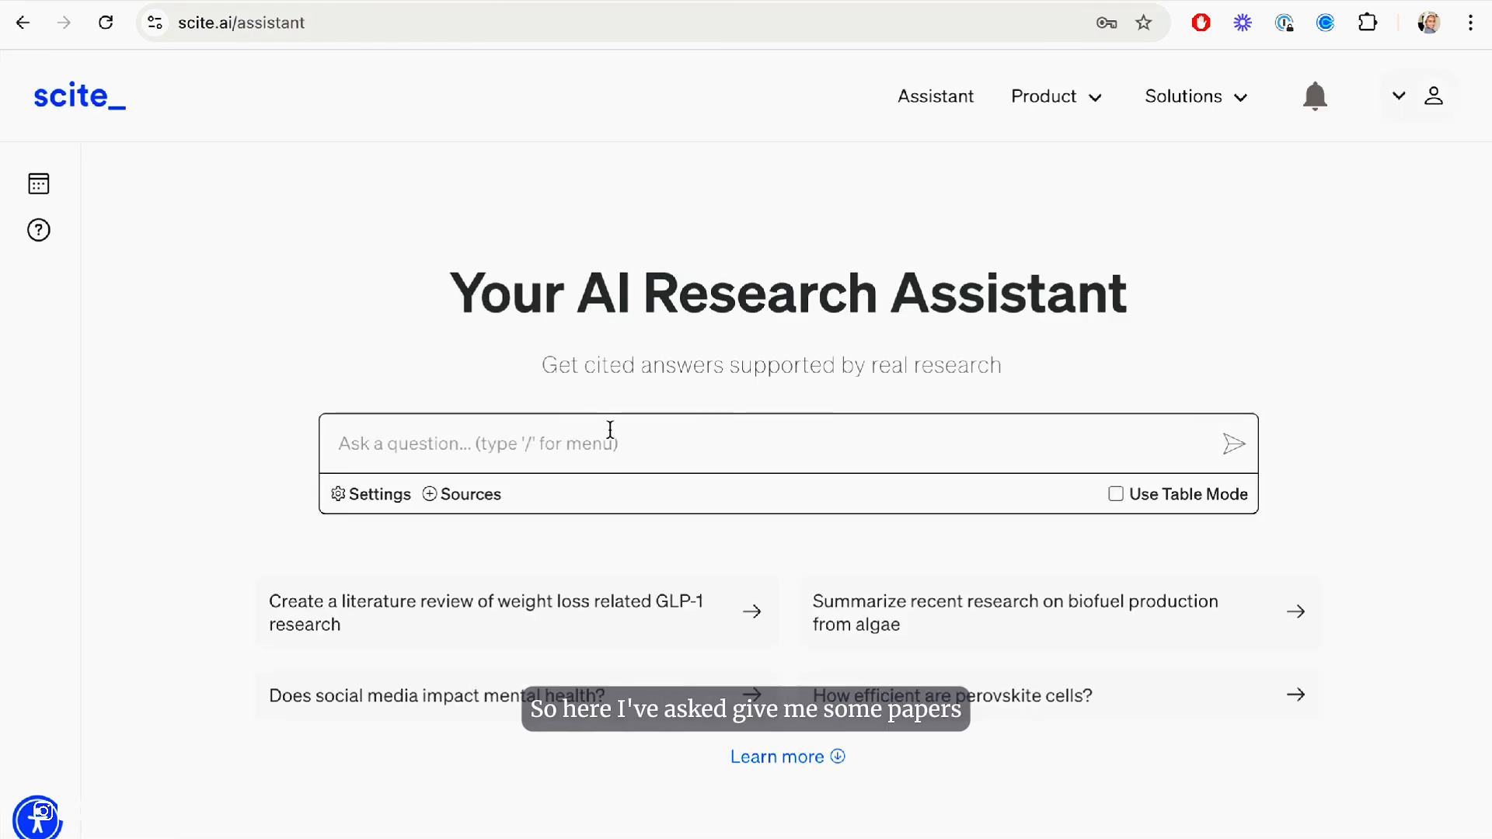
pyautogui.write('i')
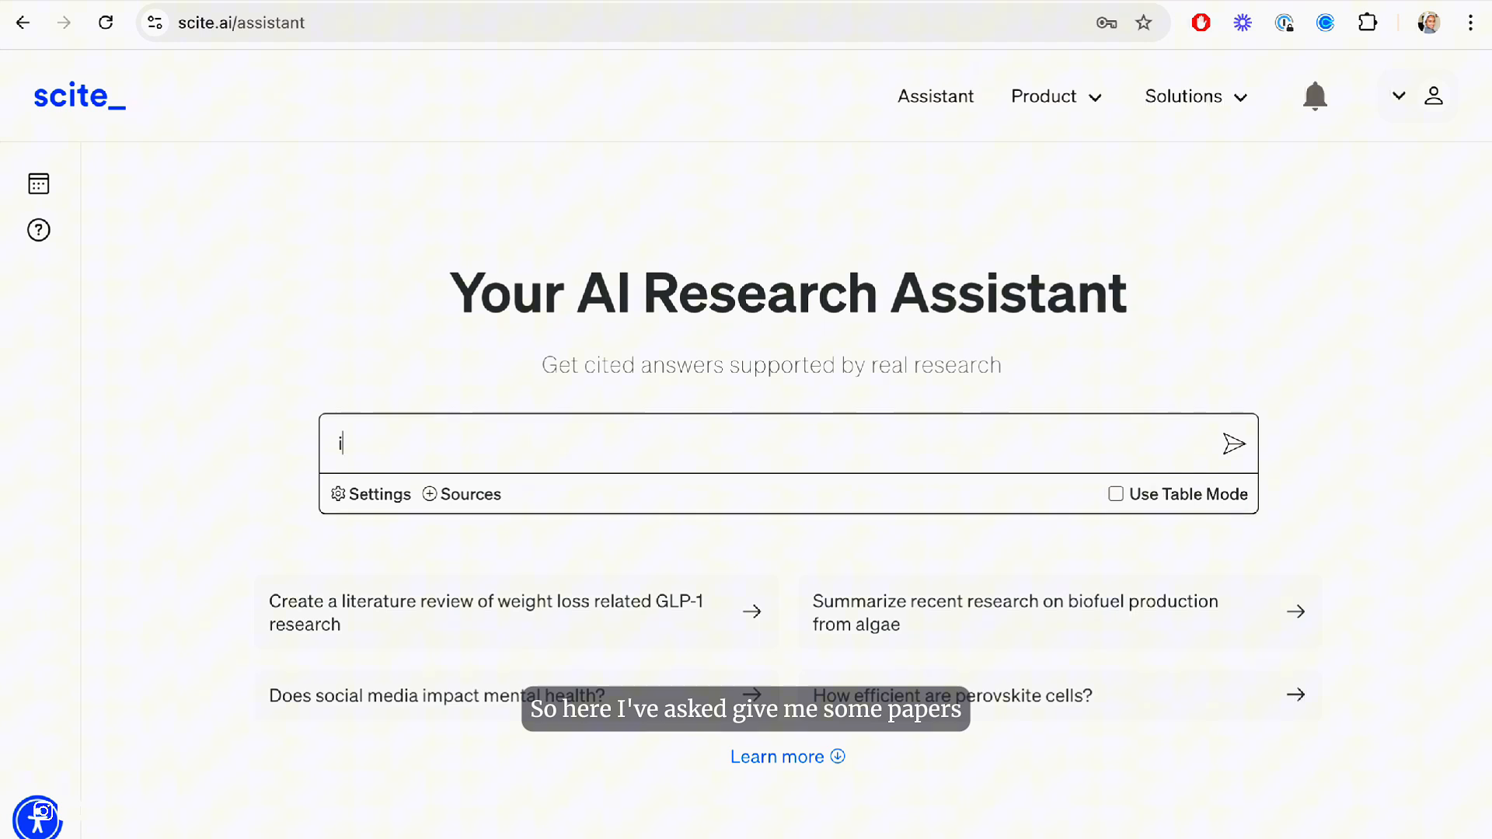
pyautogui.write('impact of blue light on sle')
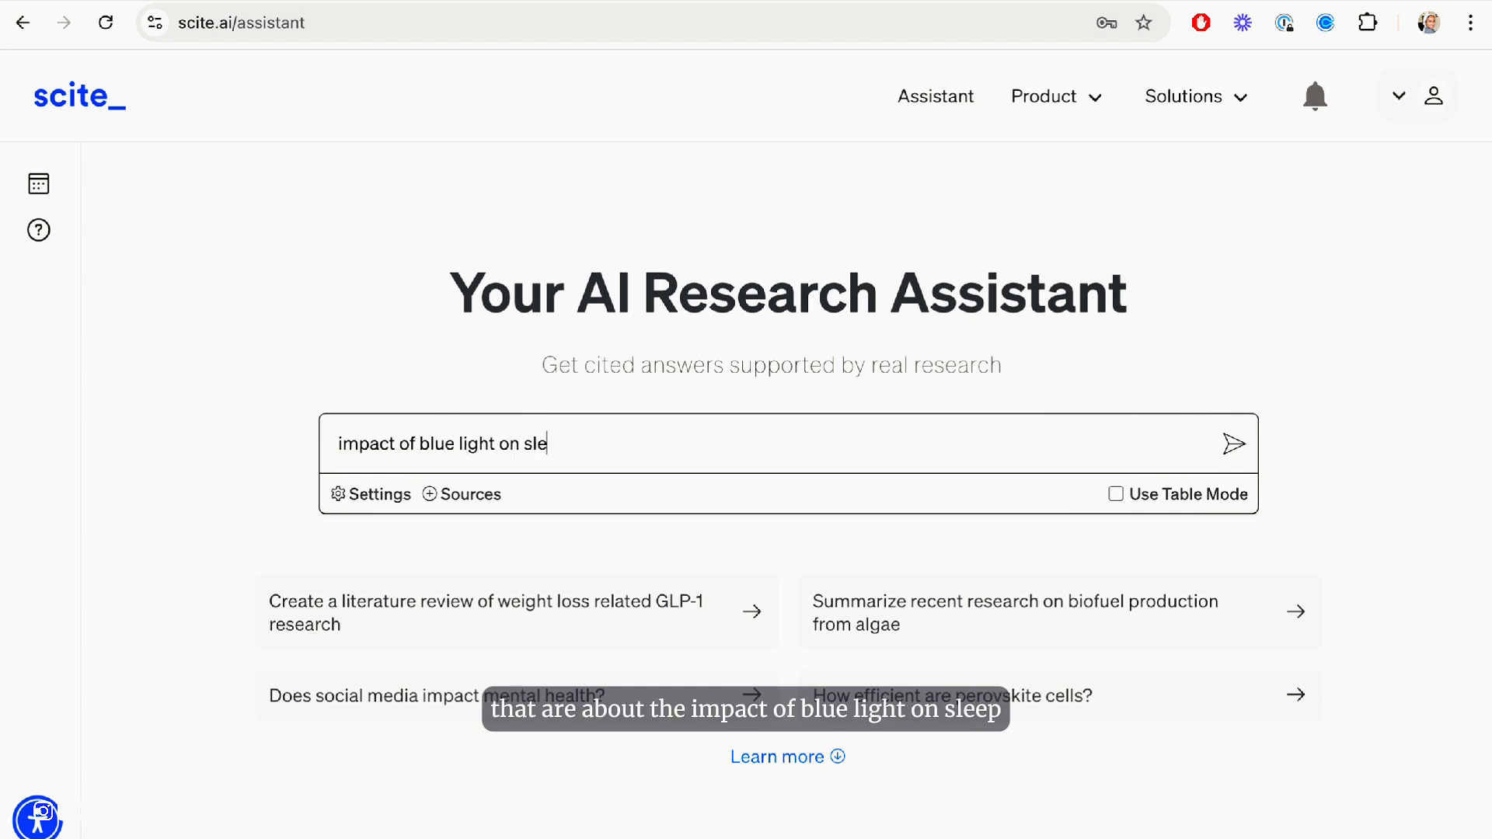
# Submit the blue light and sleep question and view the assistant's search strategy
pyautogui.click(1234, 444)
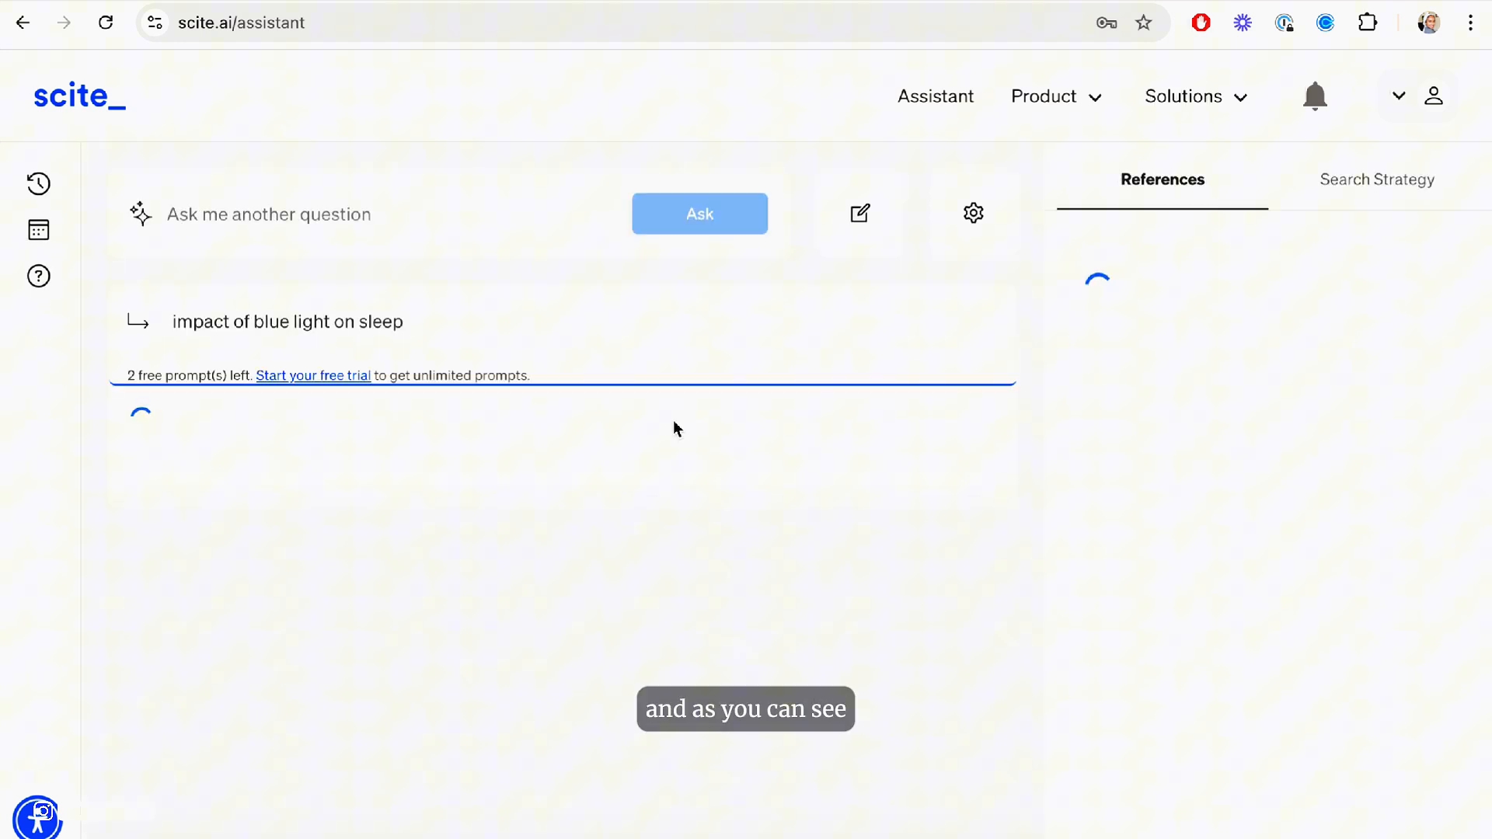
pyautogui.click(1376, 179)
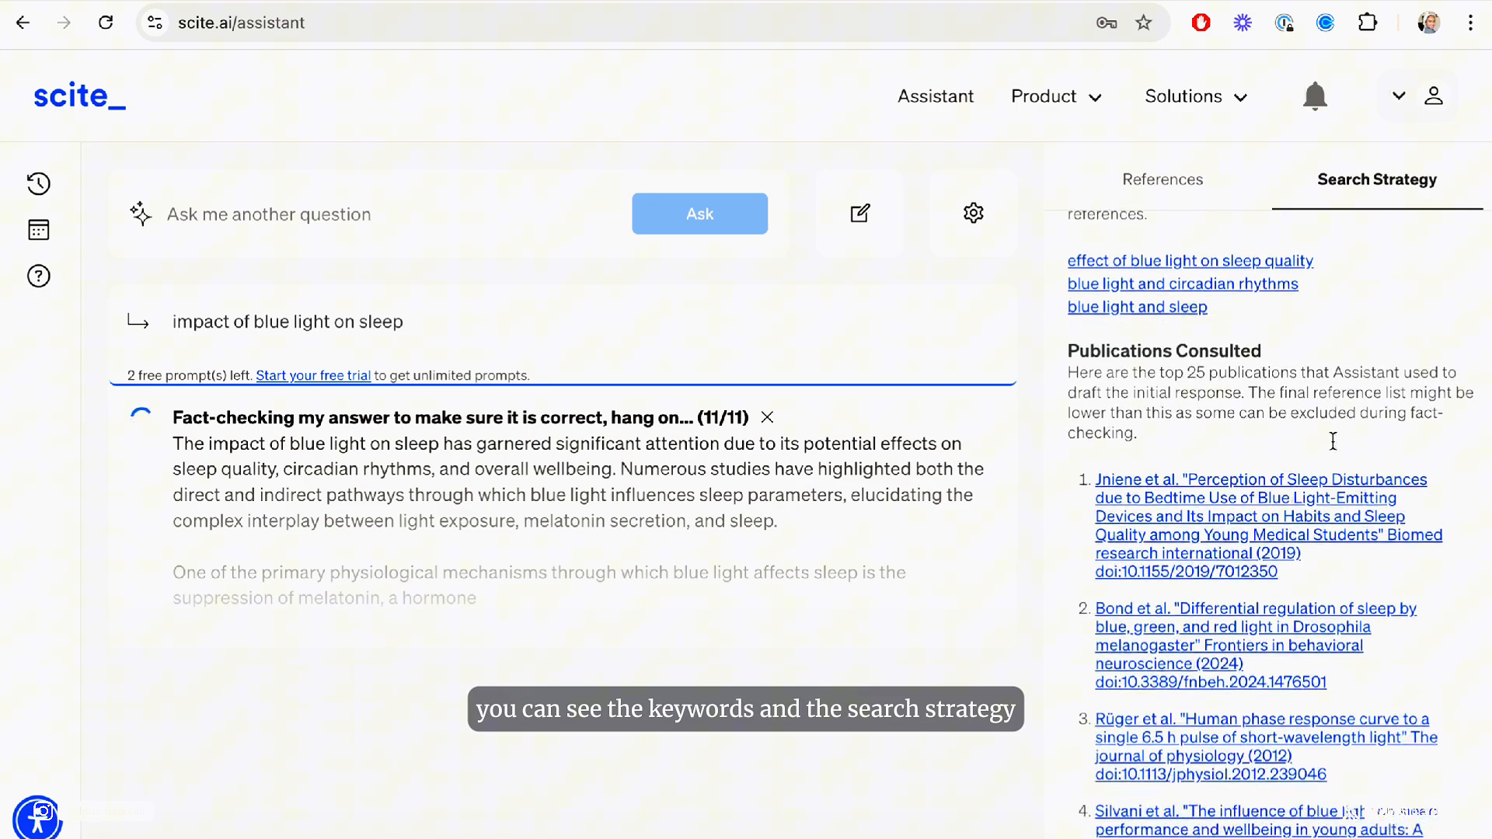
pyautogui.scroll(-3)
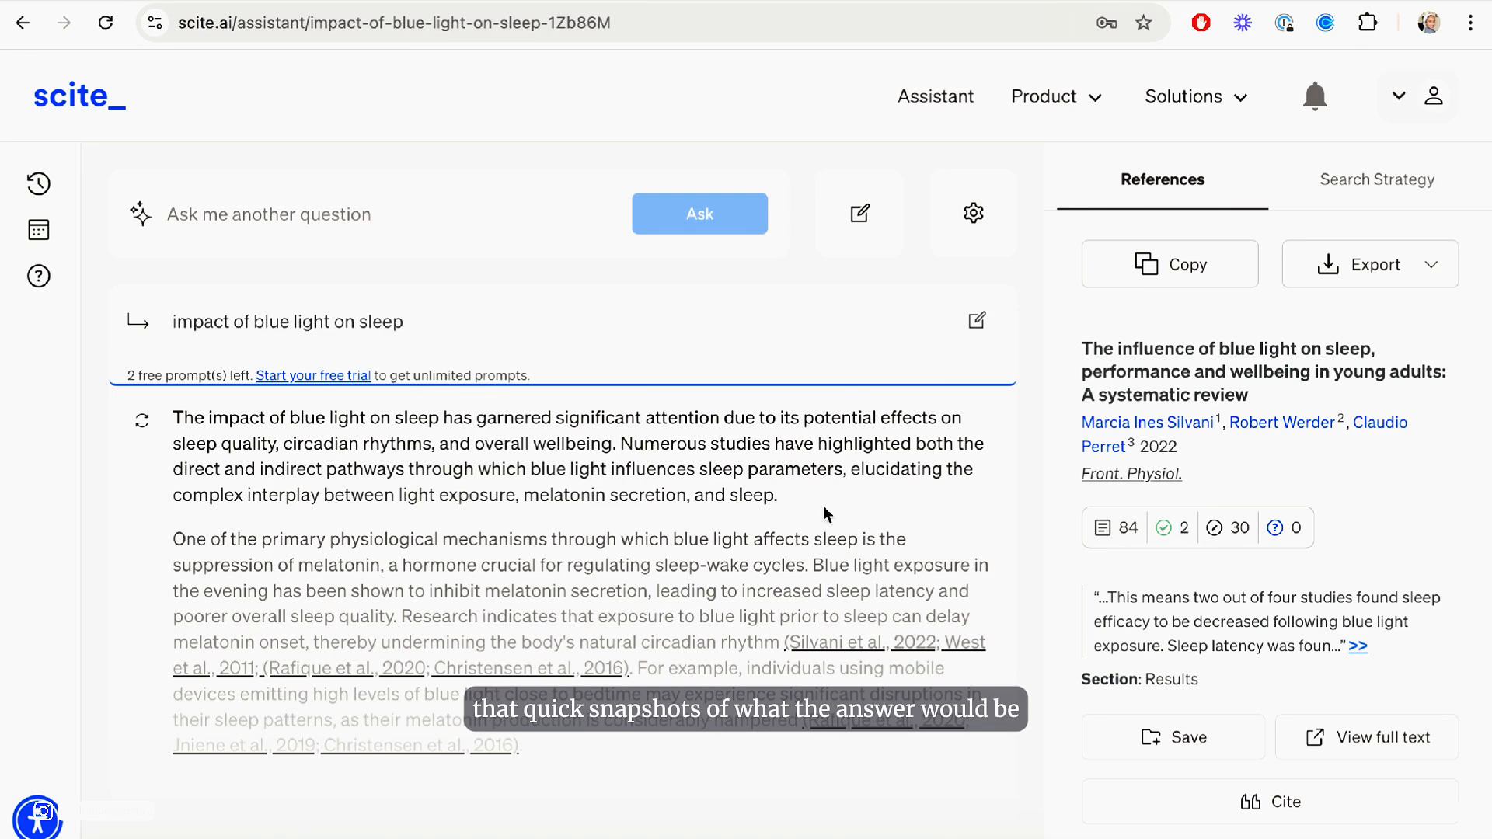
# Recheck the search strategy, then browse the supporting references list
pyautogui.click(1377, 178)
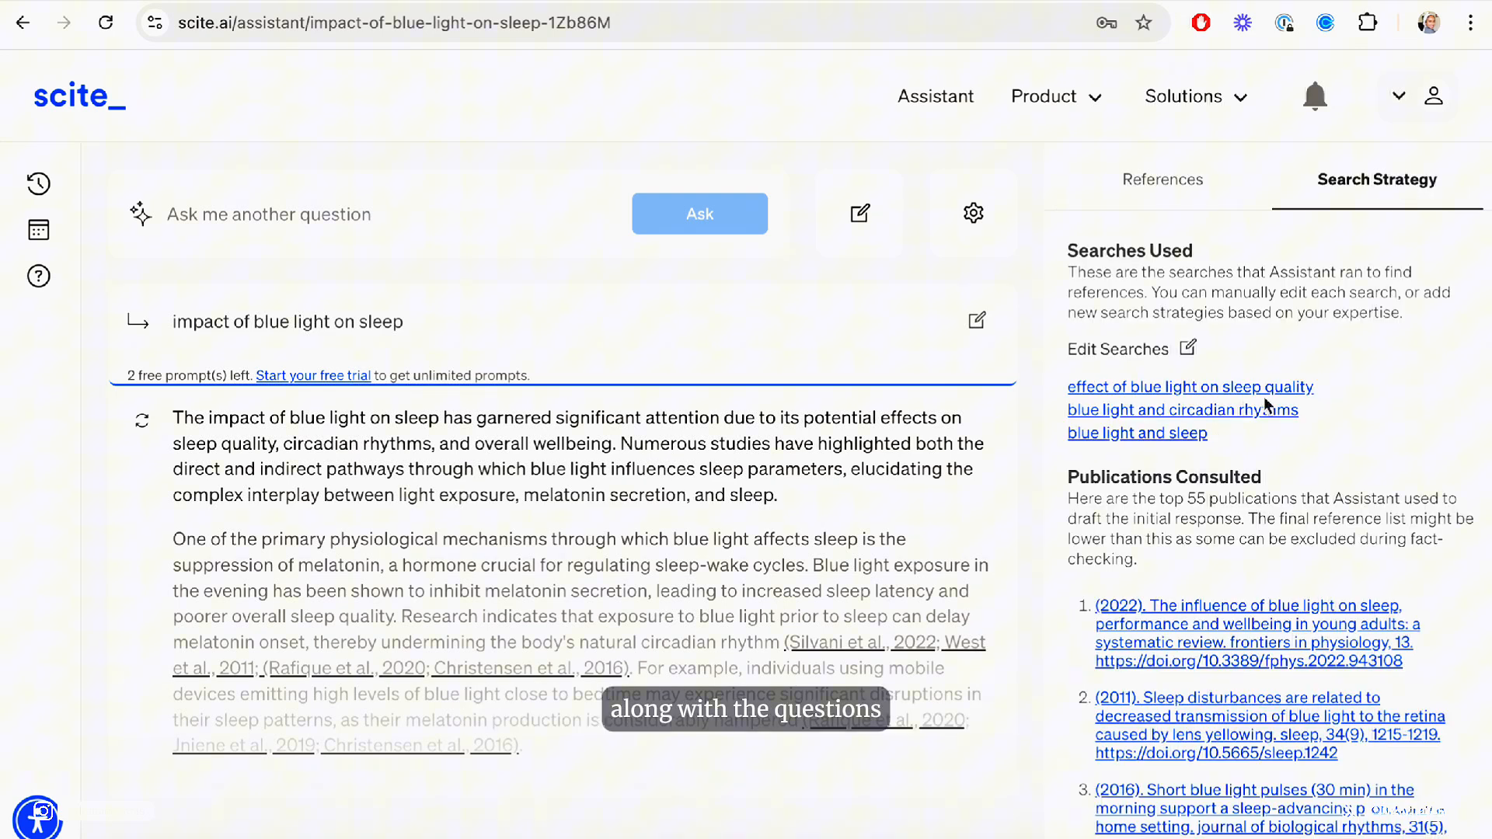
pyautogui.click(1162, 180)
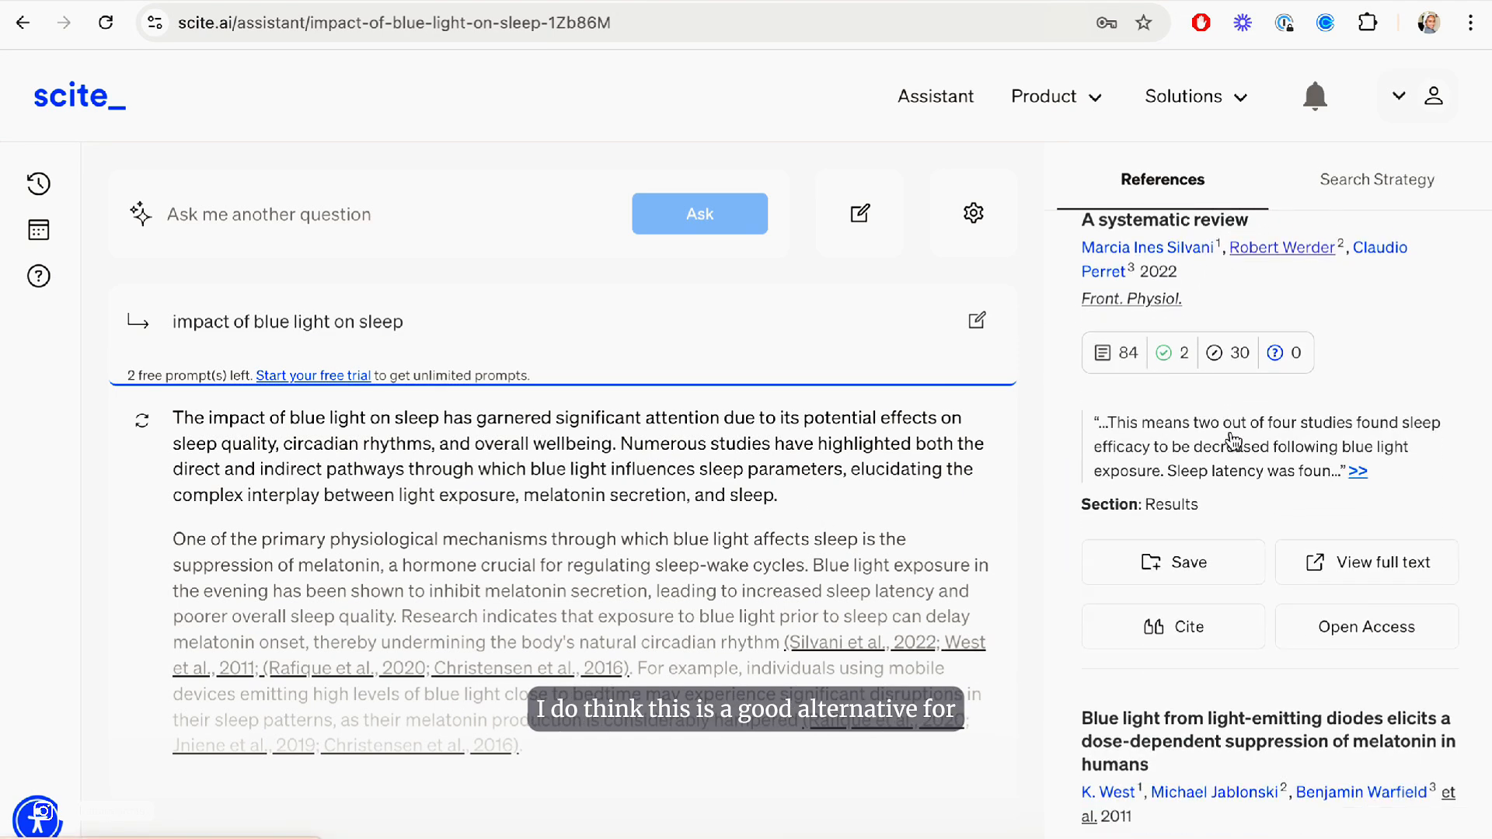
pyautogui.scroll(-3)
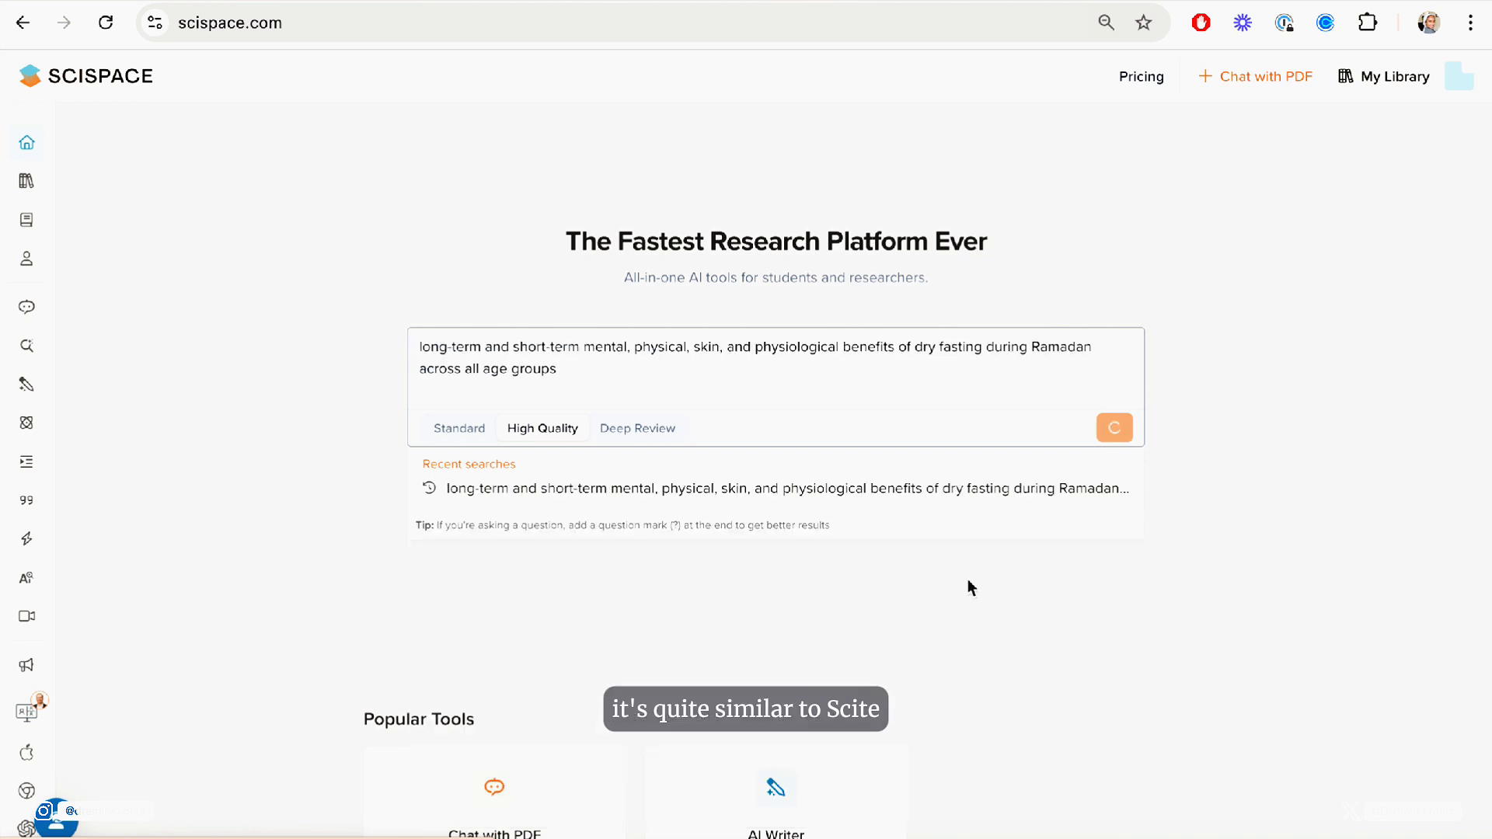
# Run the High Quality search on Ramadan dry fasting benefits across all age groups
pyautogui.click(1114, 427)
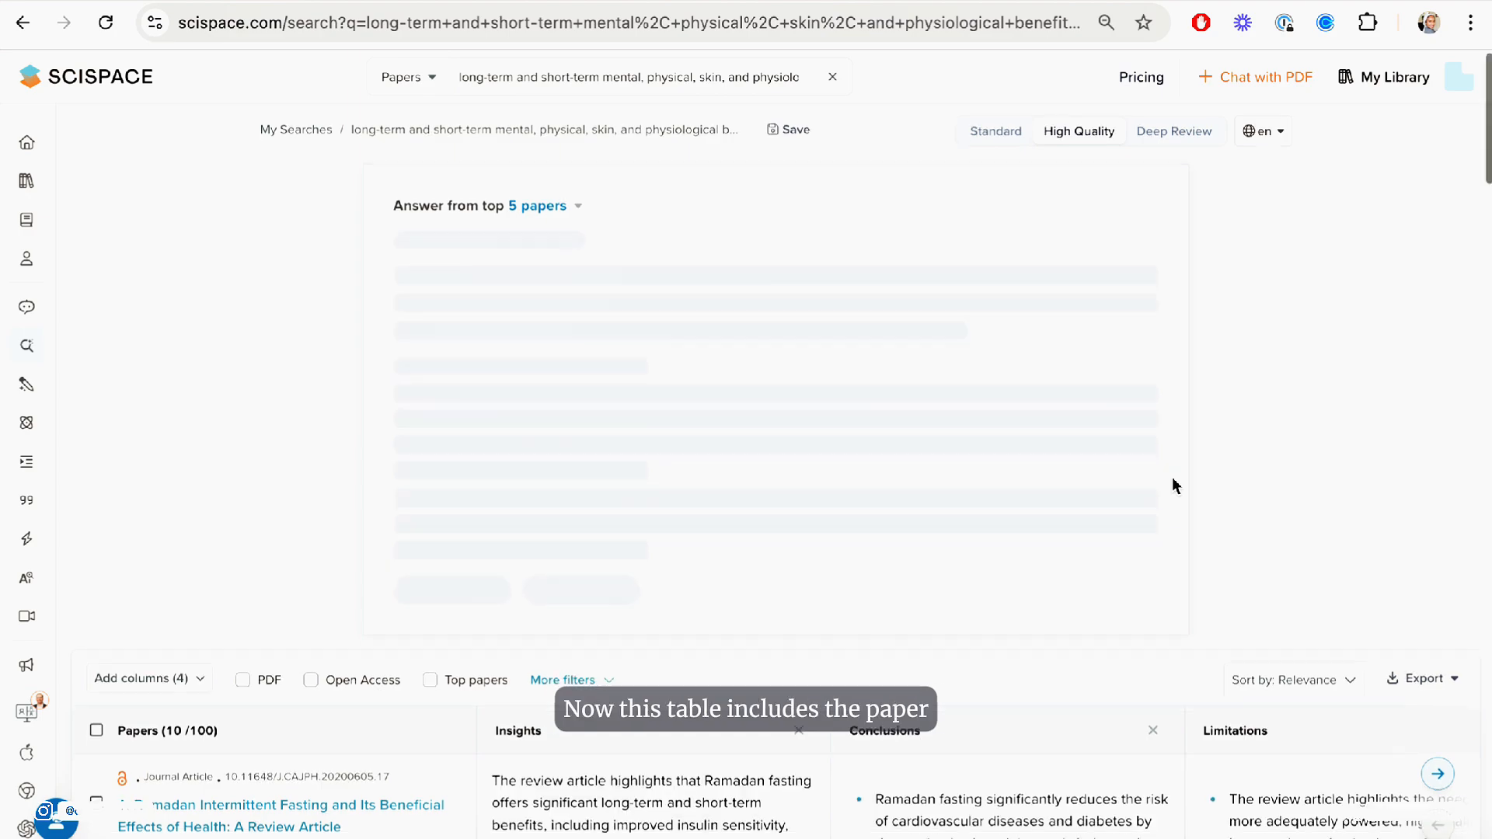
pyautogui.scroll(-3)
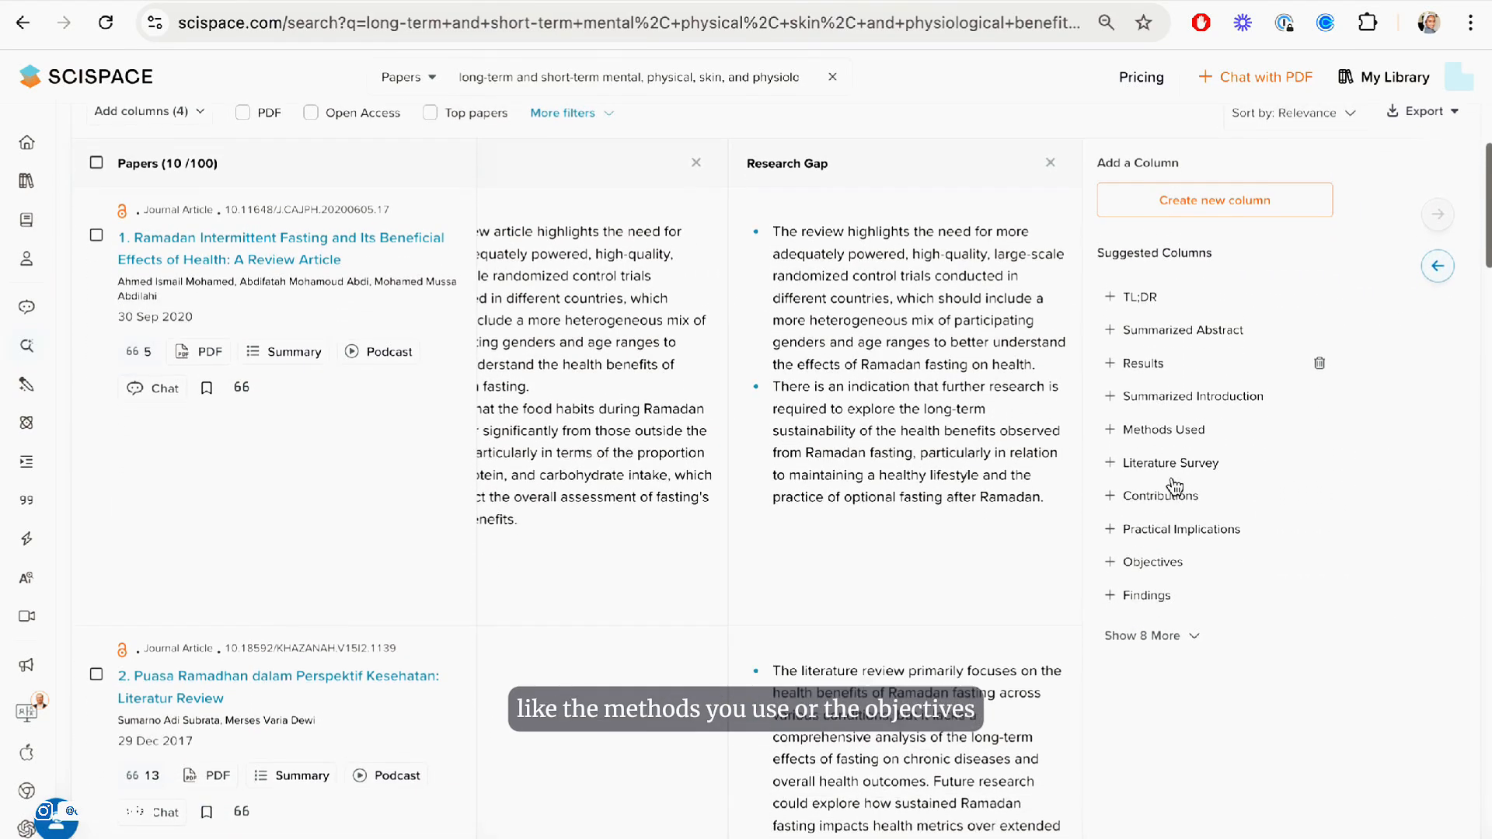
pyautogui.scroll(-3)
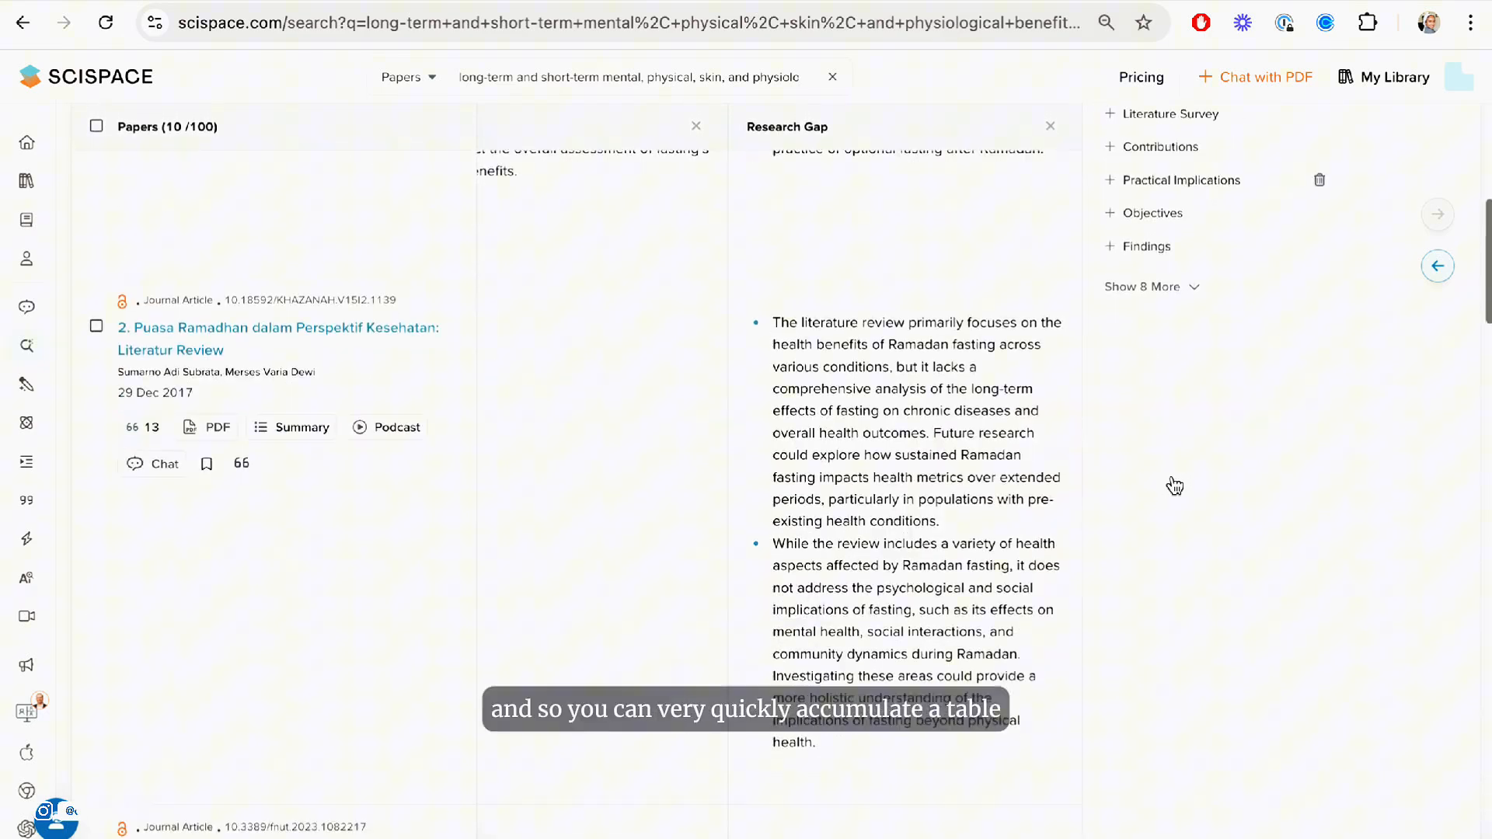
pyautogui.scroll(-3)
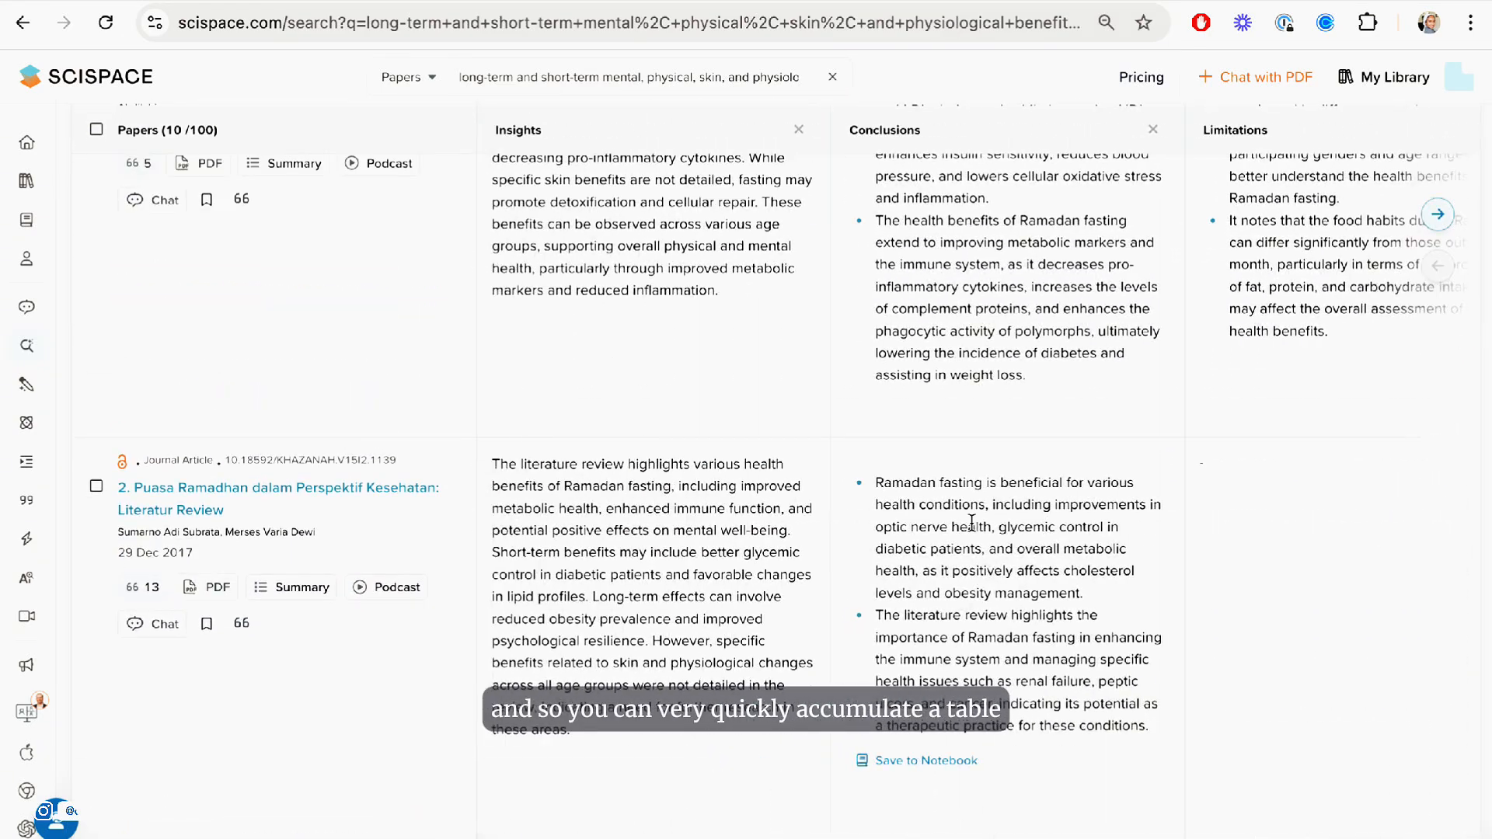
pyautogui.scroll(-3)
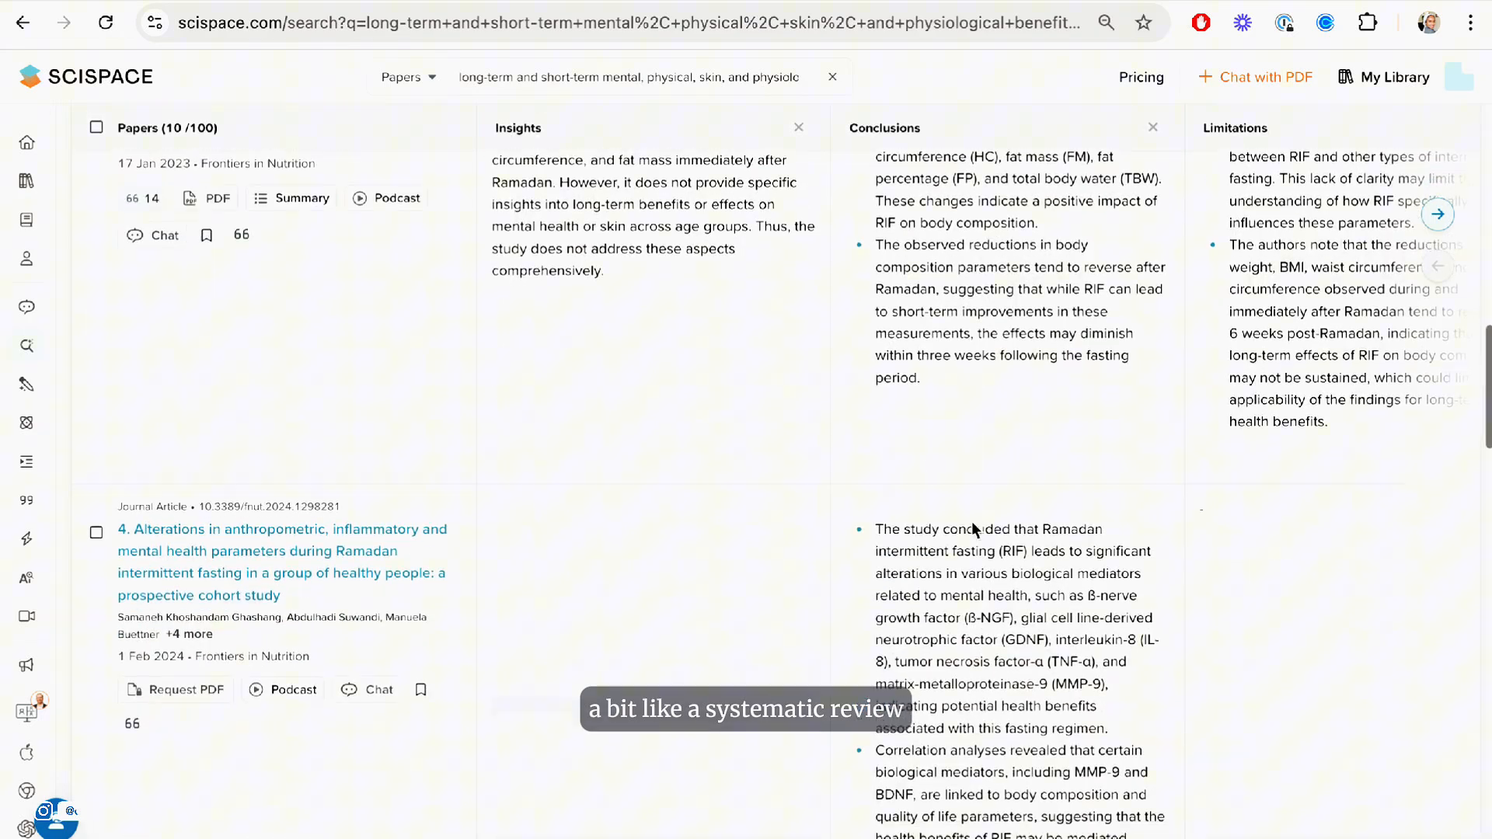
pyautogui.scroll(-3)
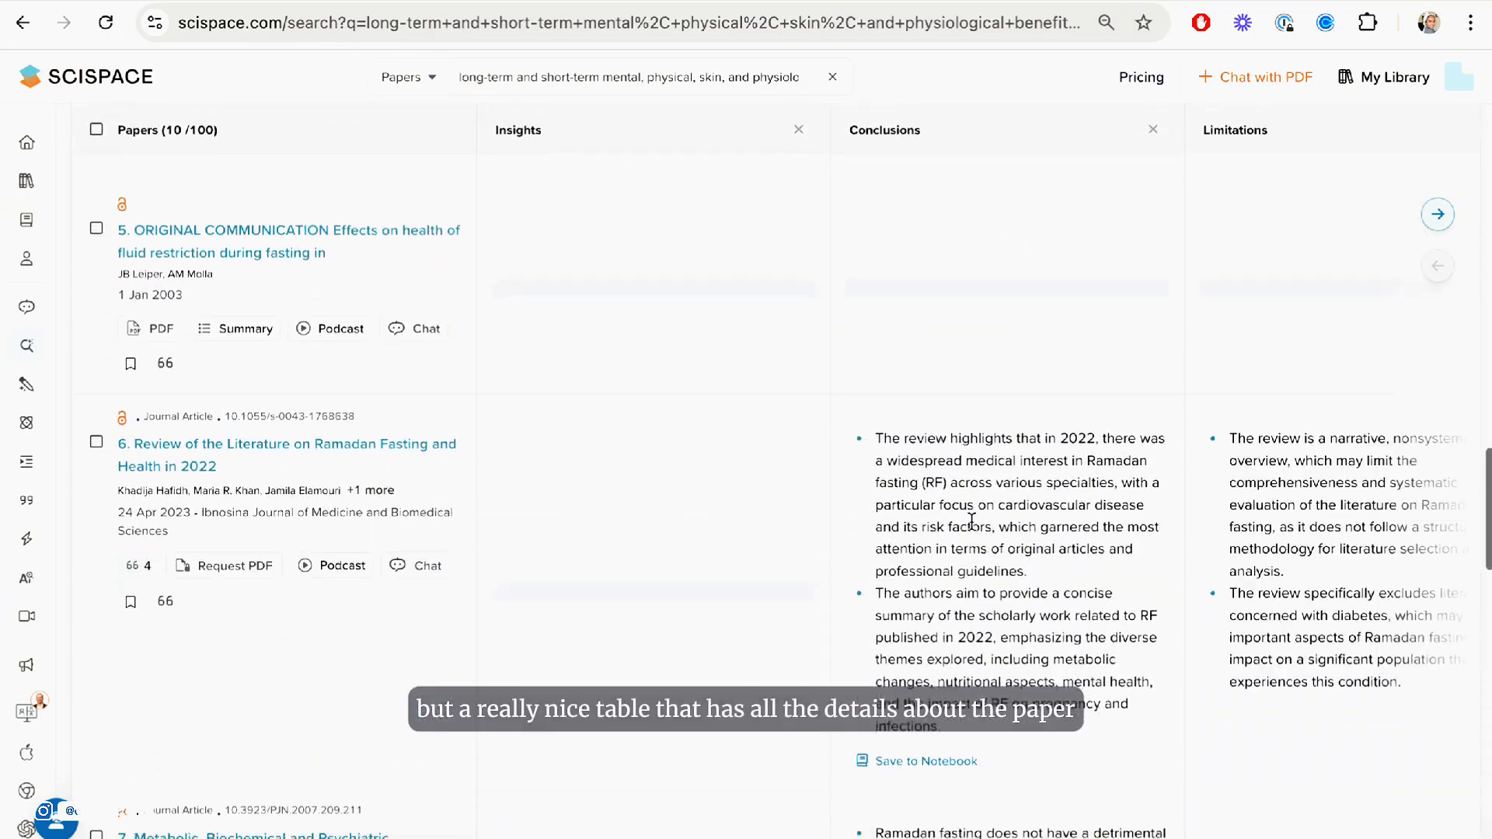
pyautogui.scroll(-3)
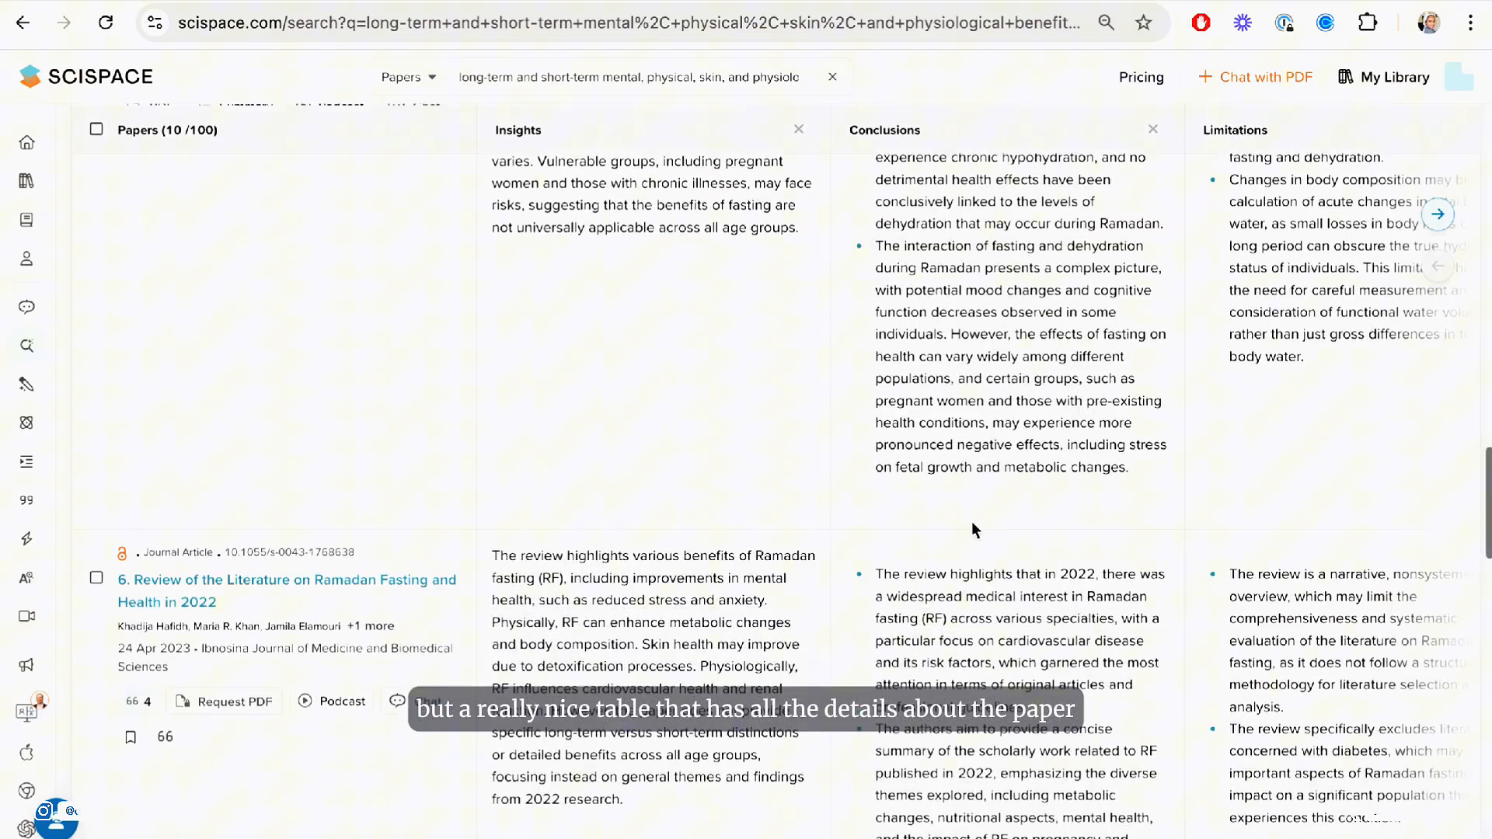
pyautogui.scroll(3)
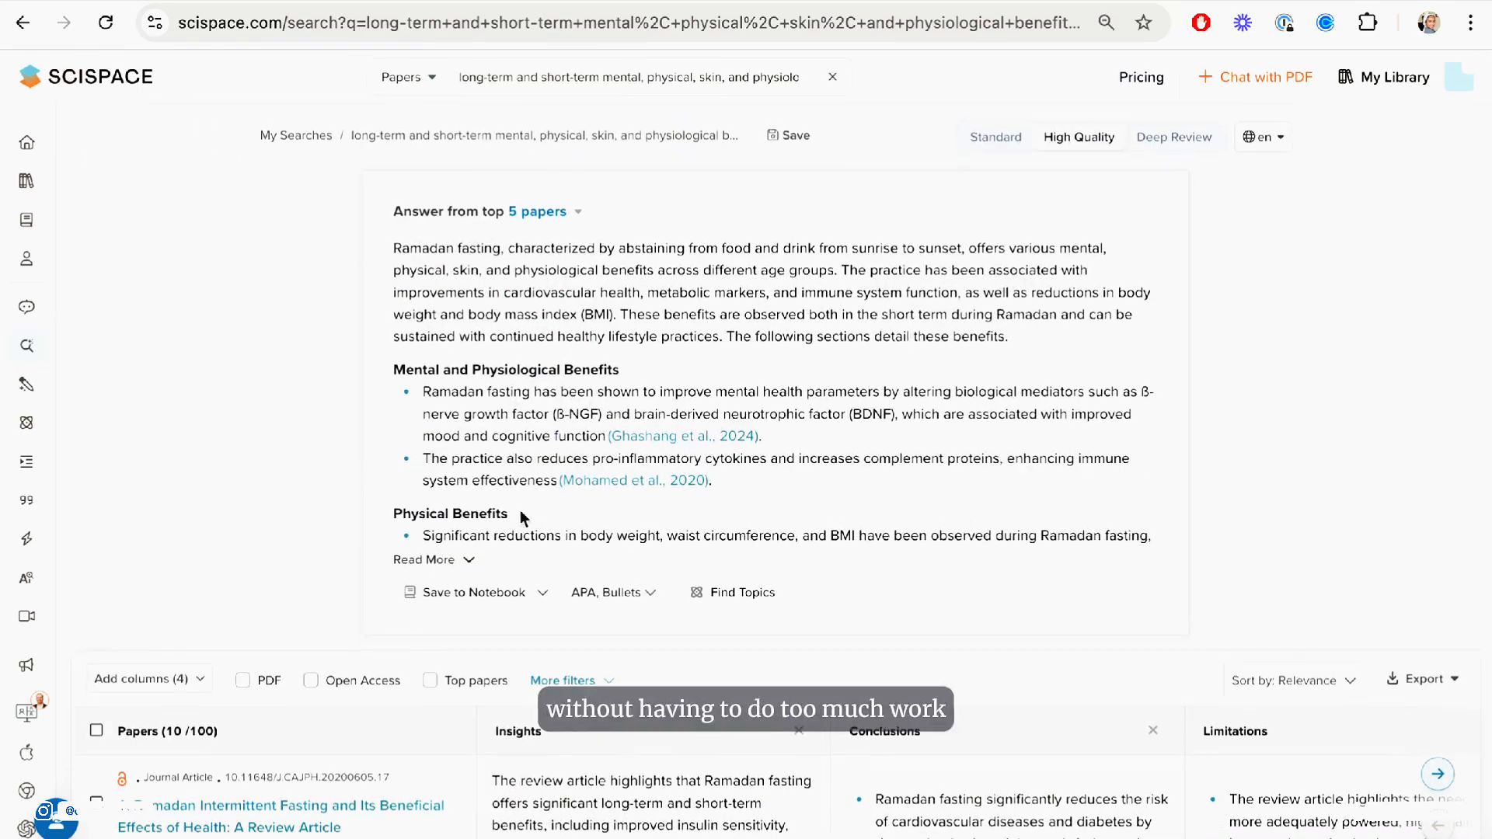
# Expand the full summary answer and browse the table's CSV, Excel, BibTeX, XML, RIS export options
pyautogui.click(424, 559)
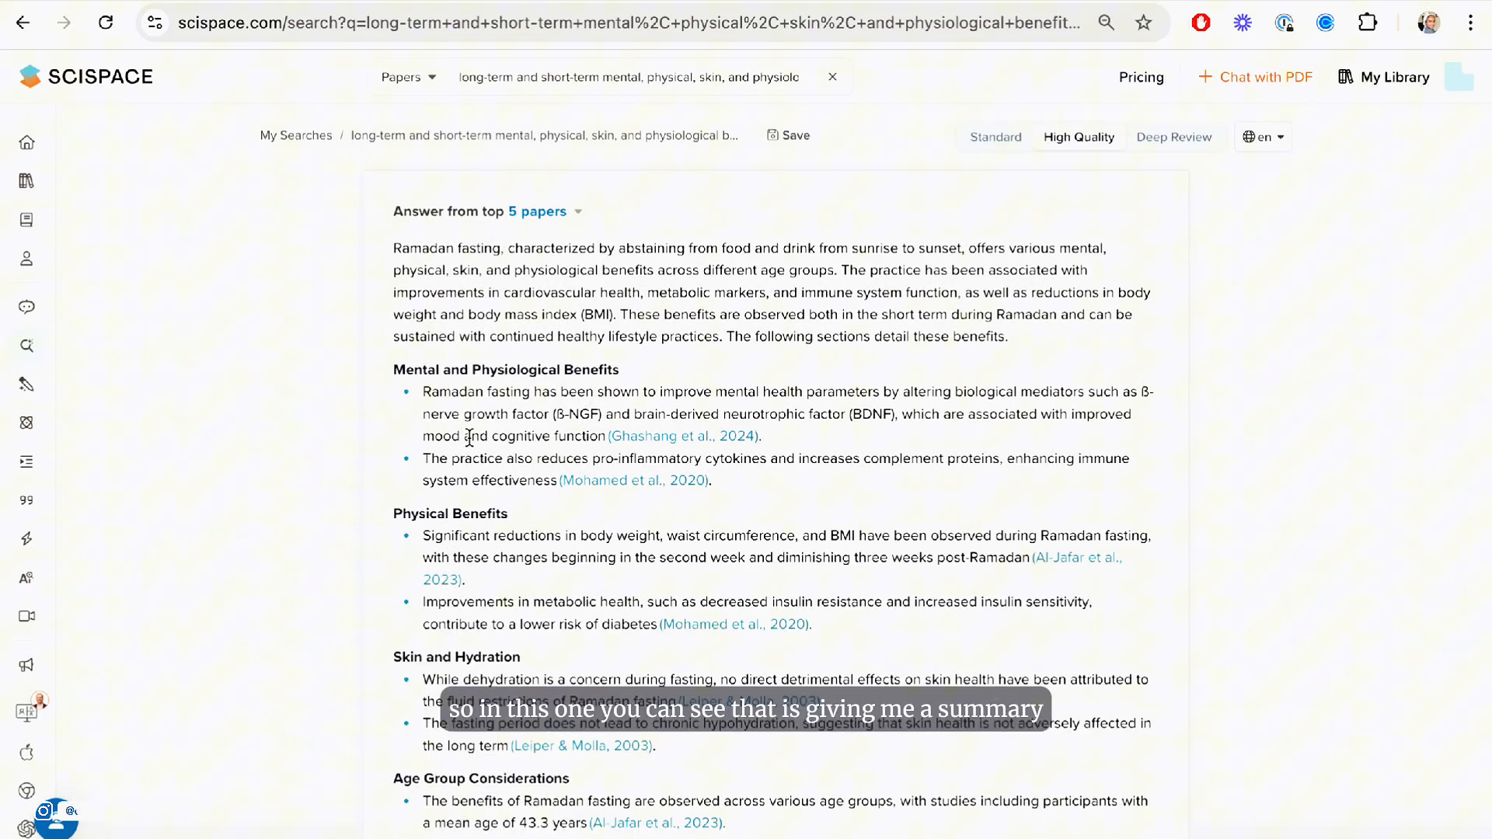
pyautogui.scroll(-3)
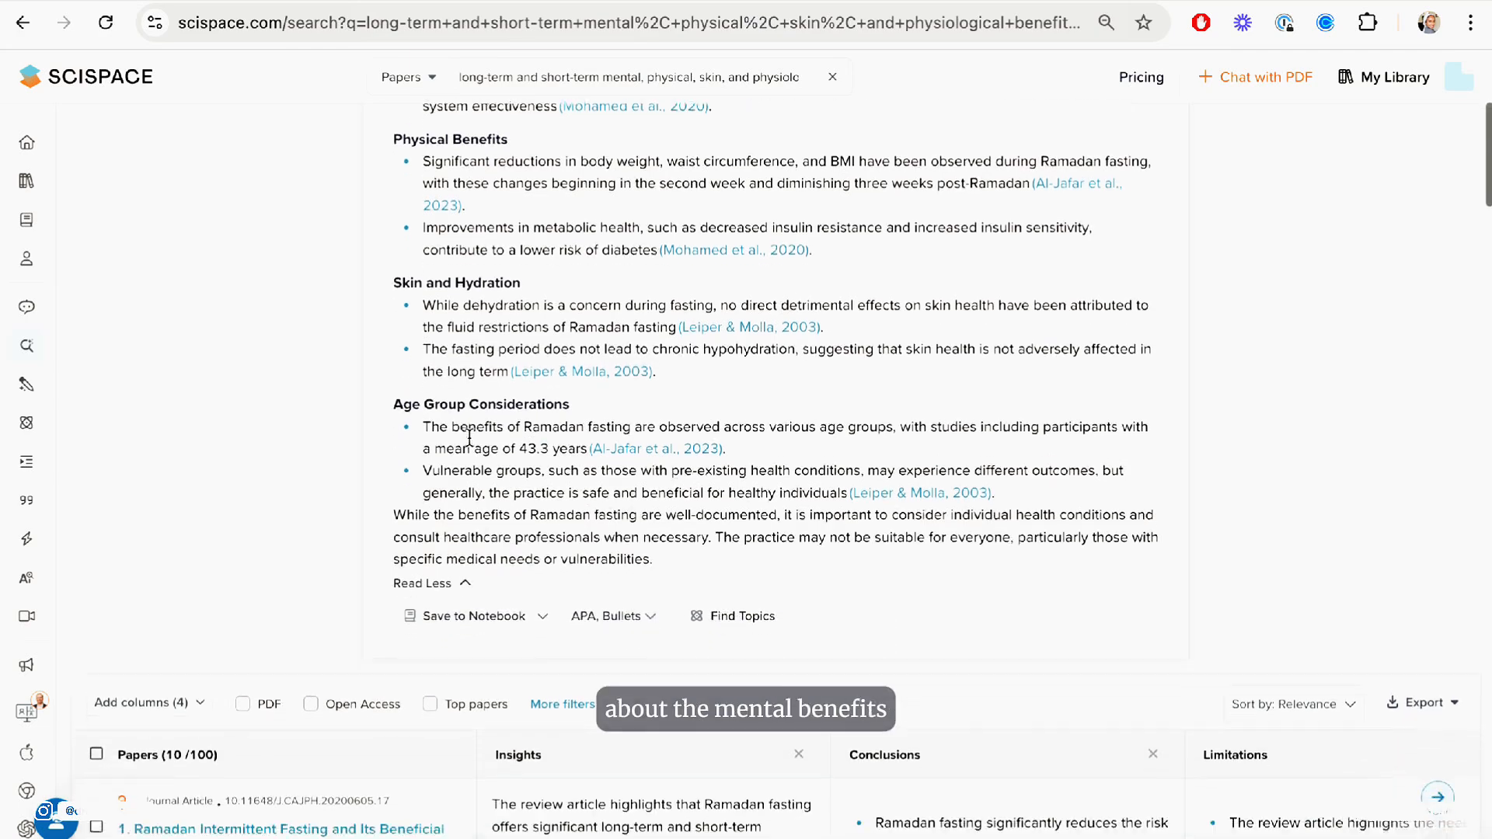
pyautogui.scroll(-3)
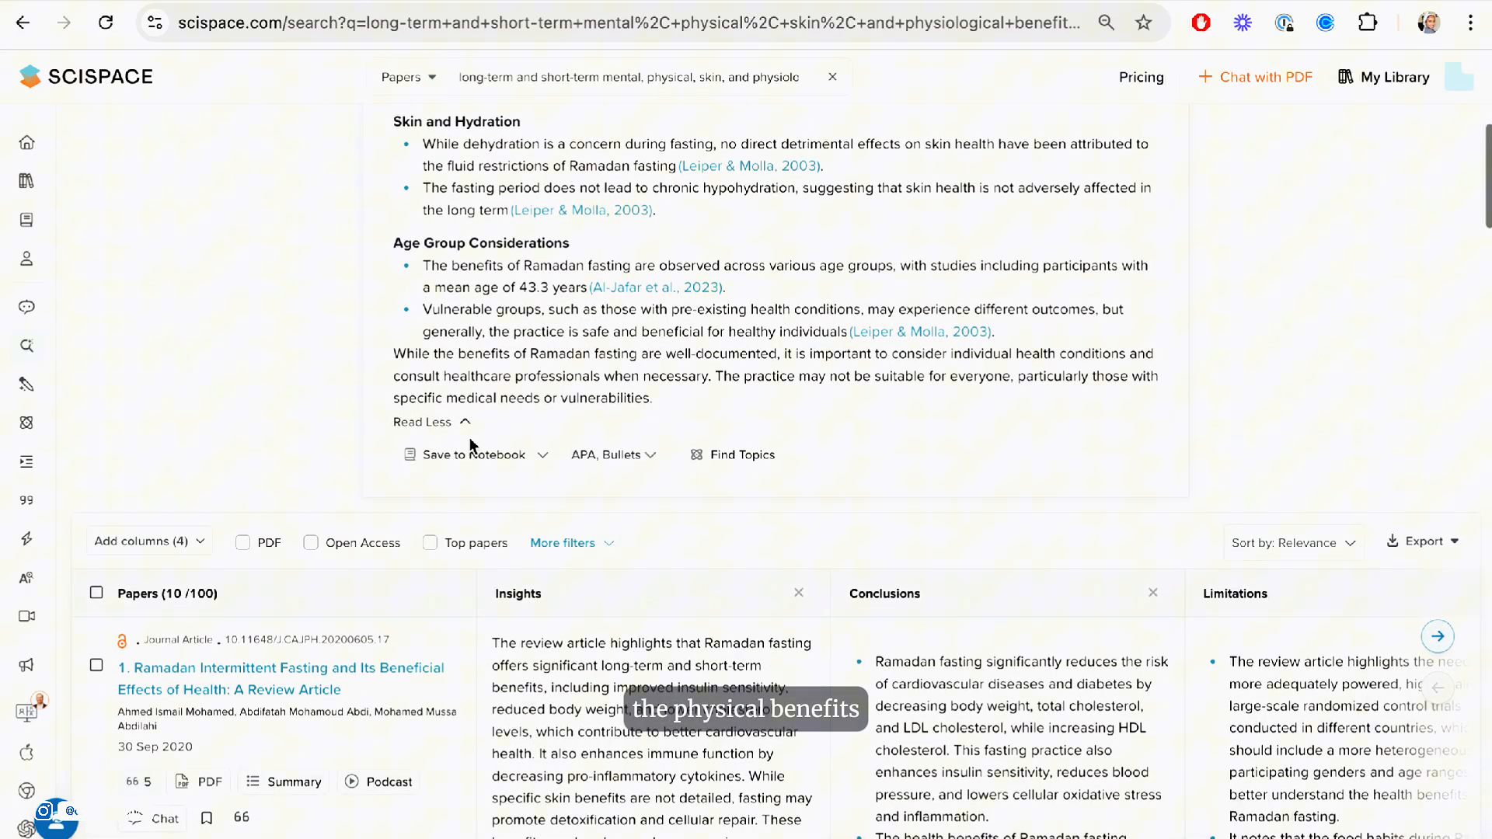
pyautogui.scroll(3)
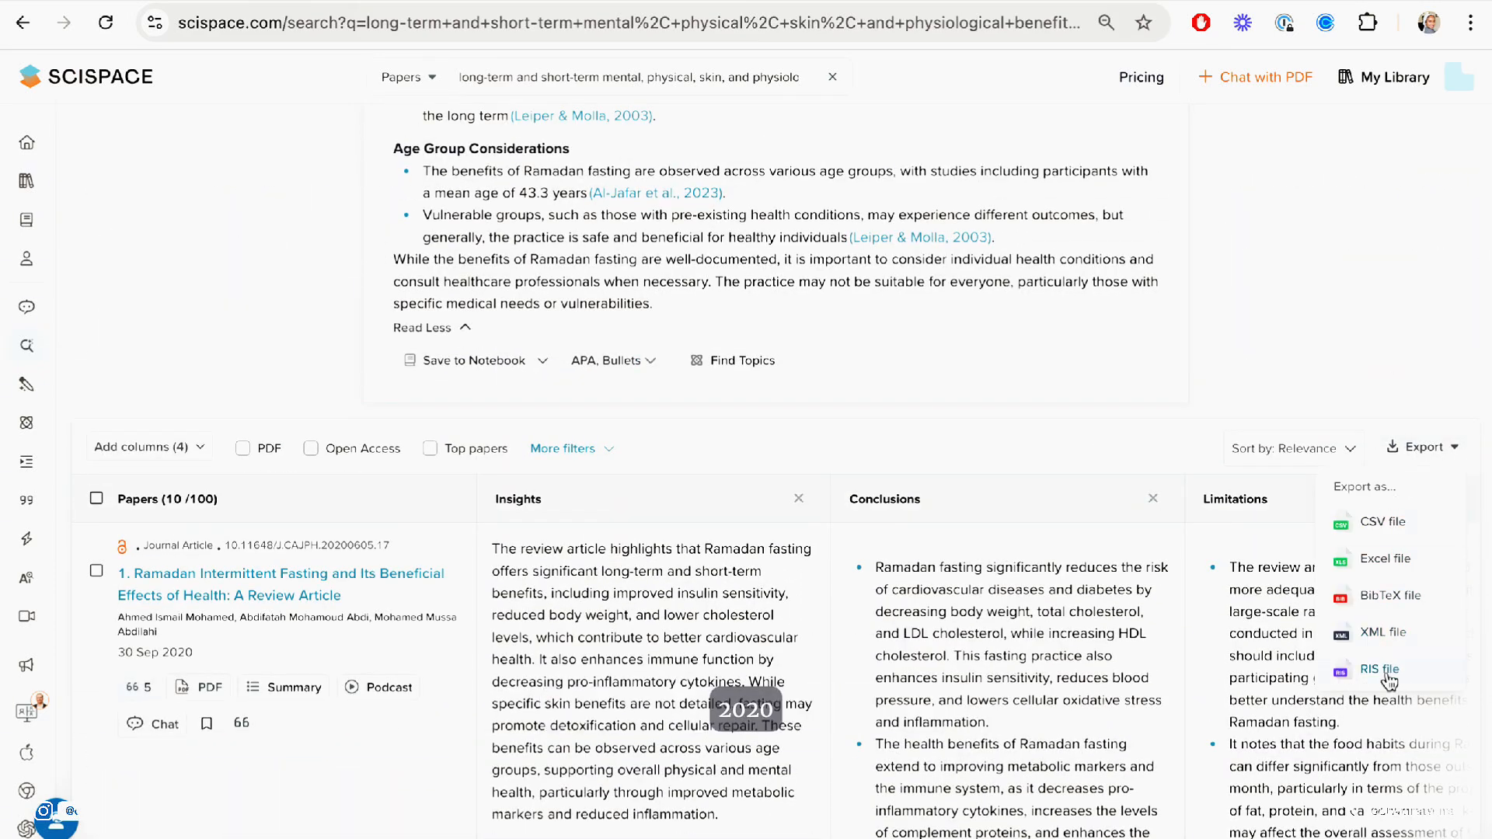
pyautogui.moveTo(1382, 496)
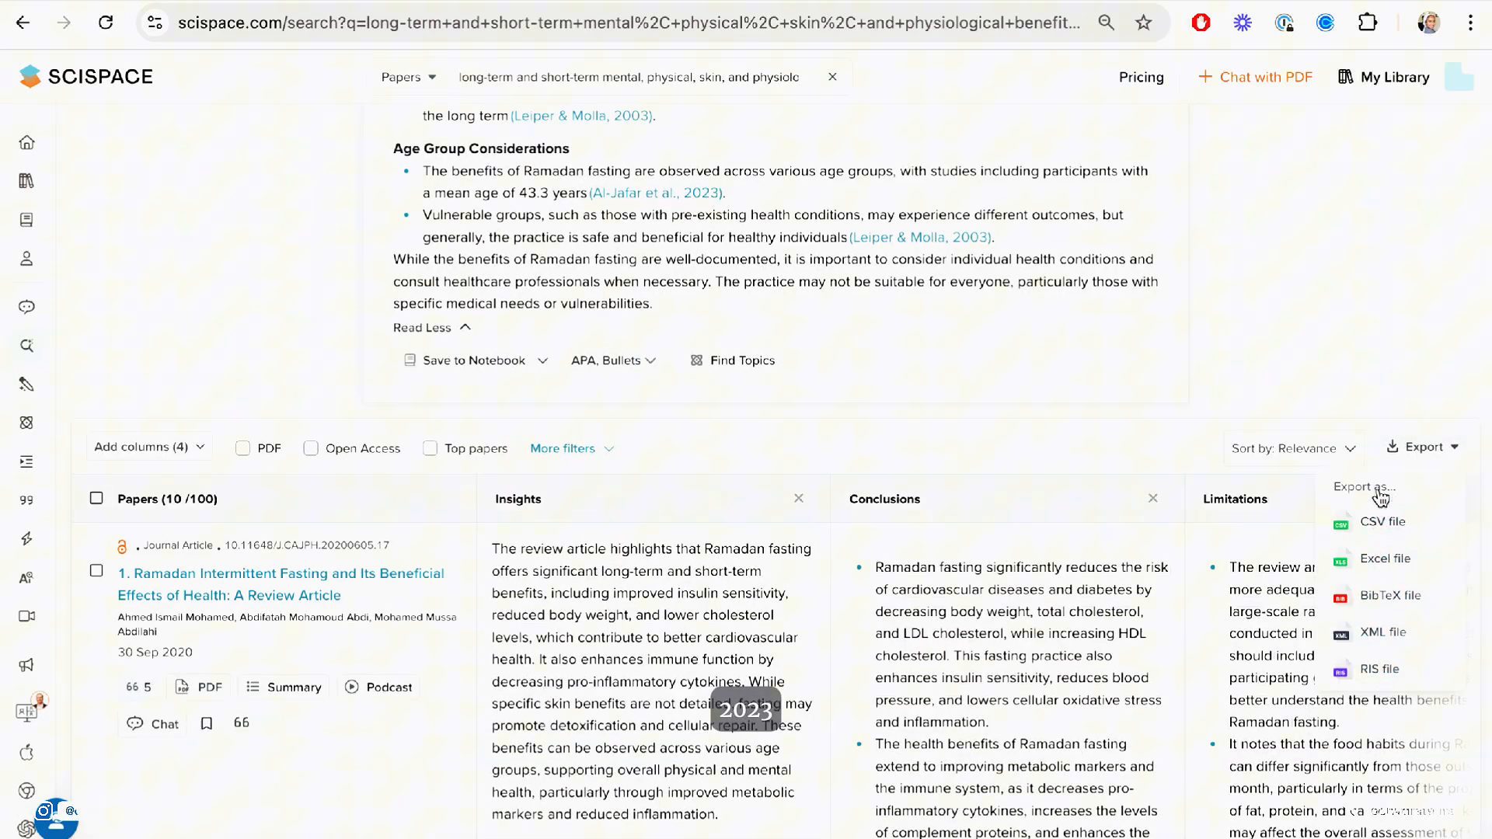
pyautogui.scroll(3)
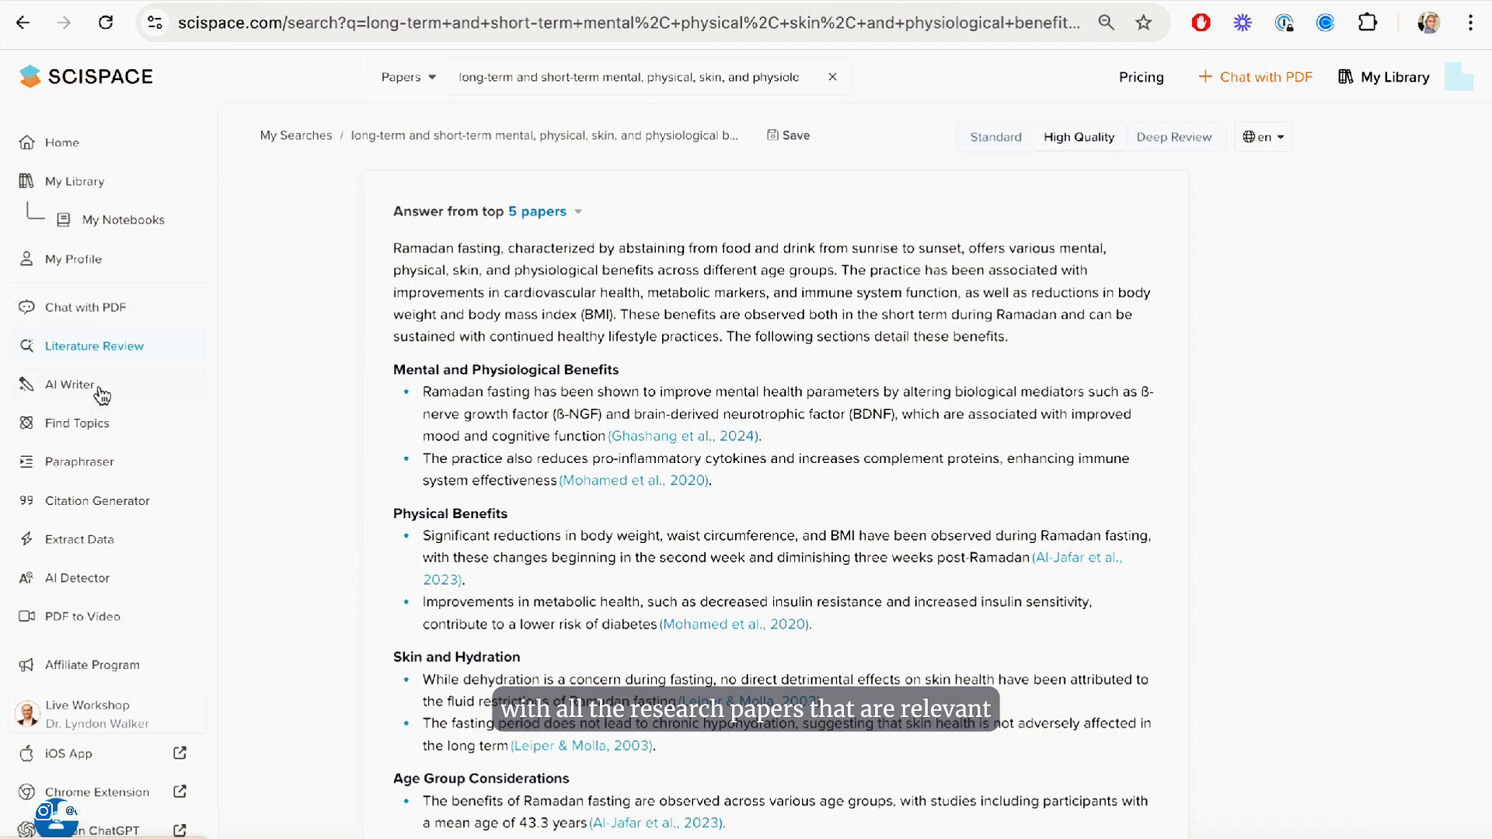
pyautogui.moveTo(107, 578)
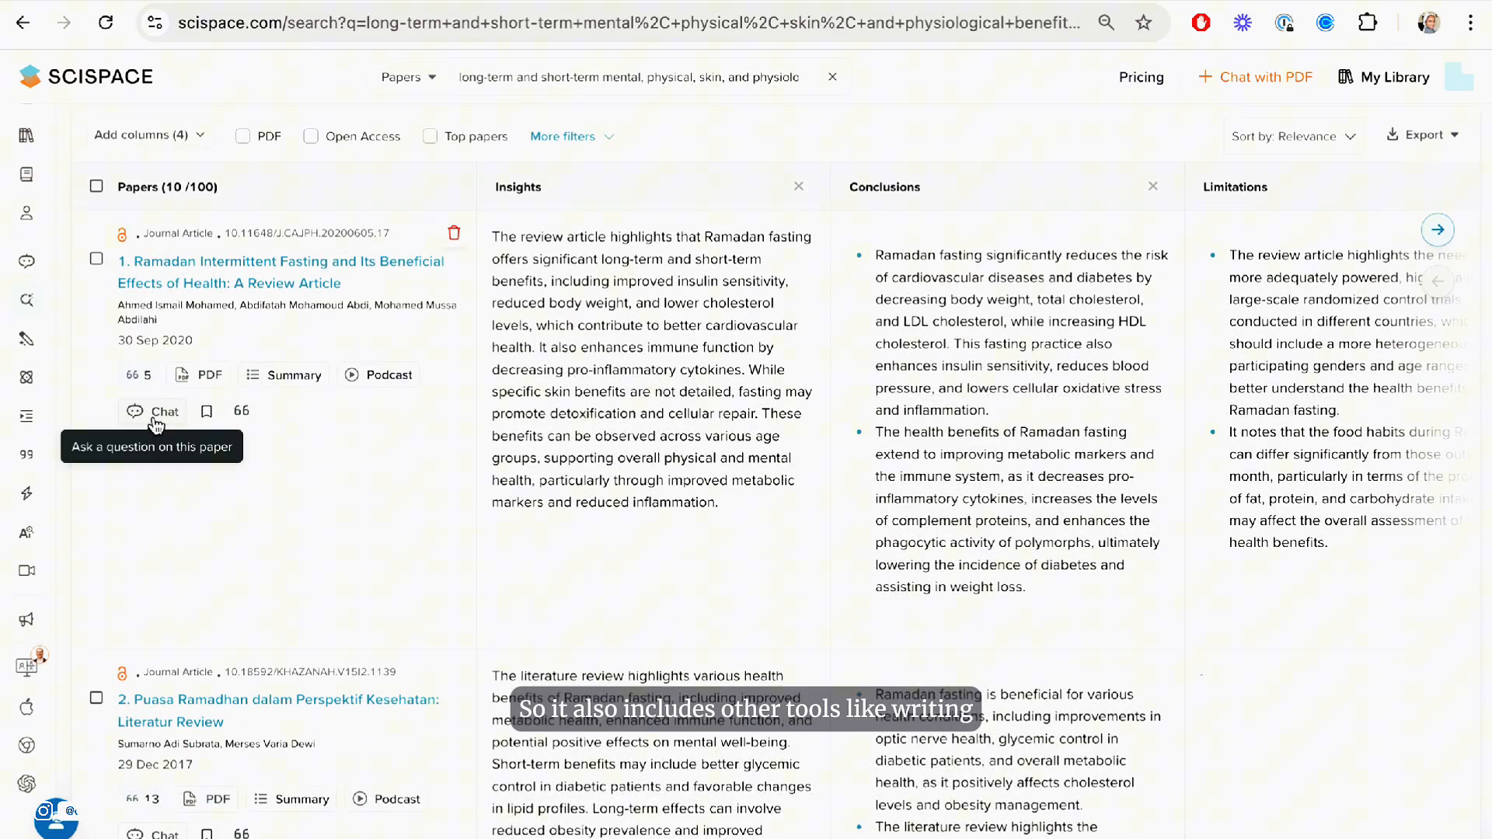
# Open Chat on the first Ramadan intermittent fasting review paper in the results
pyautogui.click(164, 412)
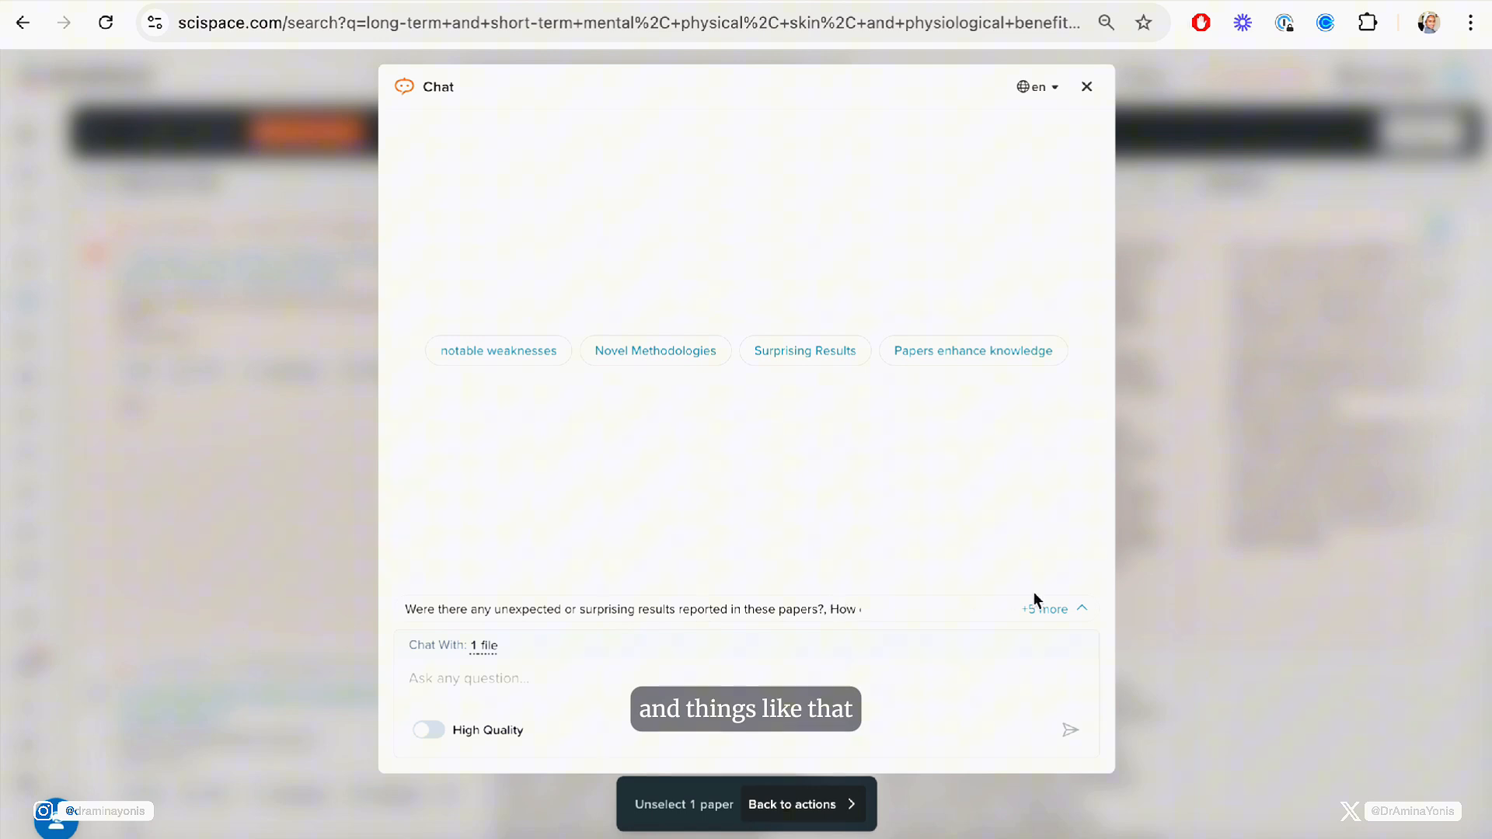
# Show all suggested questions and ask 'How do these papers enhance existing knowledge in their field?'
pyautogui.click(1043, 609)
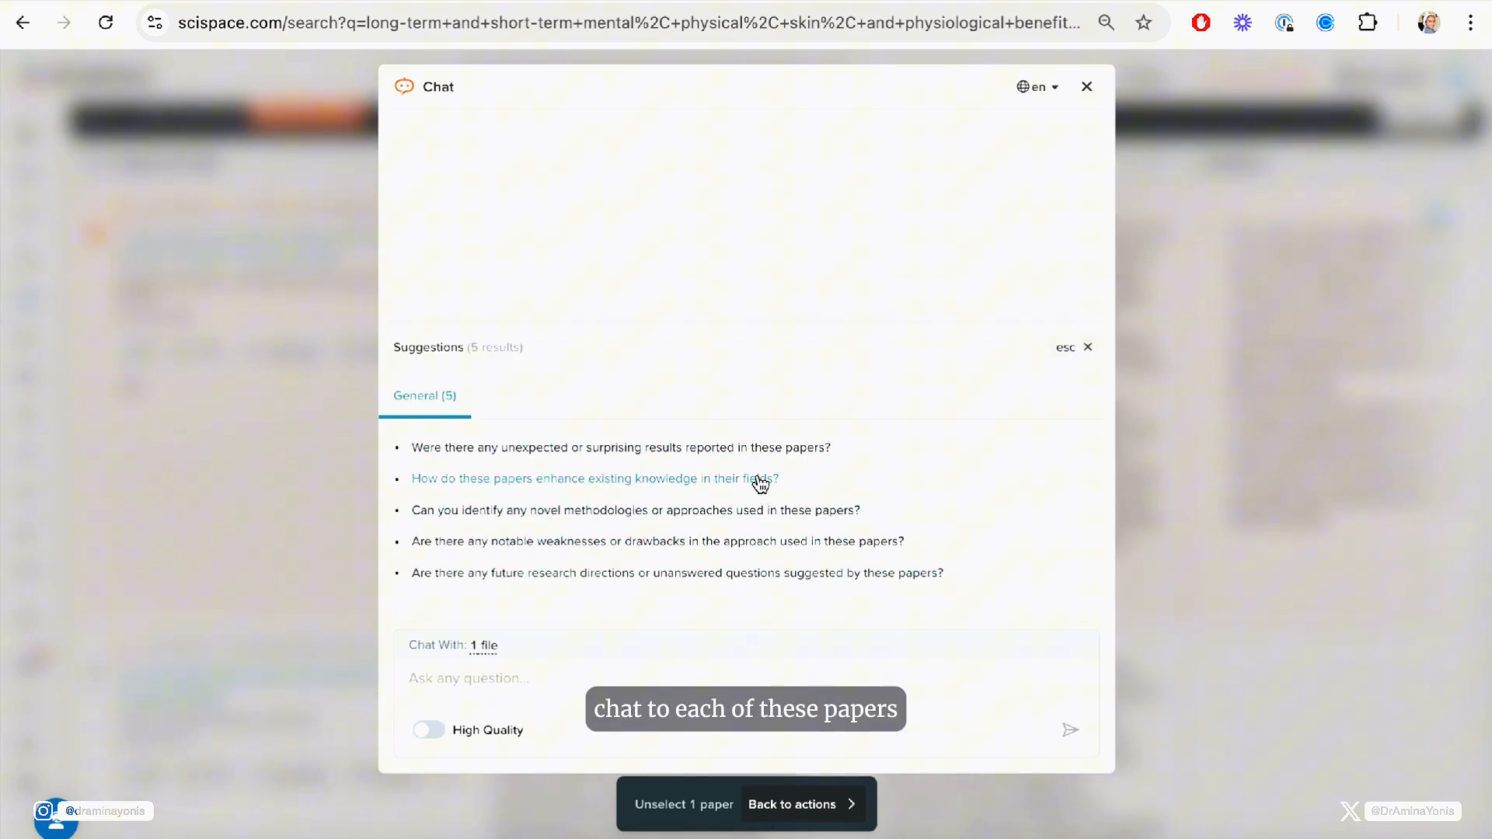
pyautogui.click(593, 478)
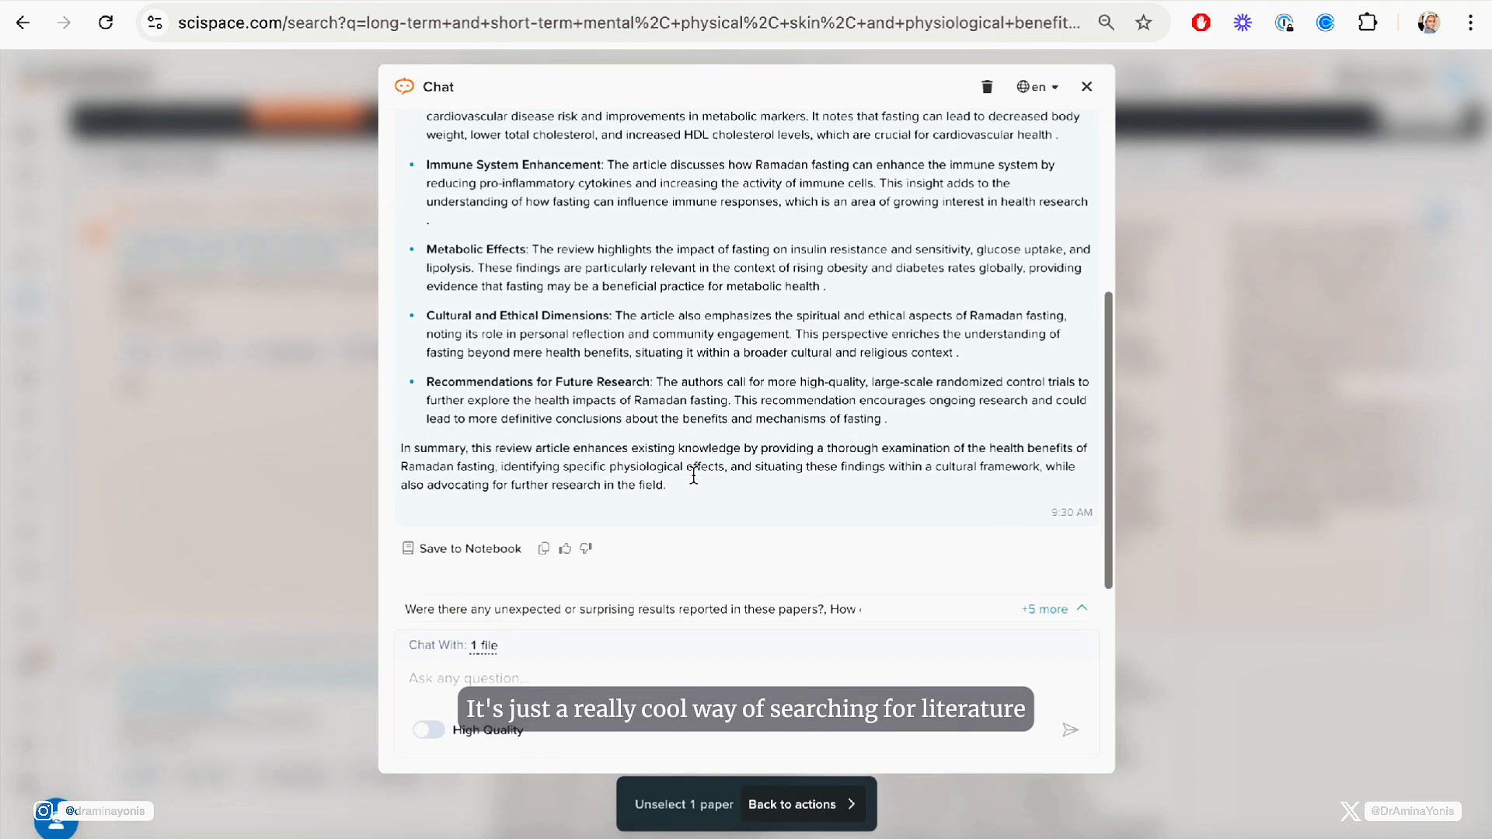
pyautogui.scroll(3)
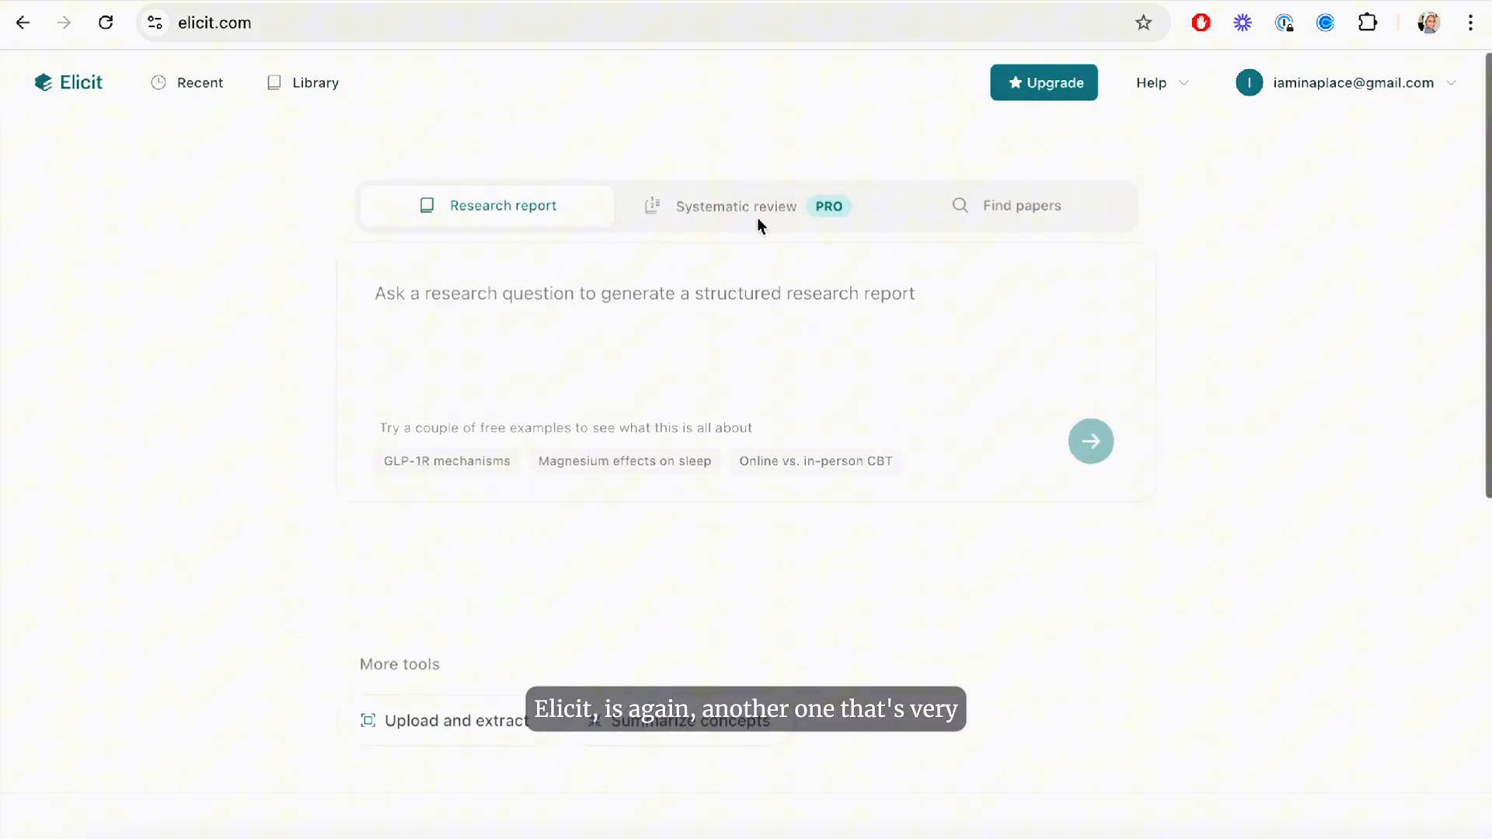
# Generate an Elicit report from the 'Magnesium effects on sleep' example question
pyautogui.click(624, 461)
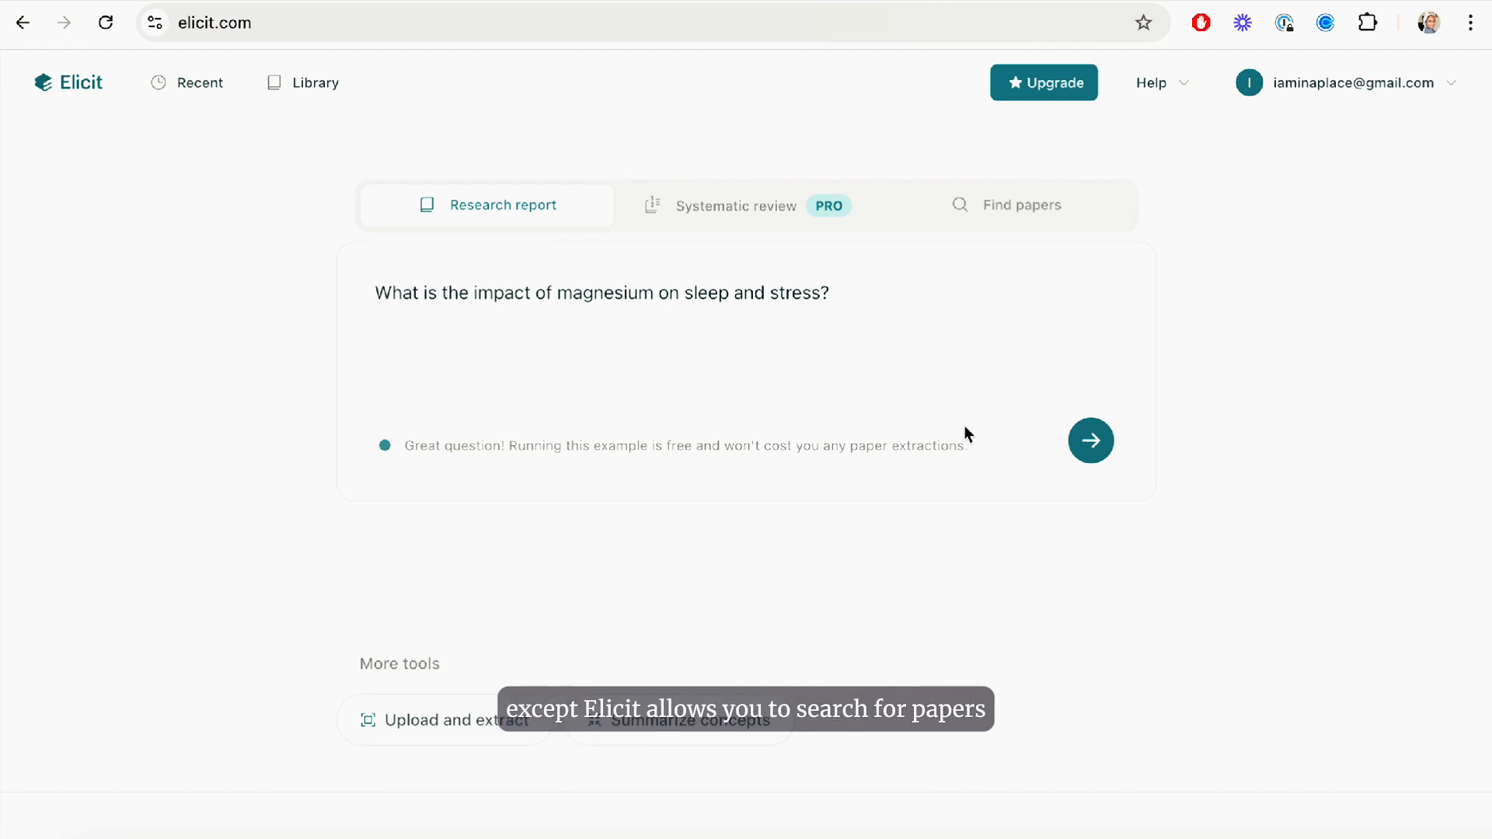
pyautogui.click(1092, 441)
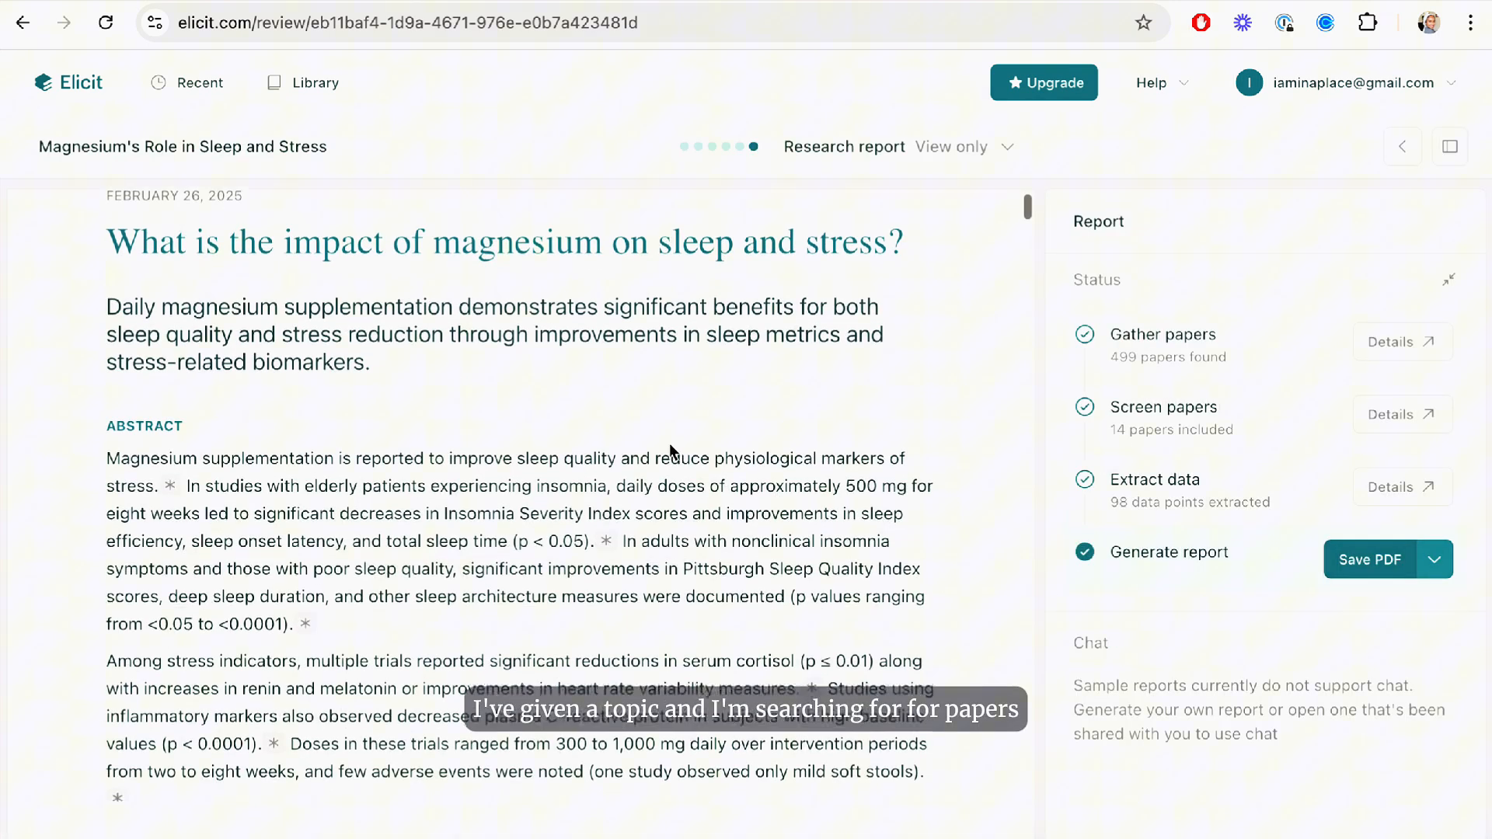
# Read through the magnesium report's study table and dosing findings, then save it as PDF
pyautogui.scroll(-3)
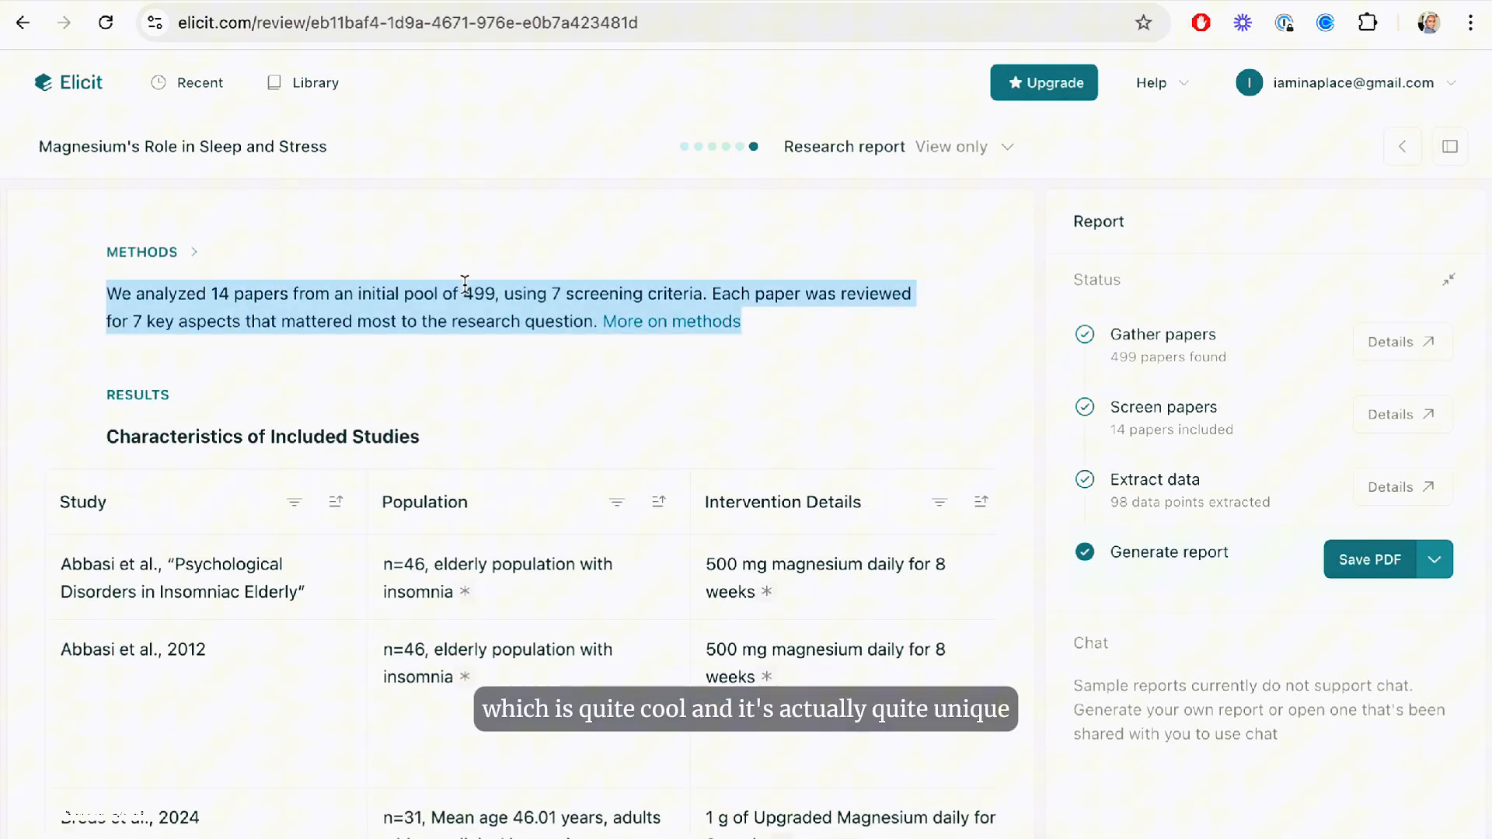
pyautogui.scroll(-3)
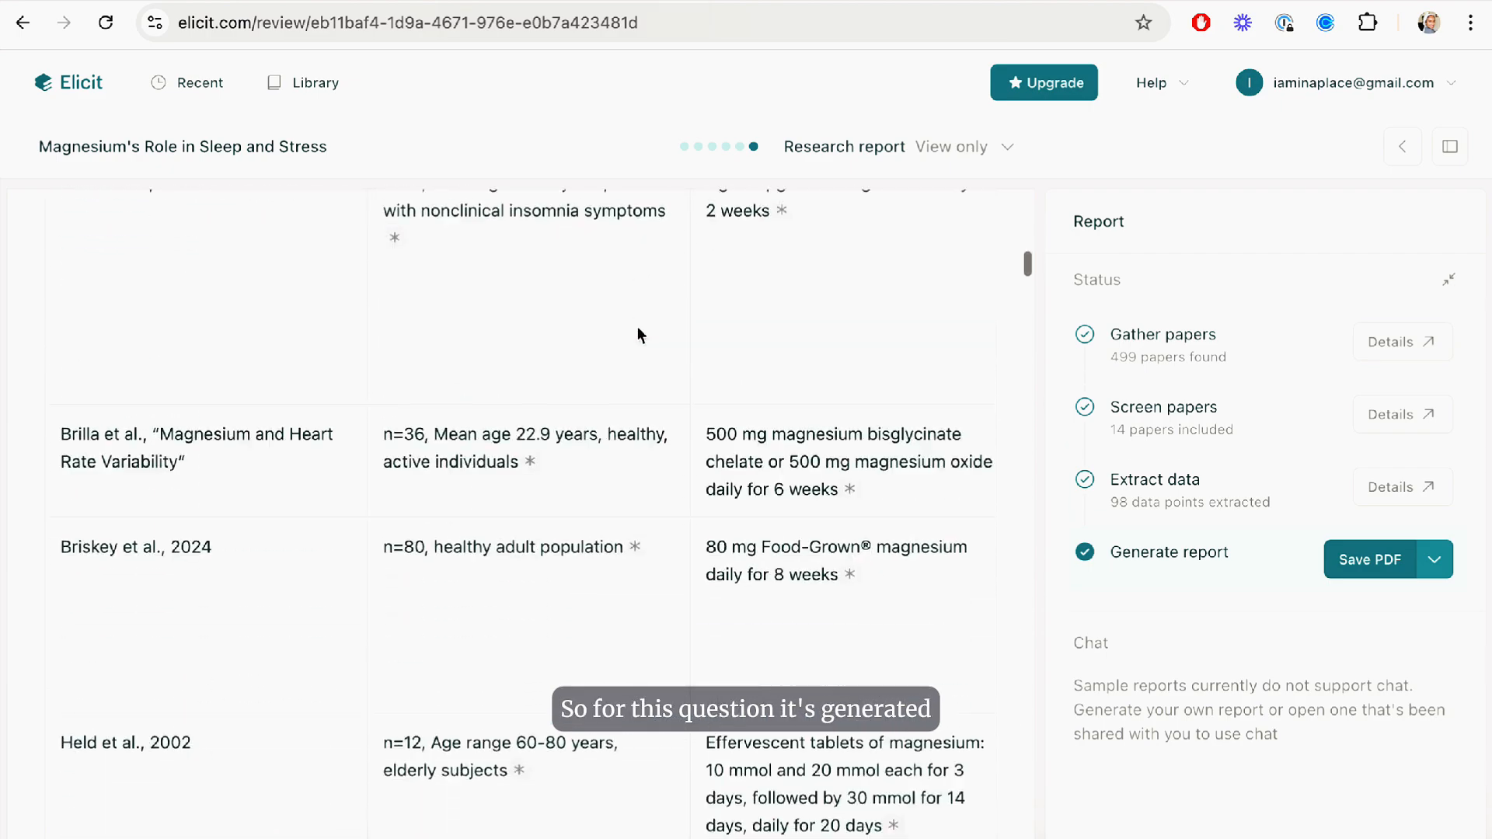
pyautogui.scroll(3)
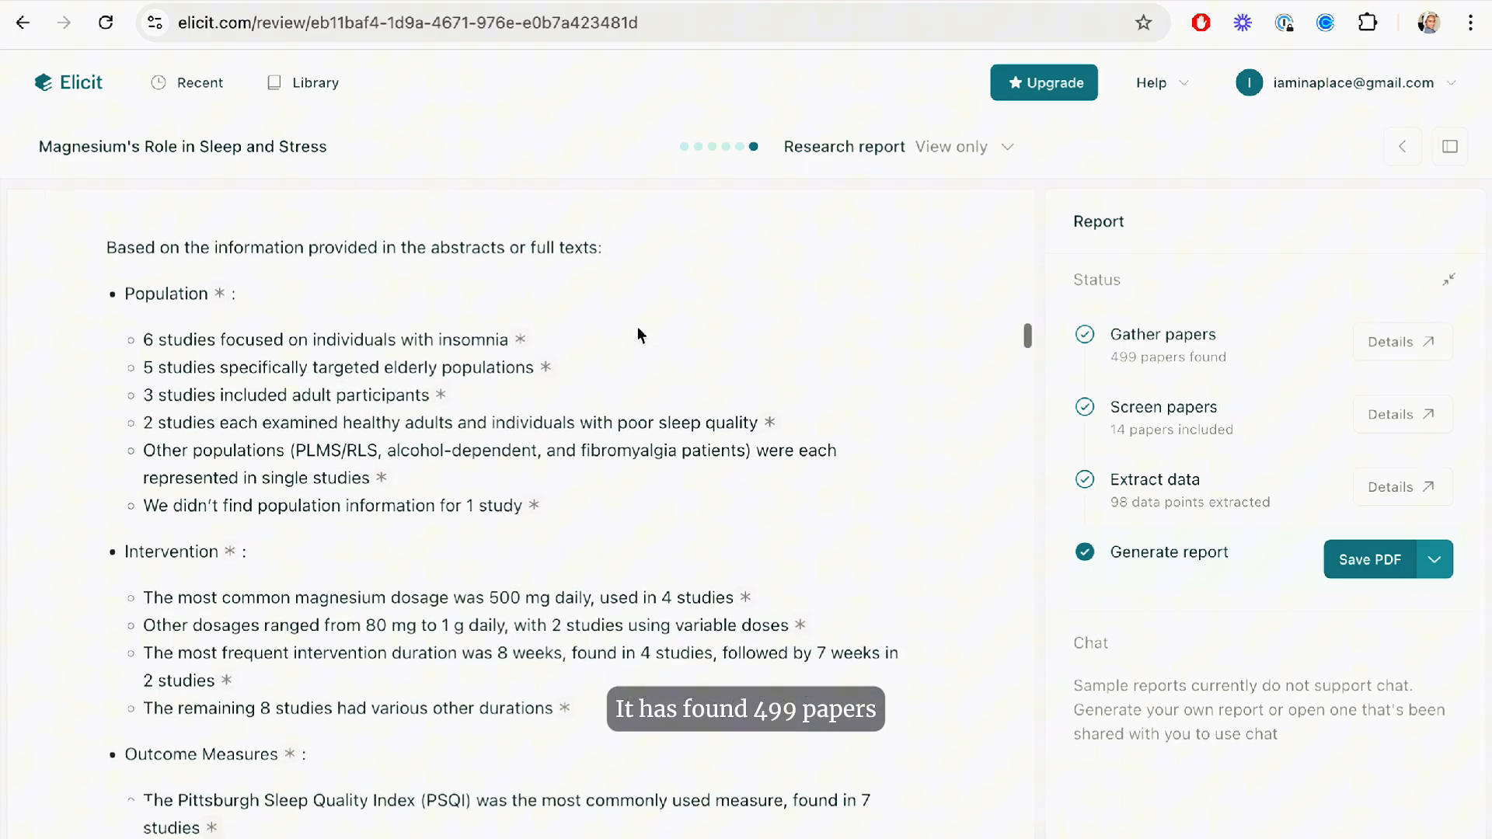
pyautogui.scroll(-3)
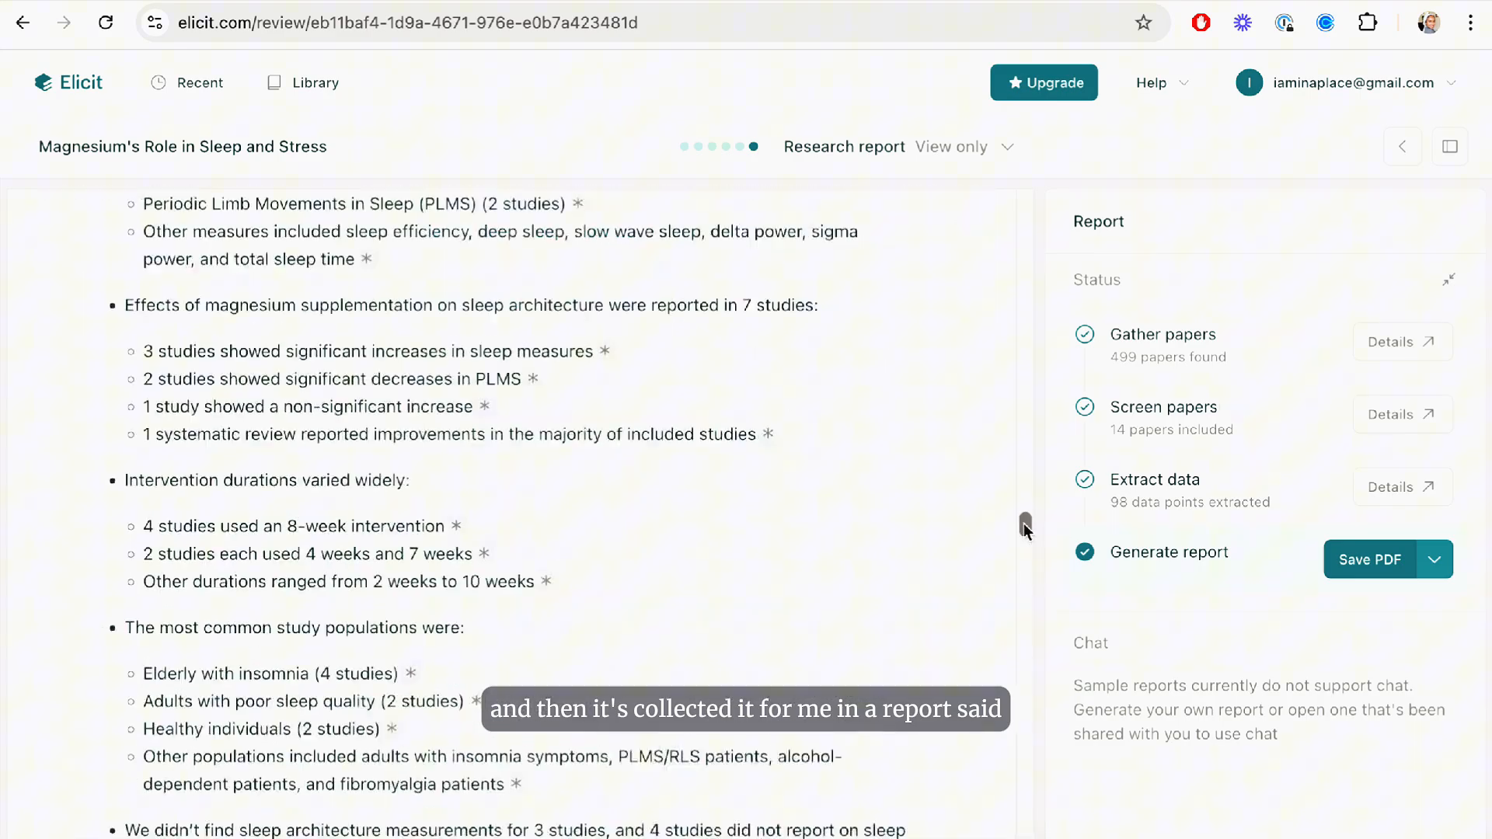
pyautogui.scroll(-3)
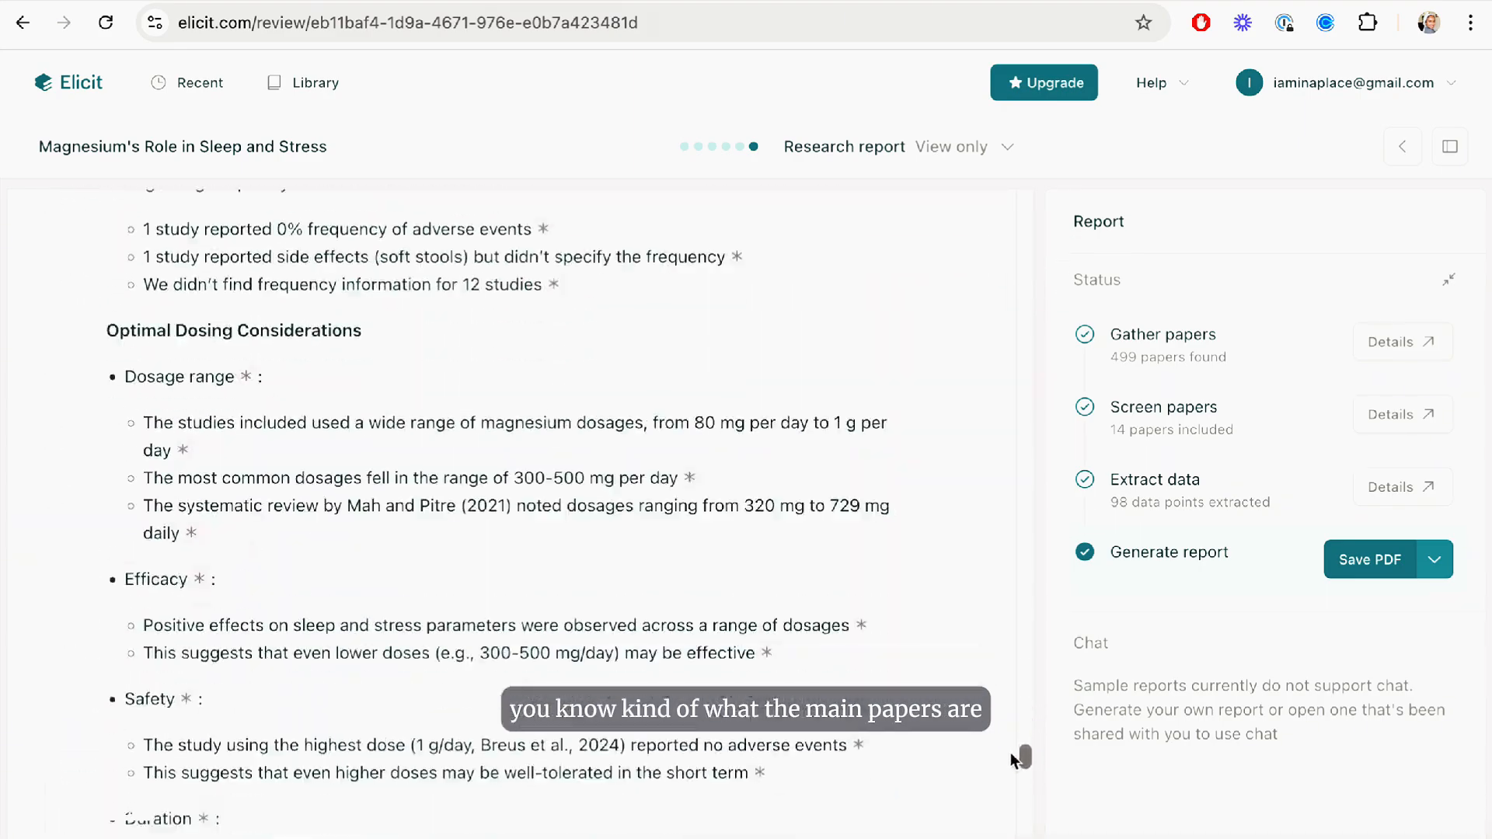
pyautogui.scroll(3)
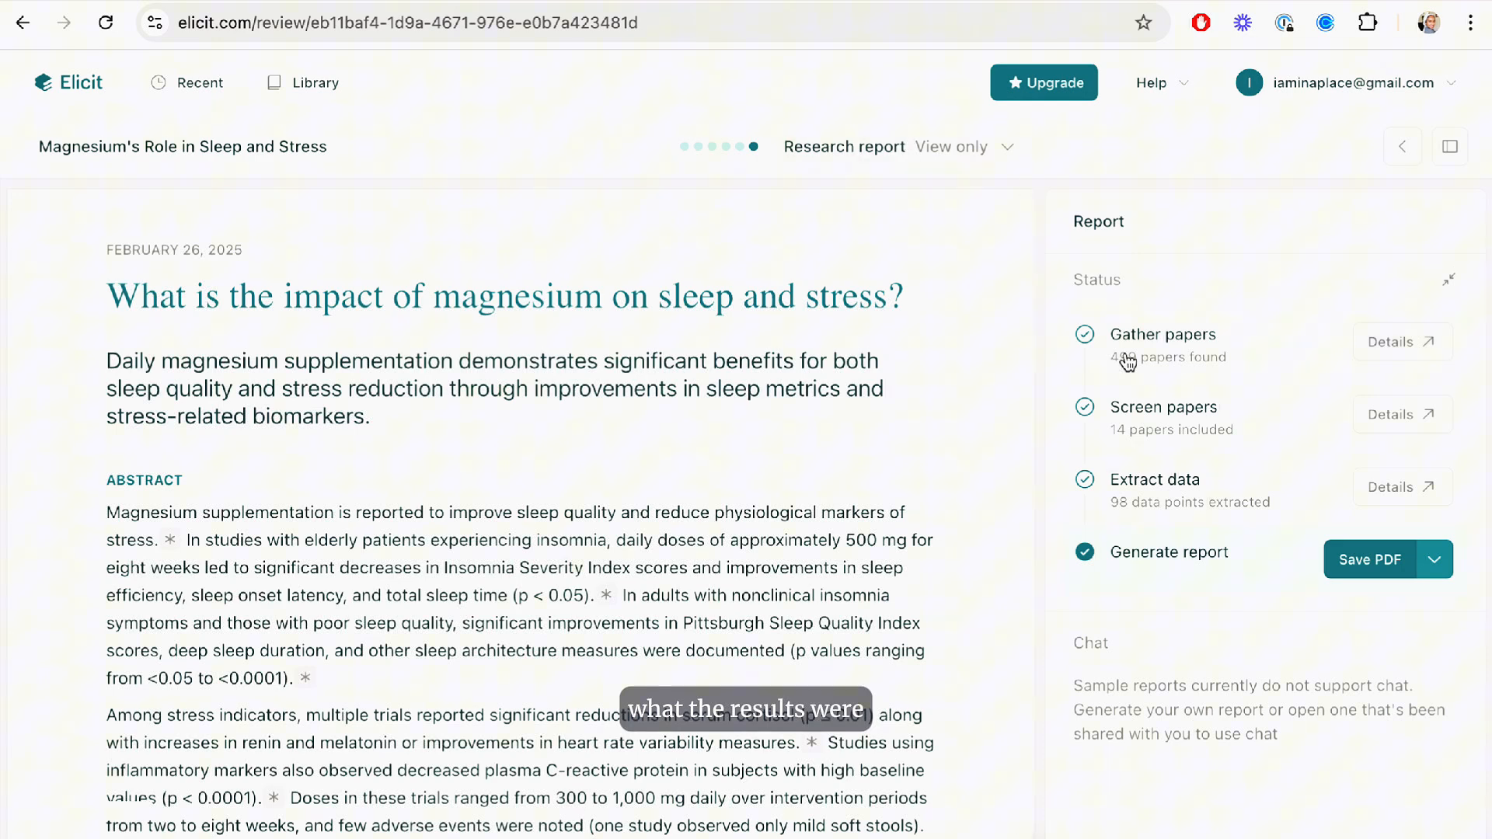
pyautogui.click(1370, 560)
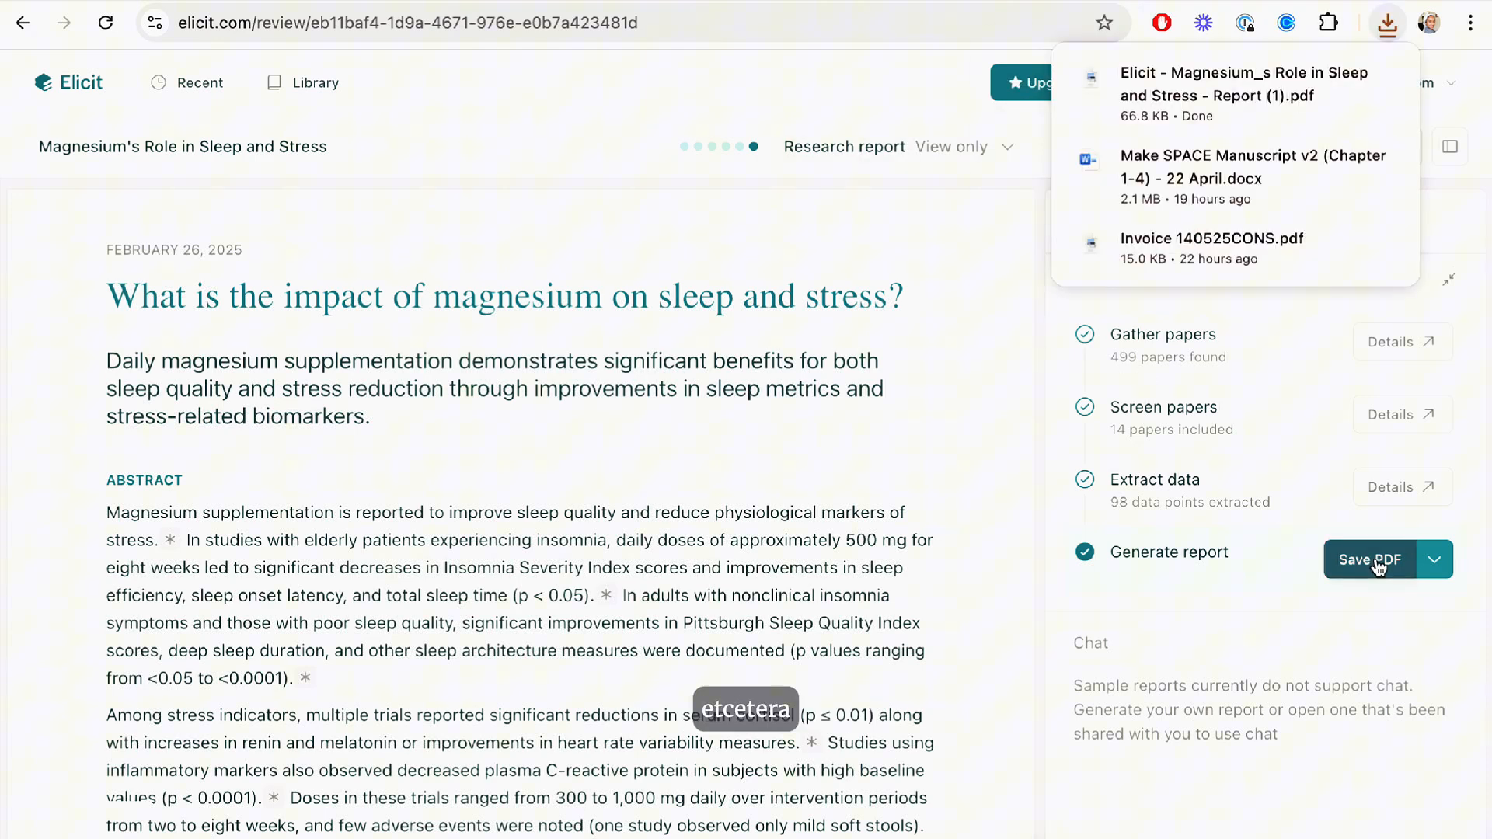
# Open the downloaded 19-page magnesium report PDF, skim it, and return to Elicit
pyautogui.click(1243, 93)
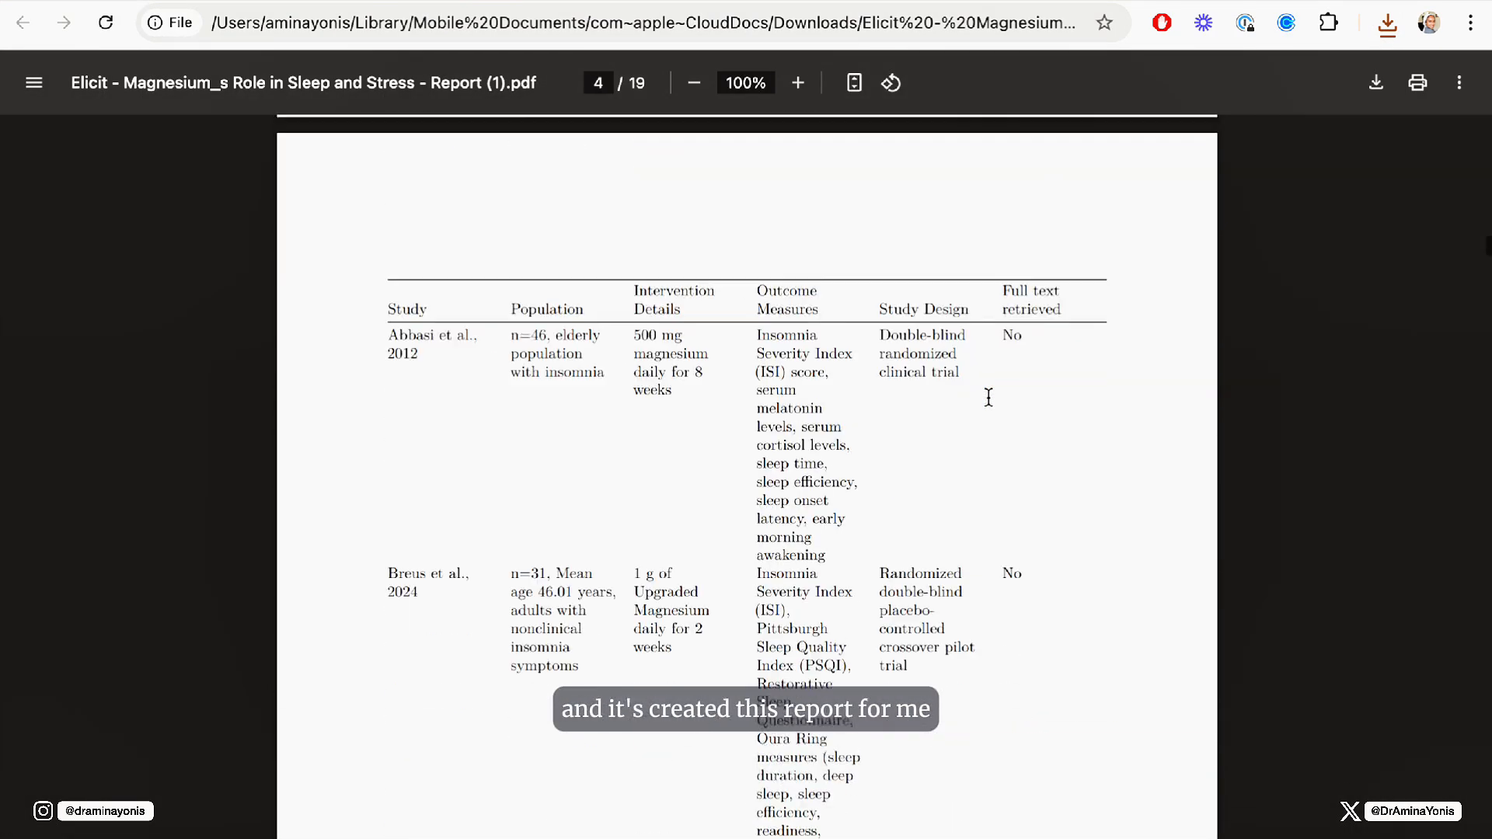
pyautogui.scroll(3)
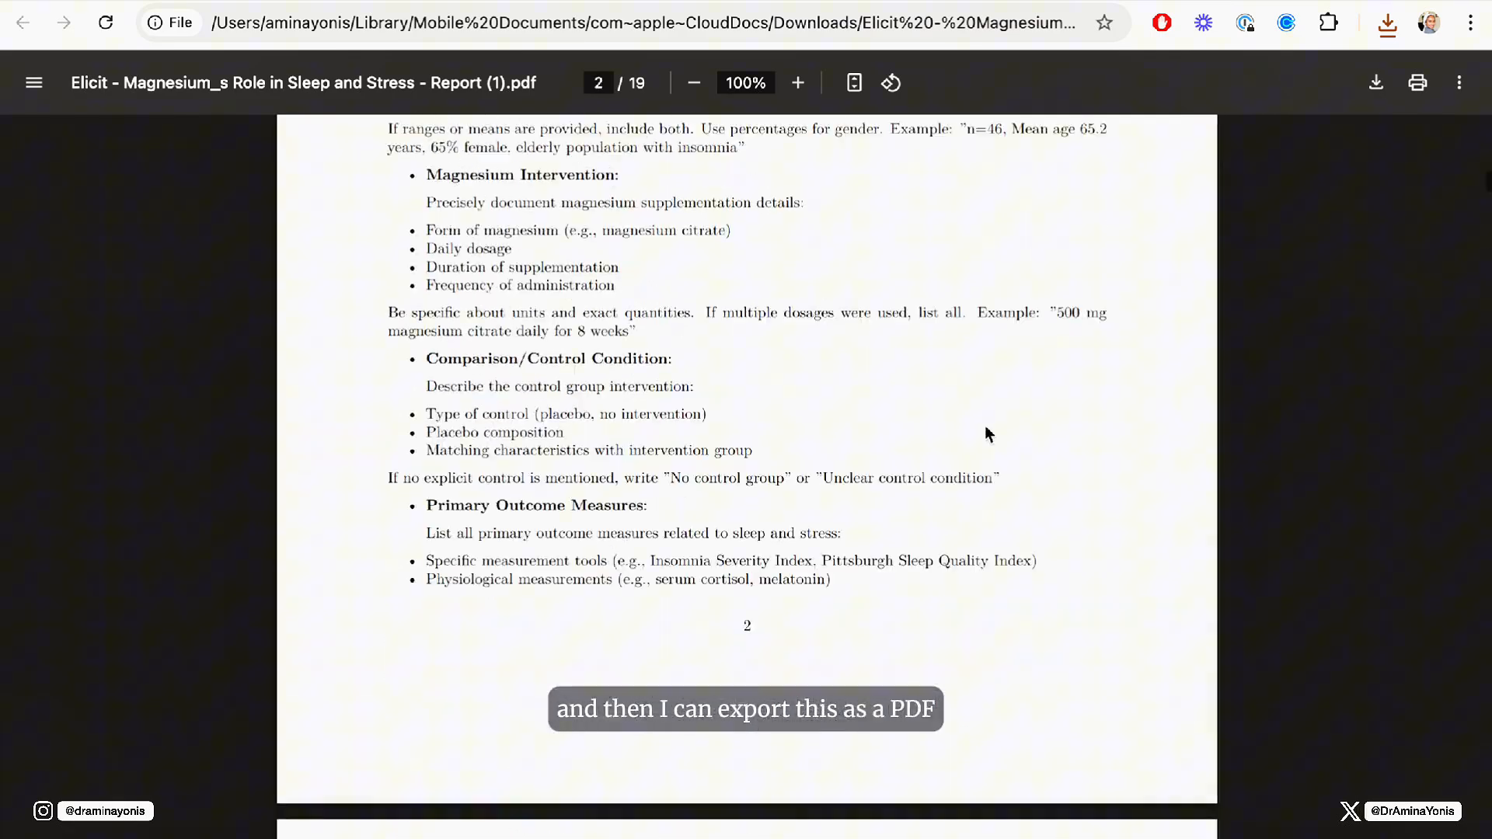
pyautogui.click(22, 22)
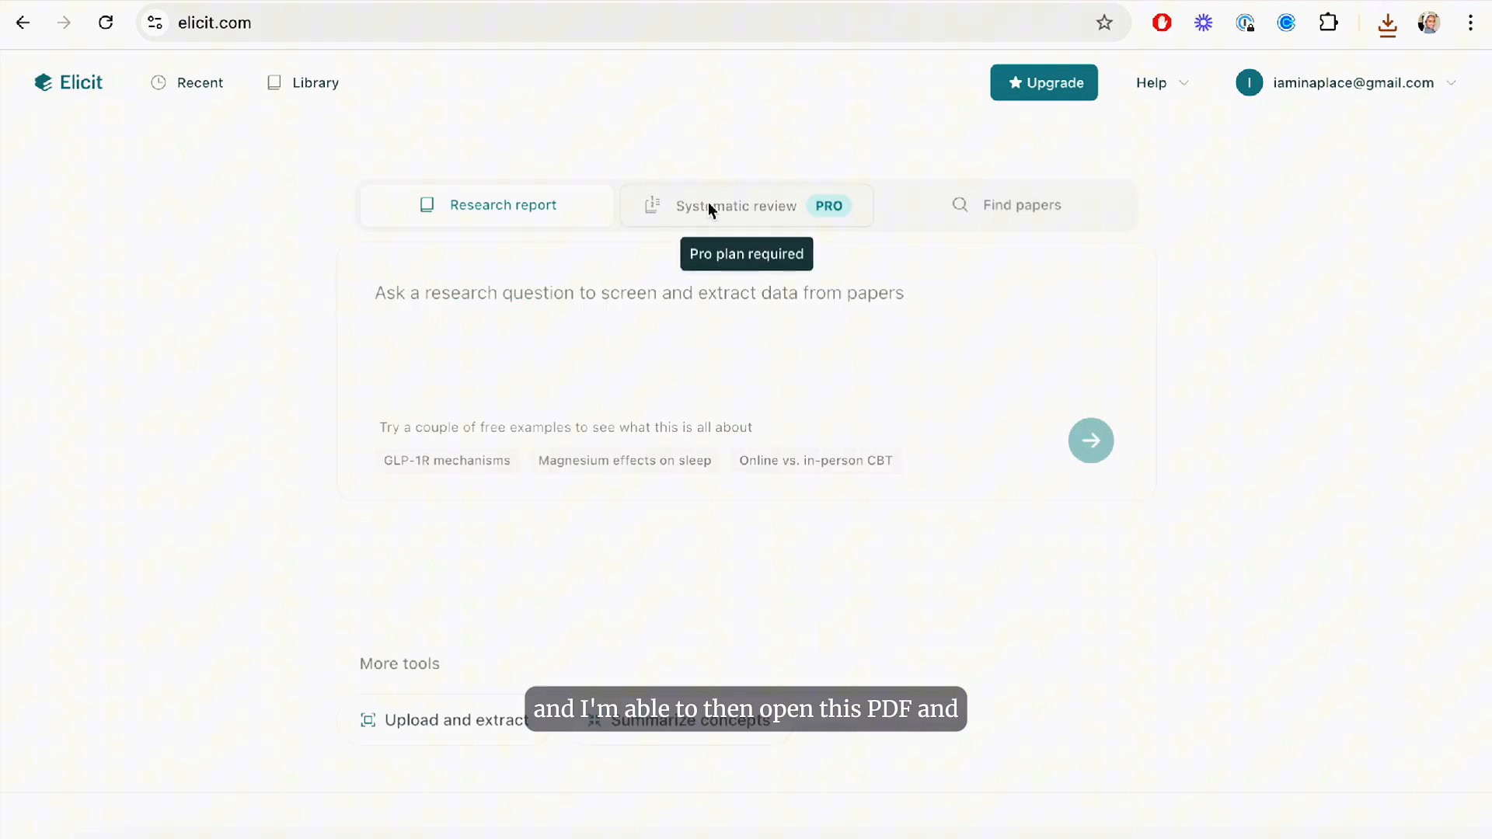
# Switch Elicit's start page to Find papers mode
pyautogui.click(1021, 204)
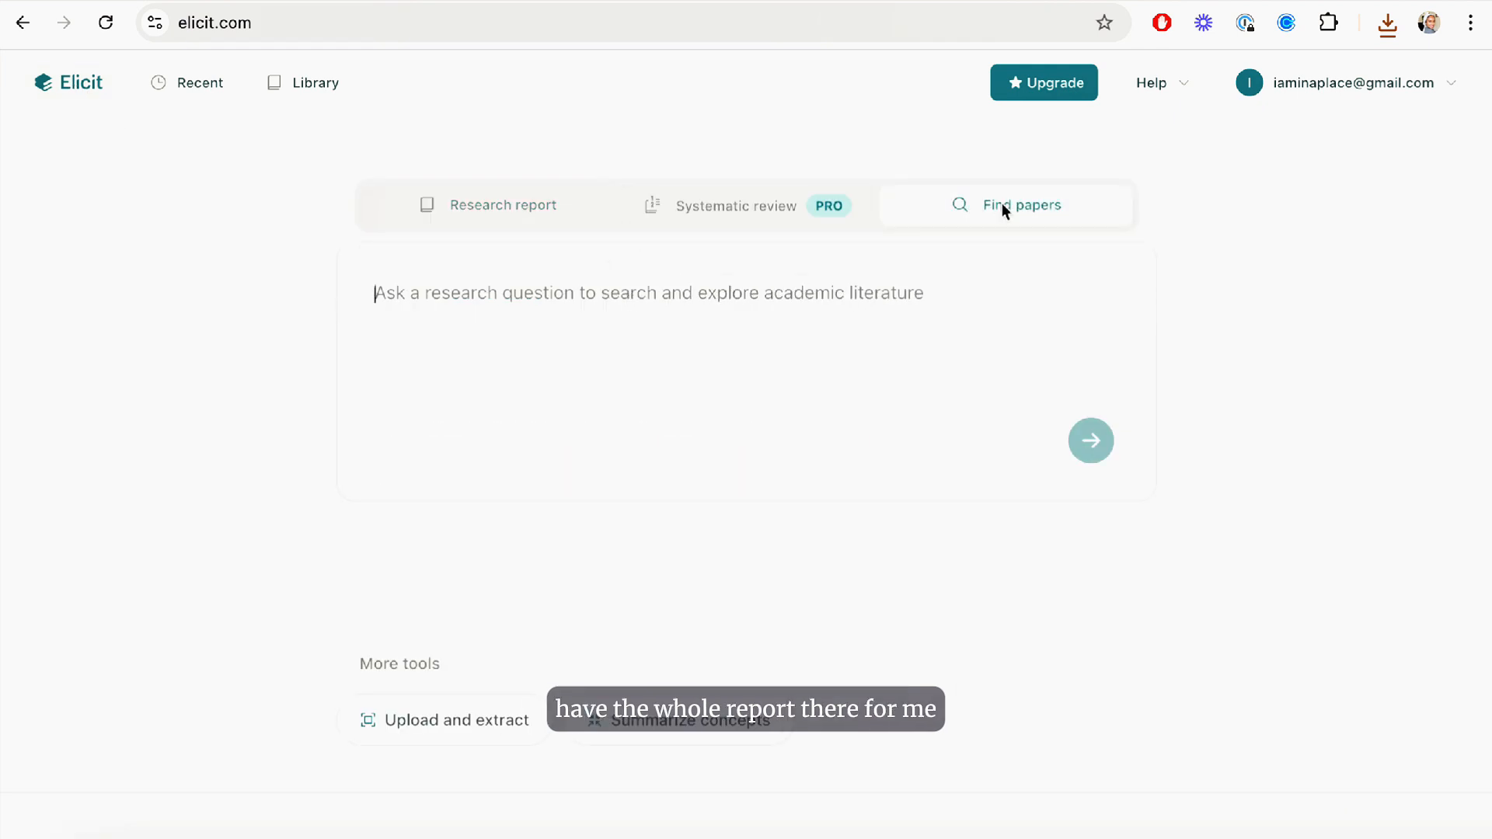
pyautogui.moveTo(937, 209)
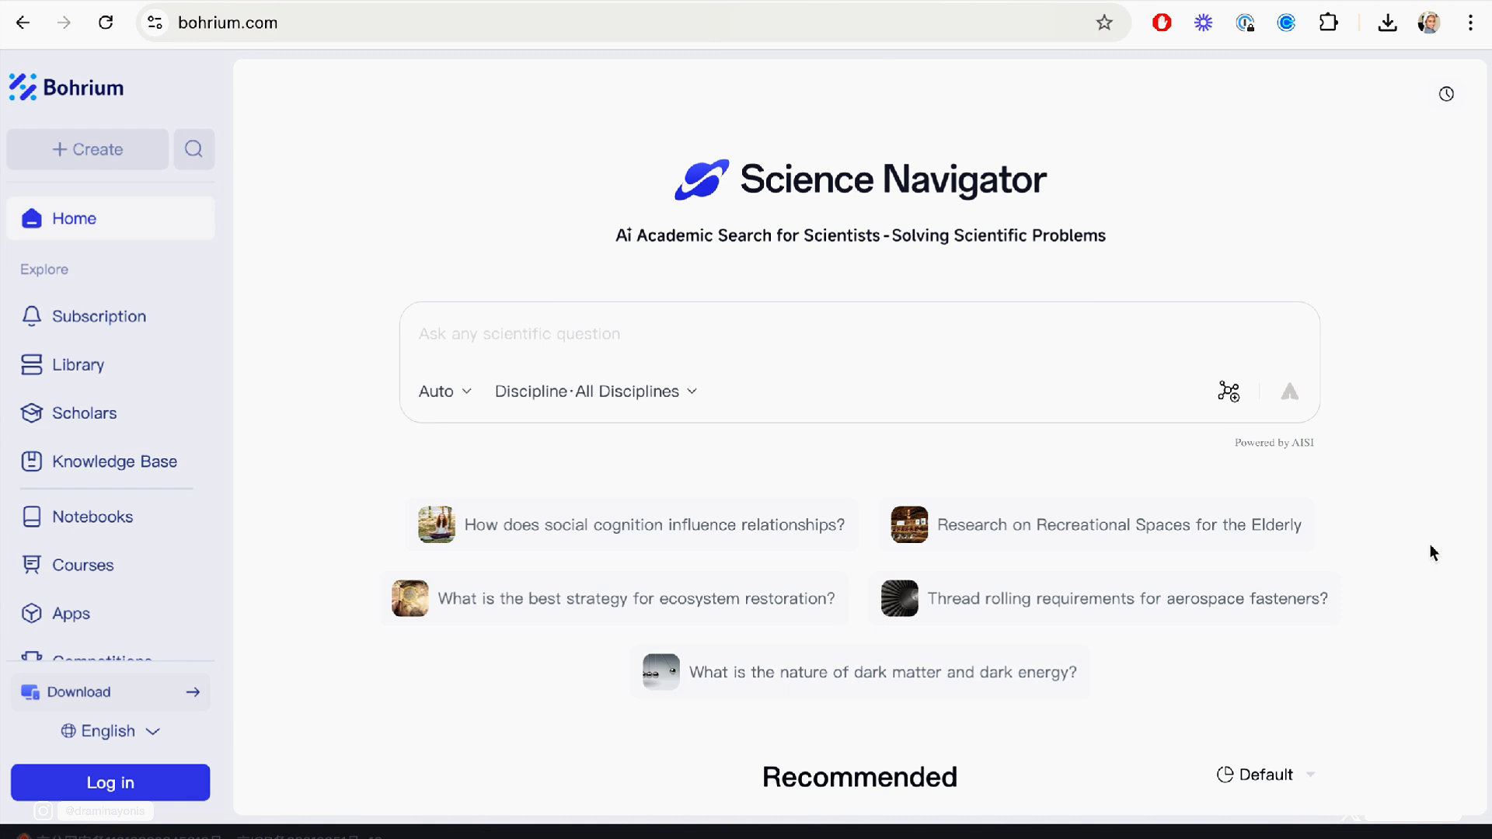
# Run Bohrium's suggested search 'How does social cognition influence relationships?'
pyautogui.scroll(-3)
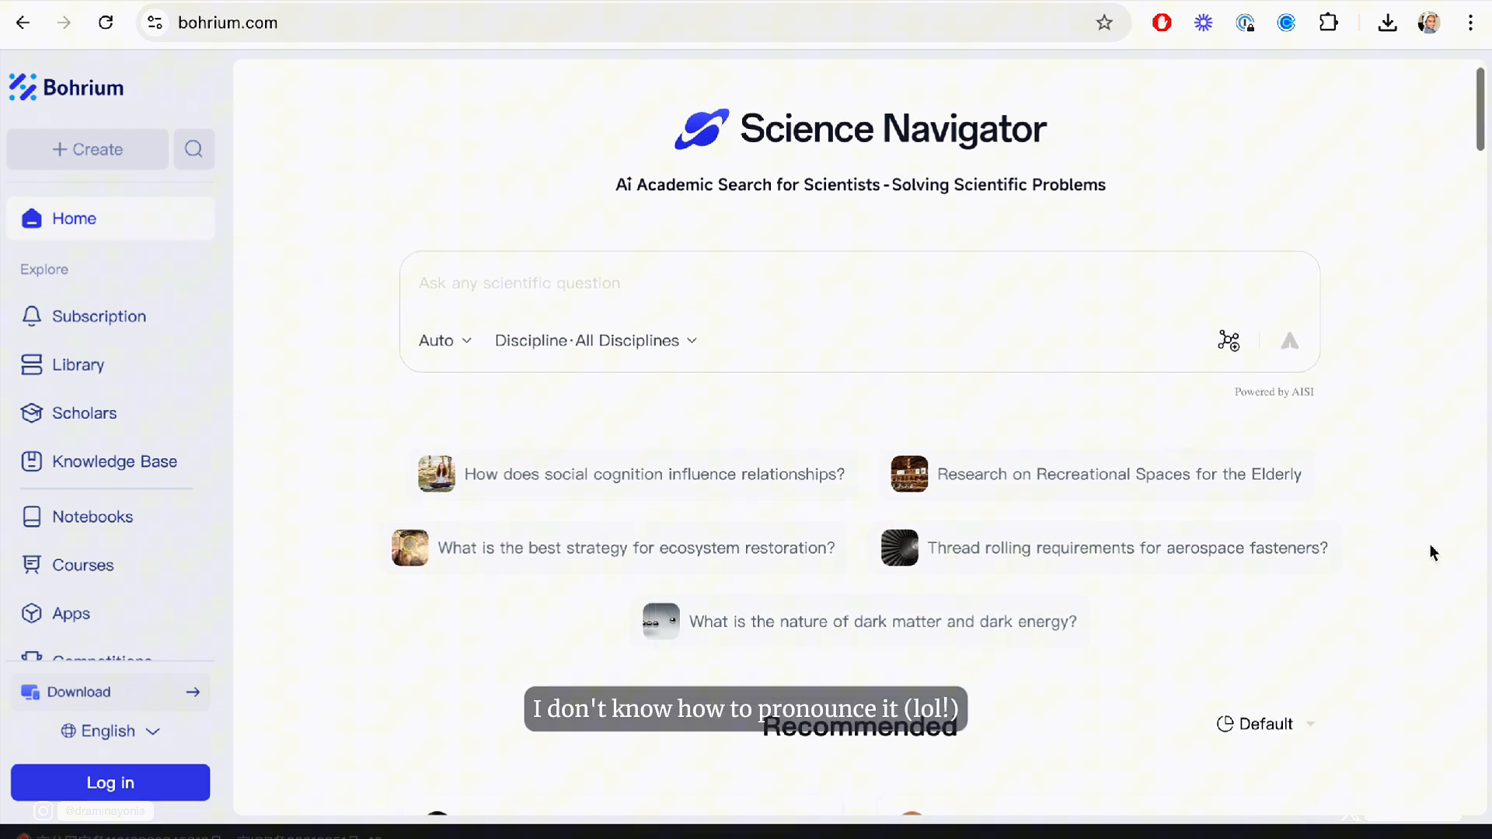
pyautogui.scroll(-3)
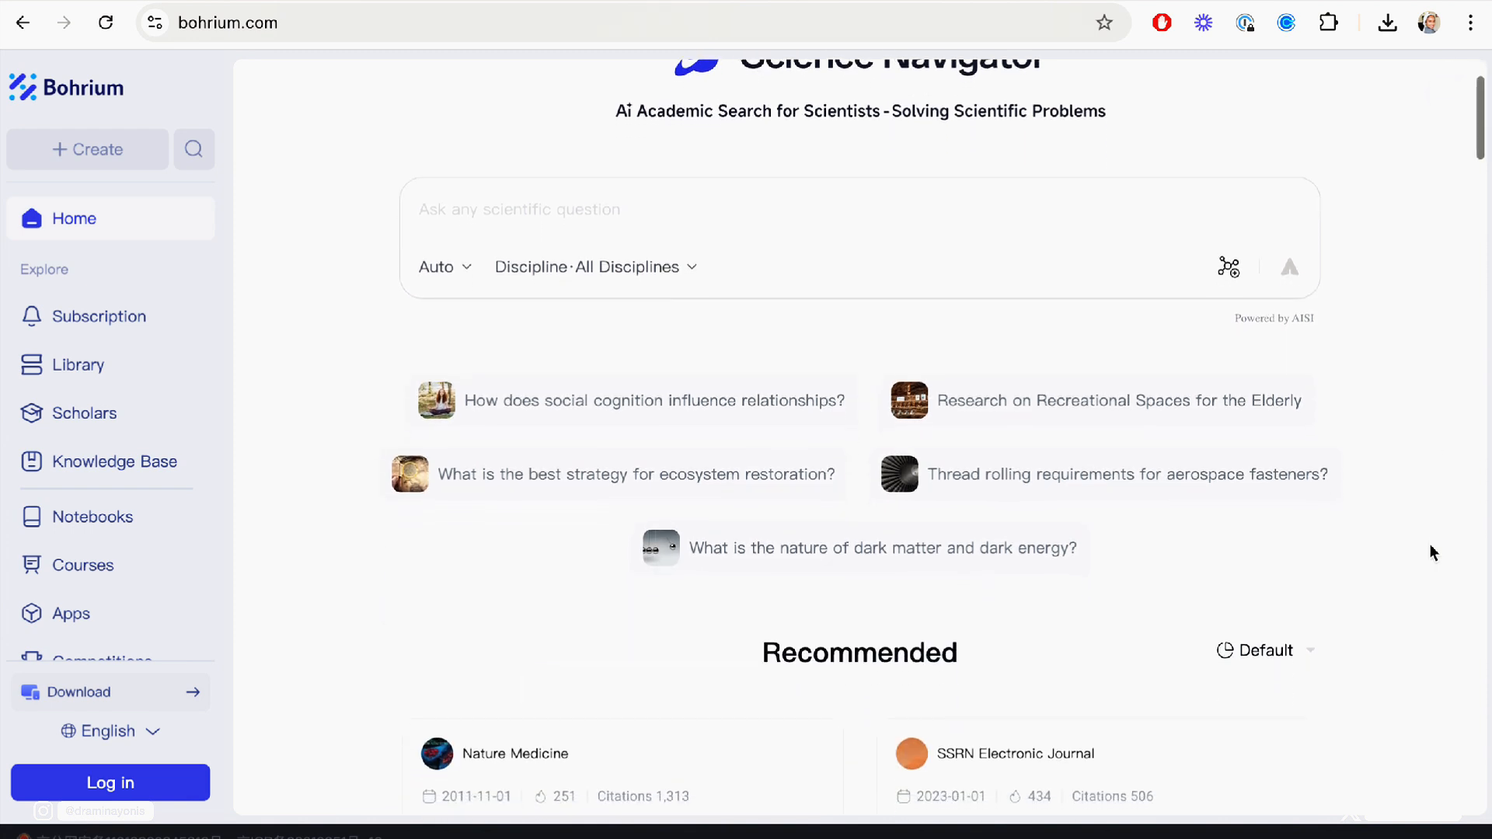
pyautogui.scroll(-3)
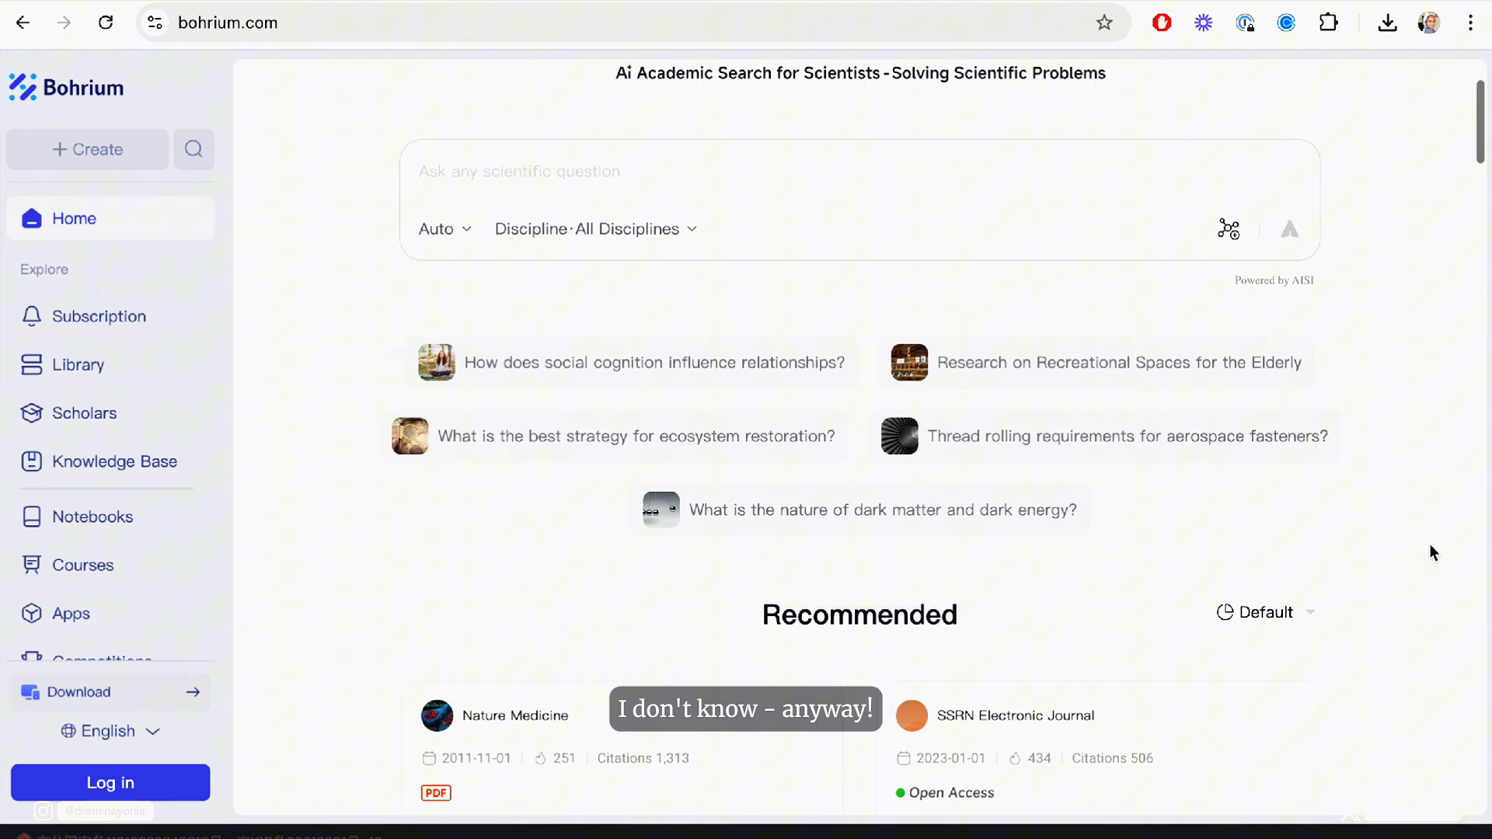
pyautogui.click(654, 363)
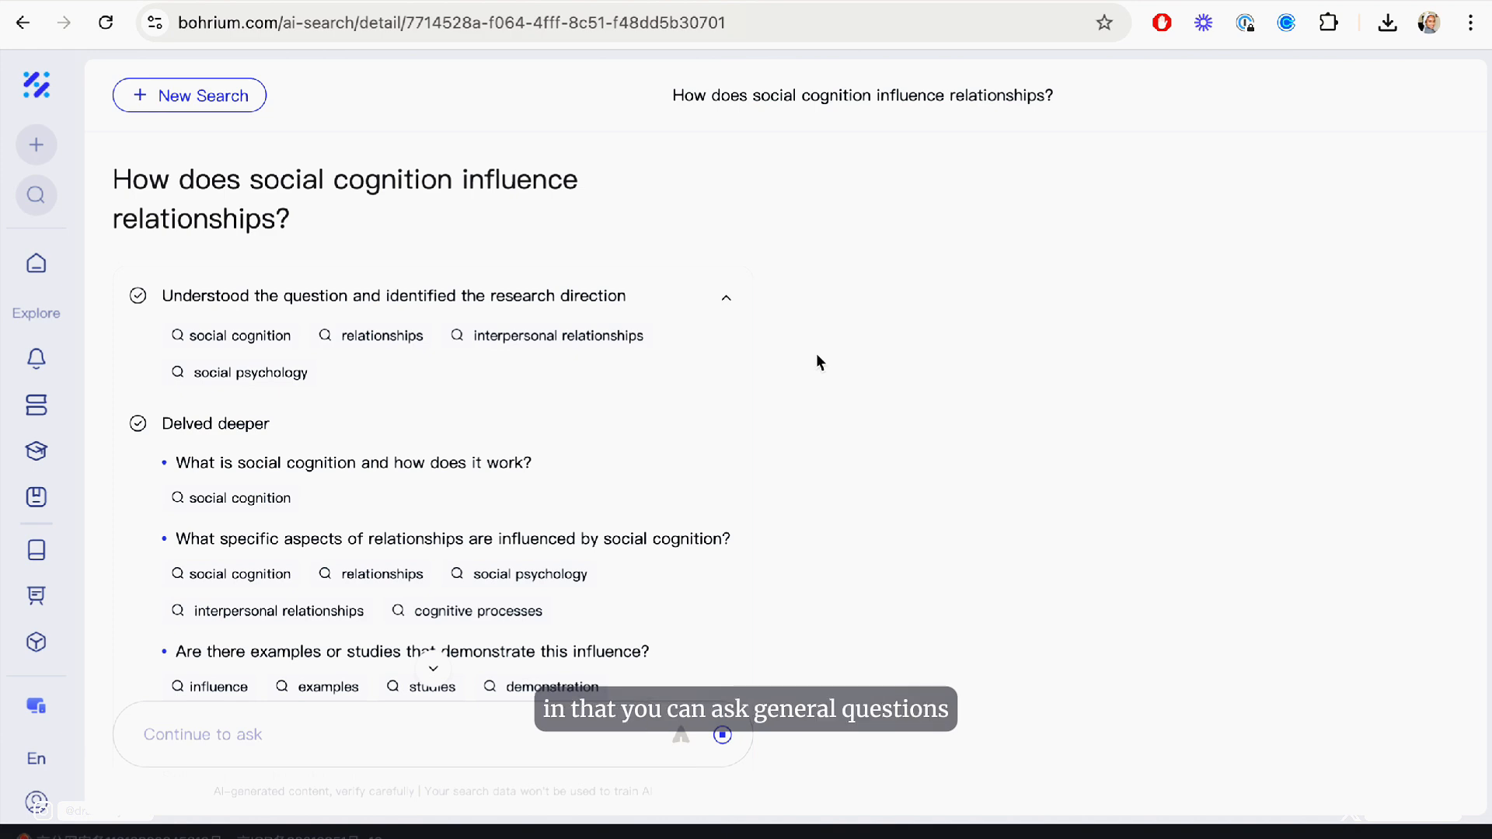
pyautogui.scroll(-3)
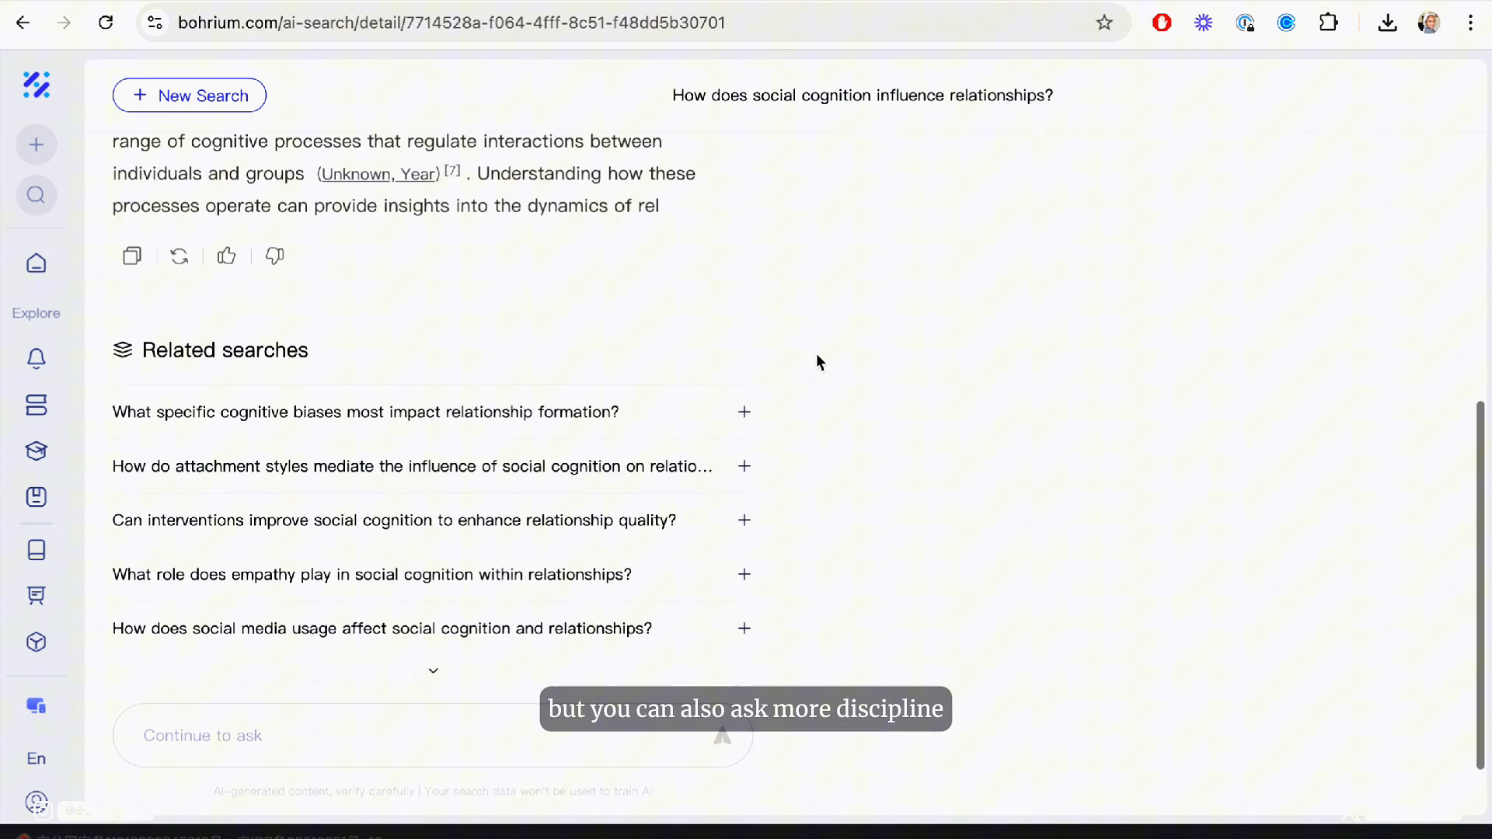
pyautogui.scroll(3)
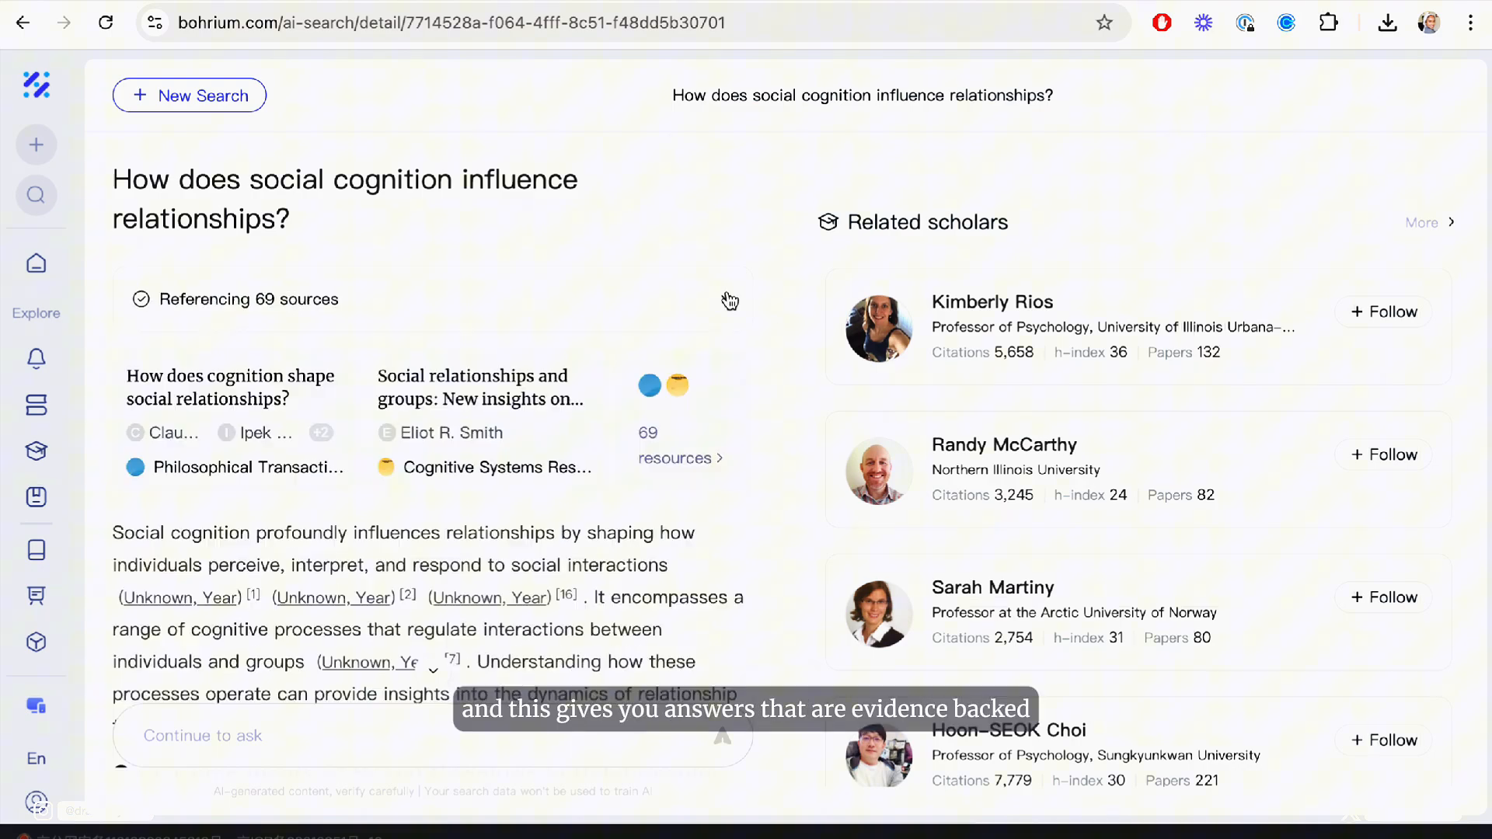
pyautogui.scroll(-3)
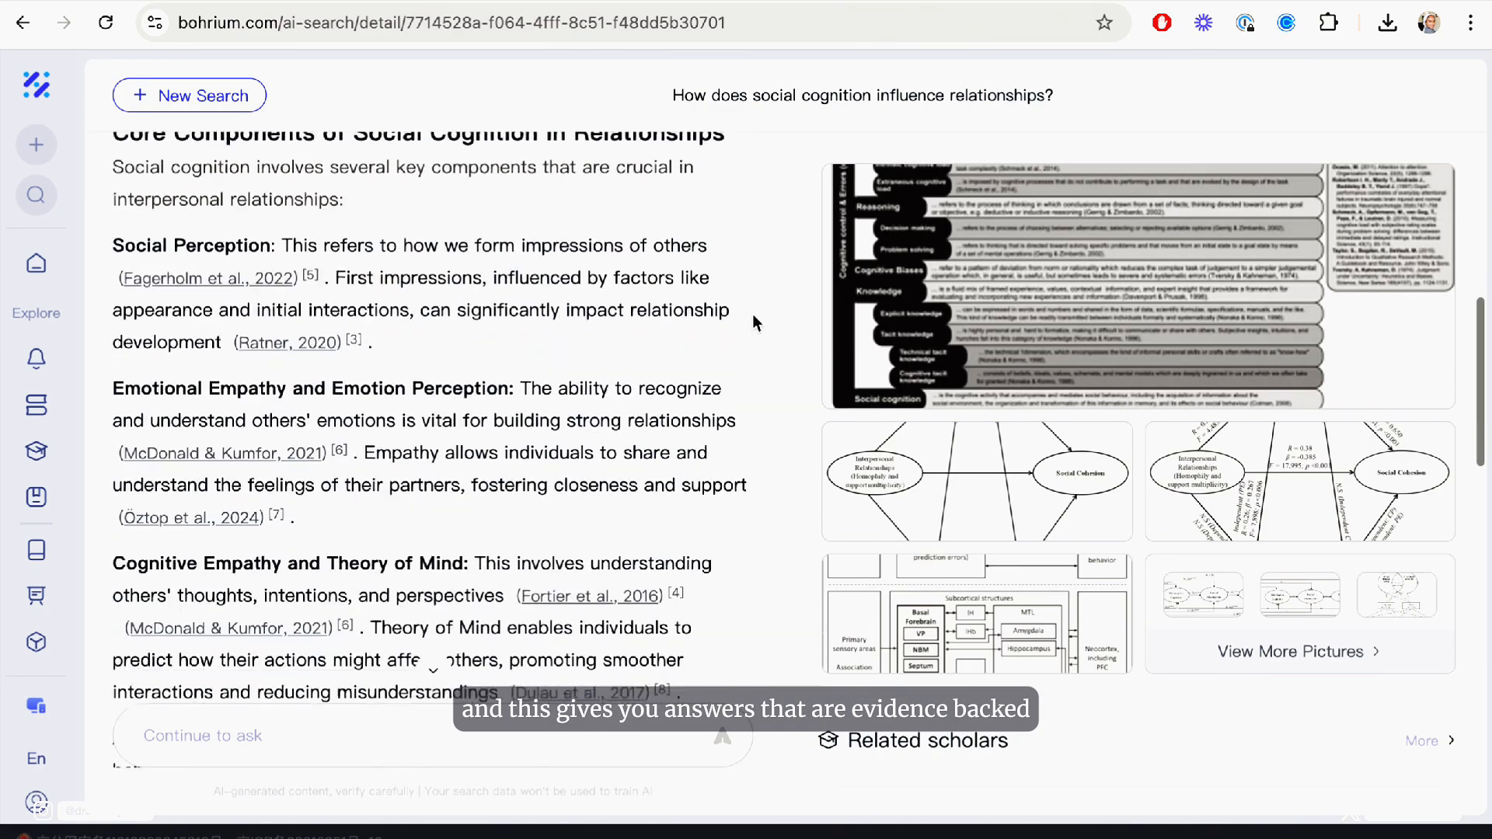
pyautogui.scroll(-3)
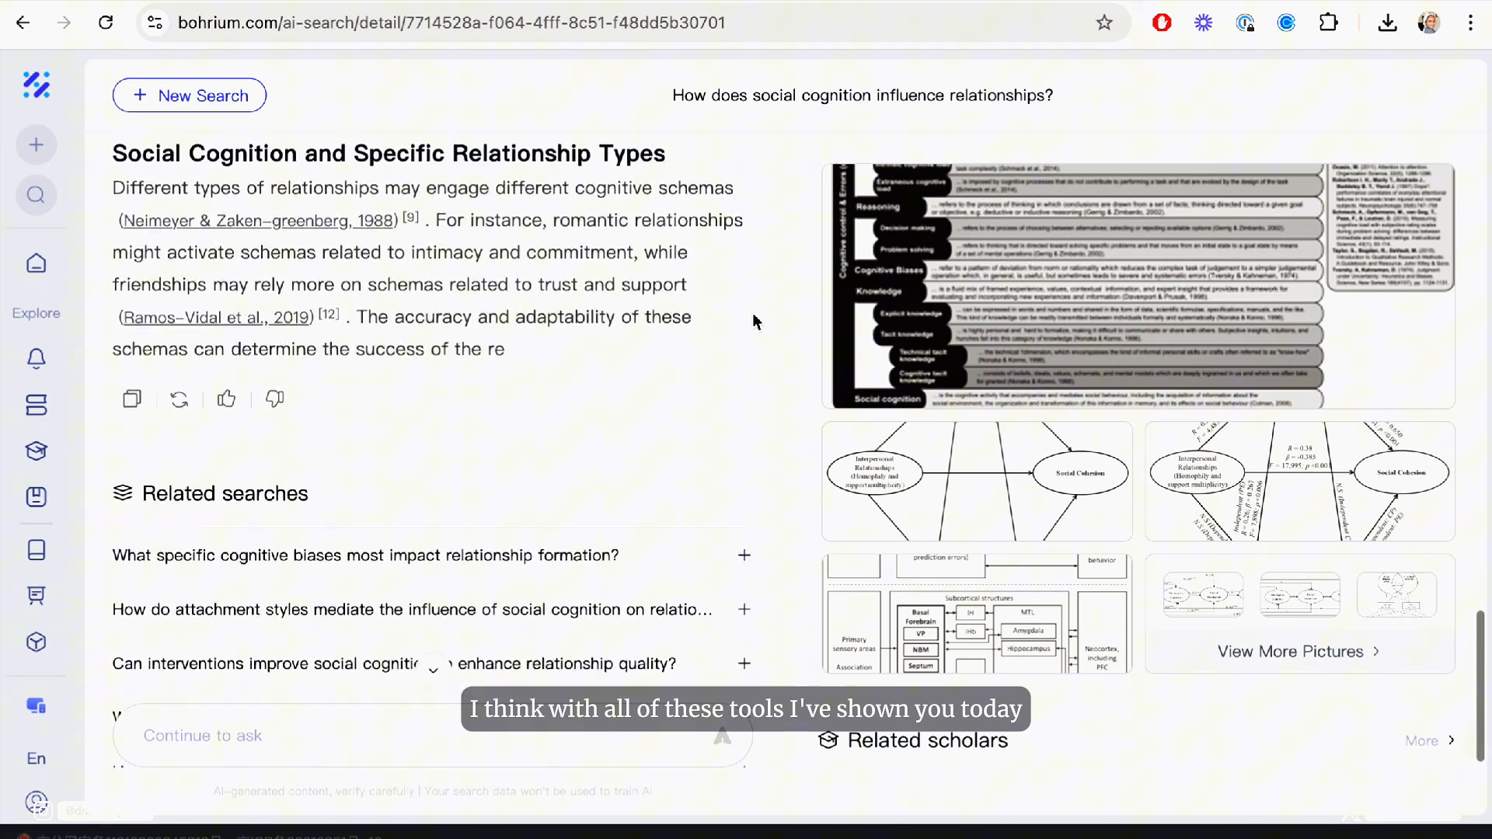
pyautogui.scroll(-3)
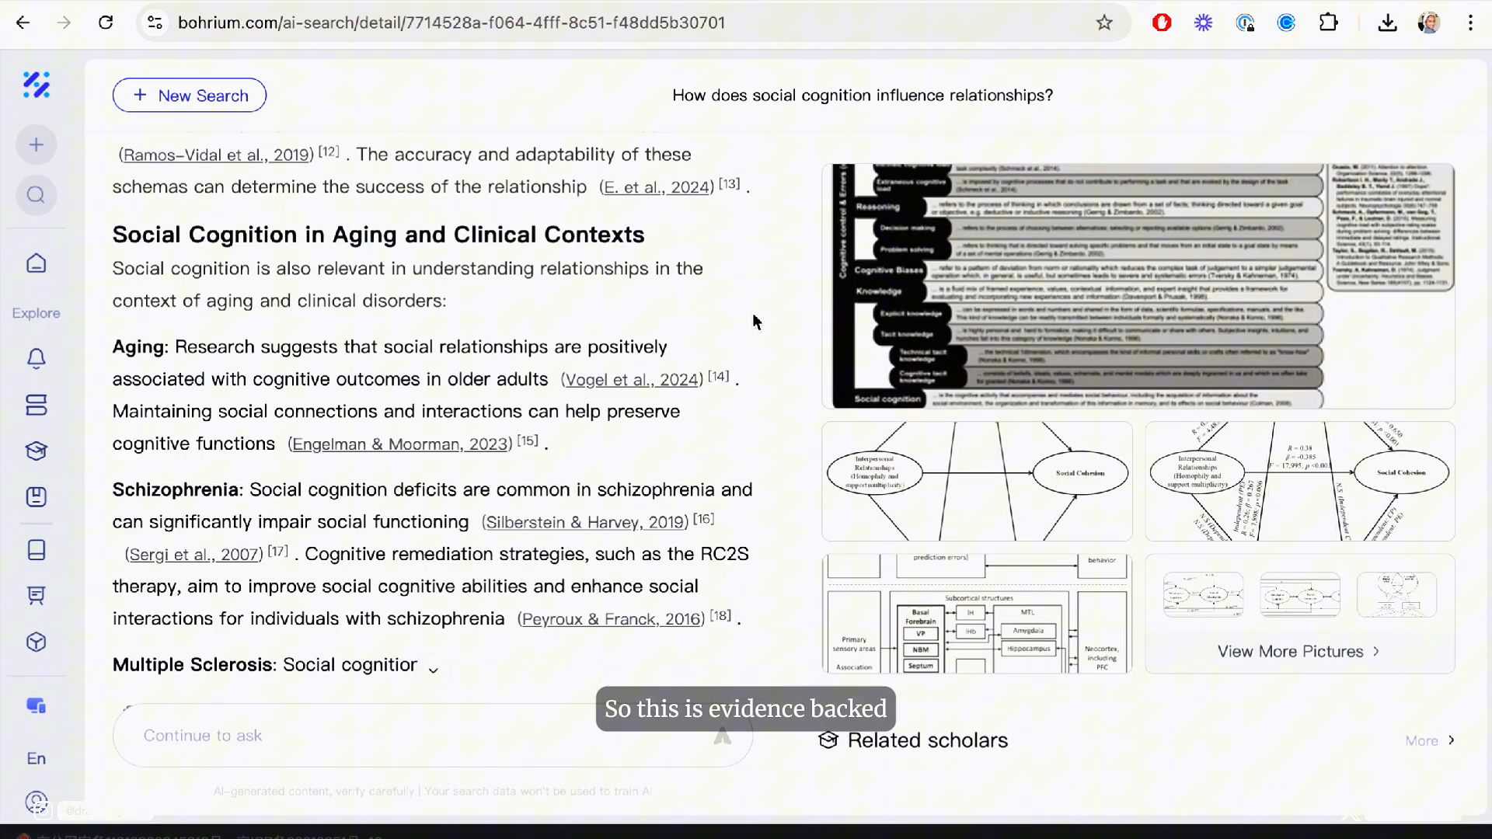
pyautogui.scroll(-3)
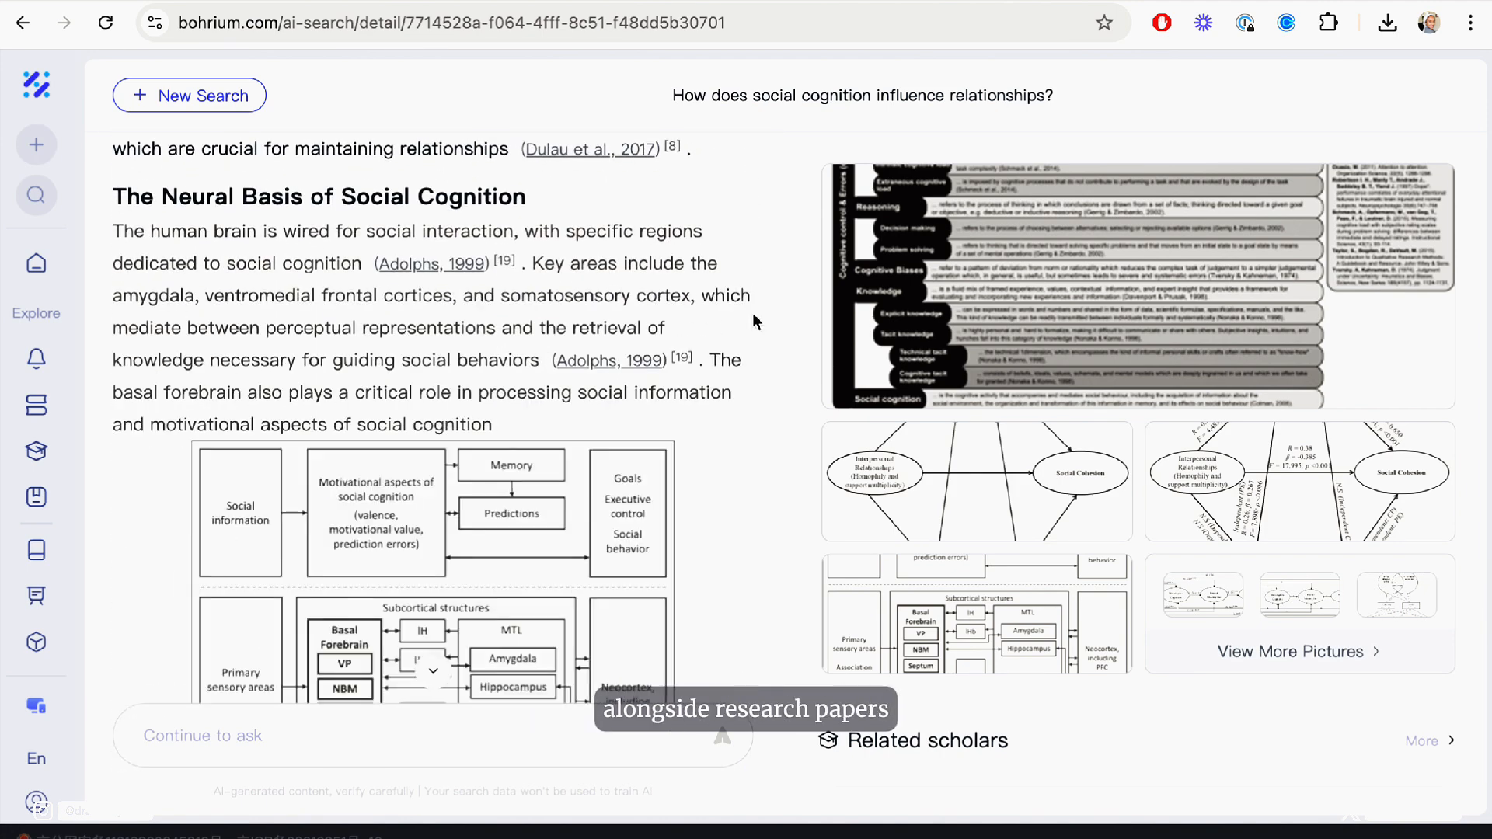
pyautogui.scroll(-3)
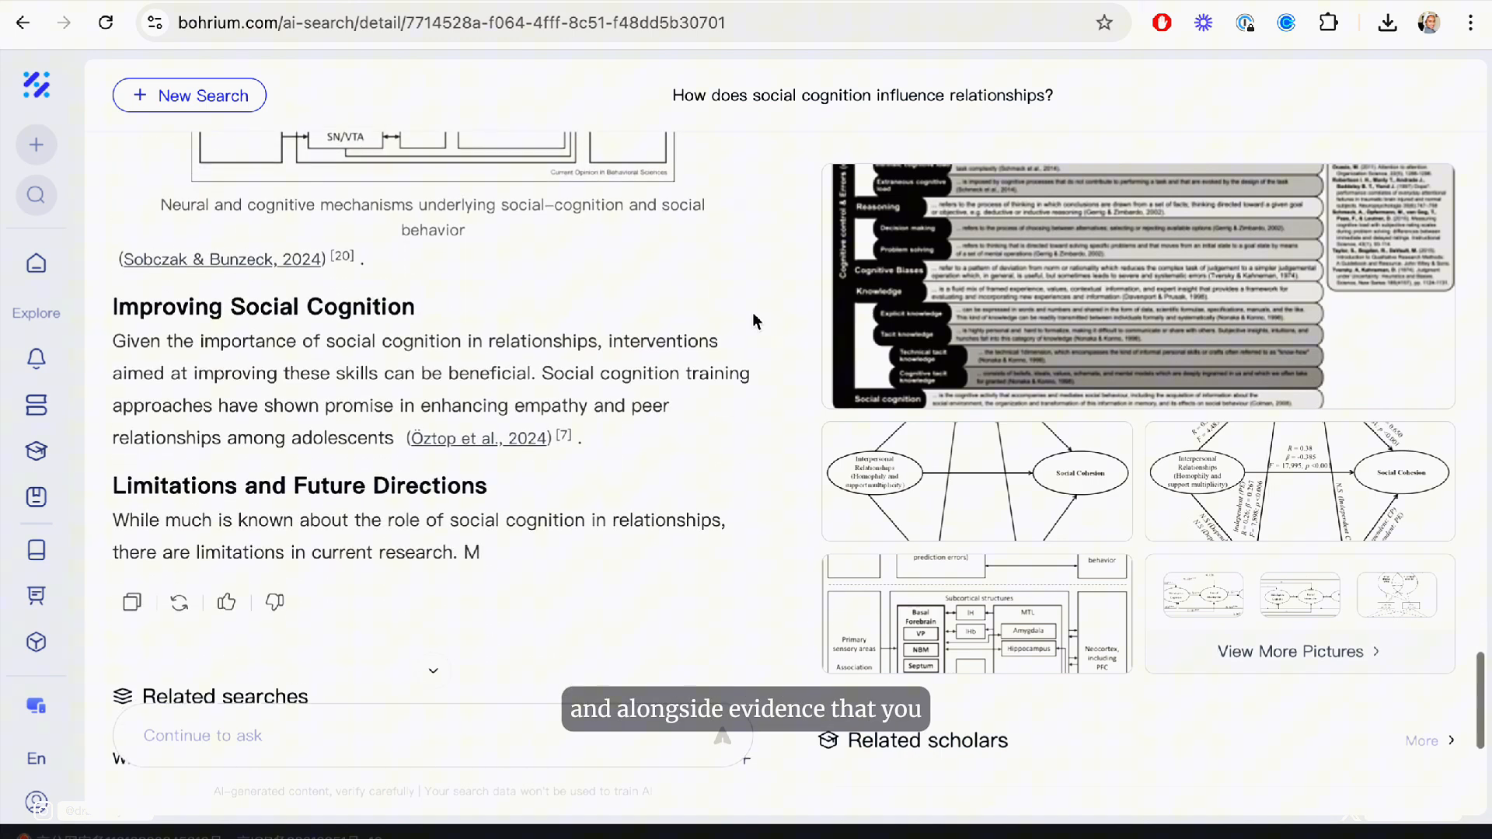
pyautogui.scroll(-3)
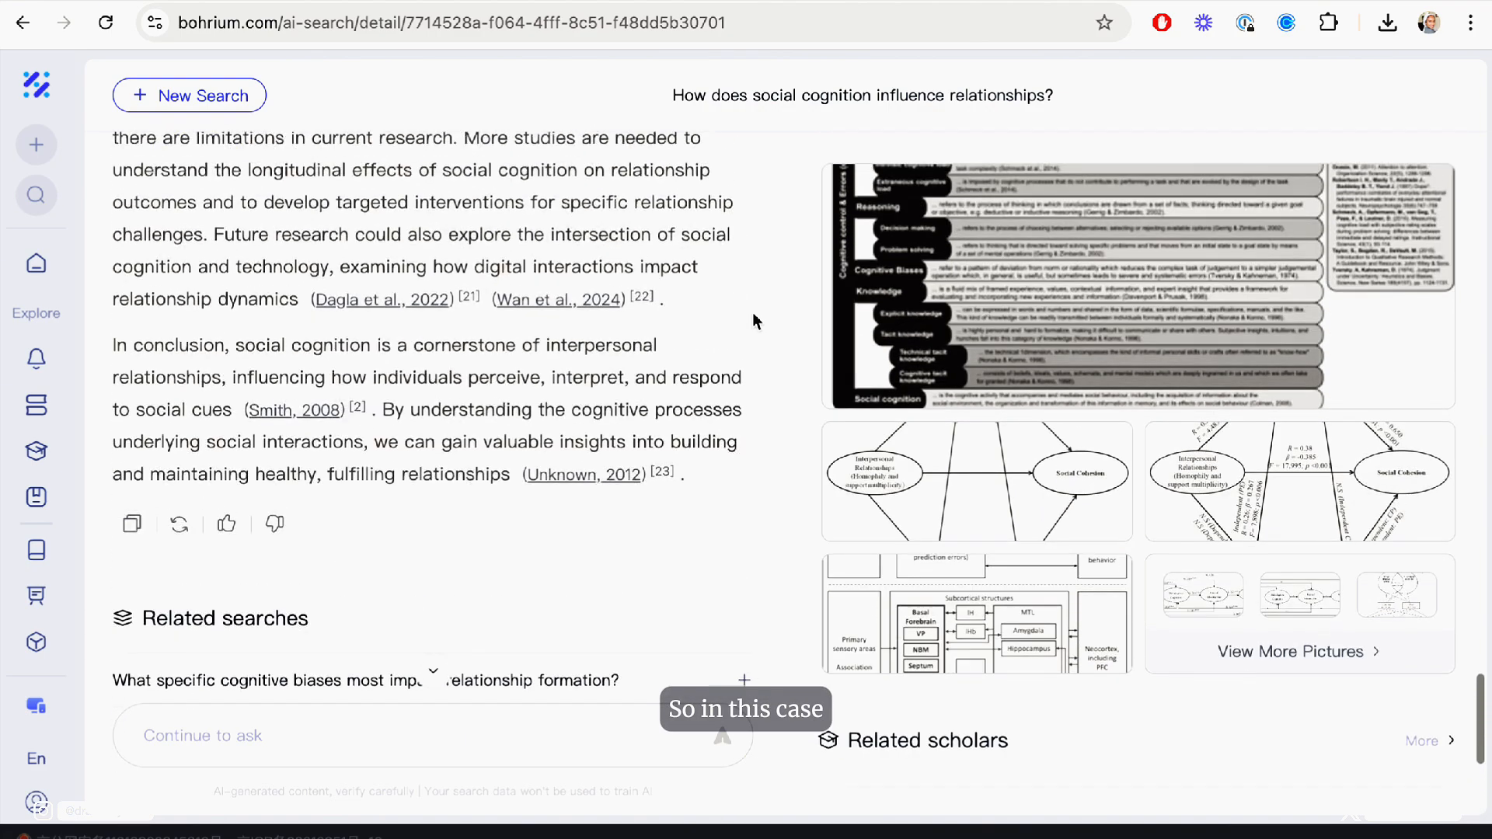
pyautogui.scroll(3)
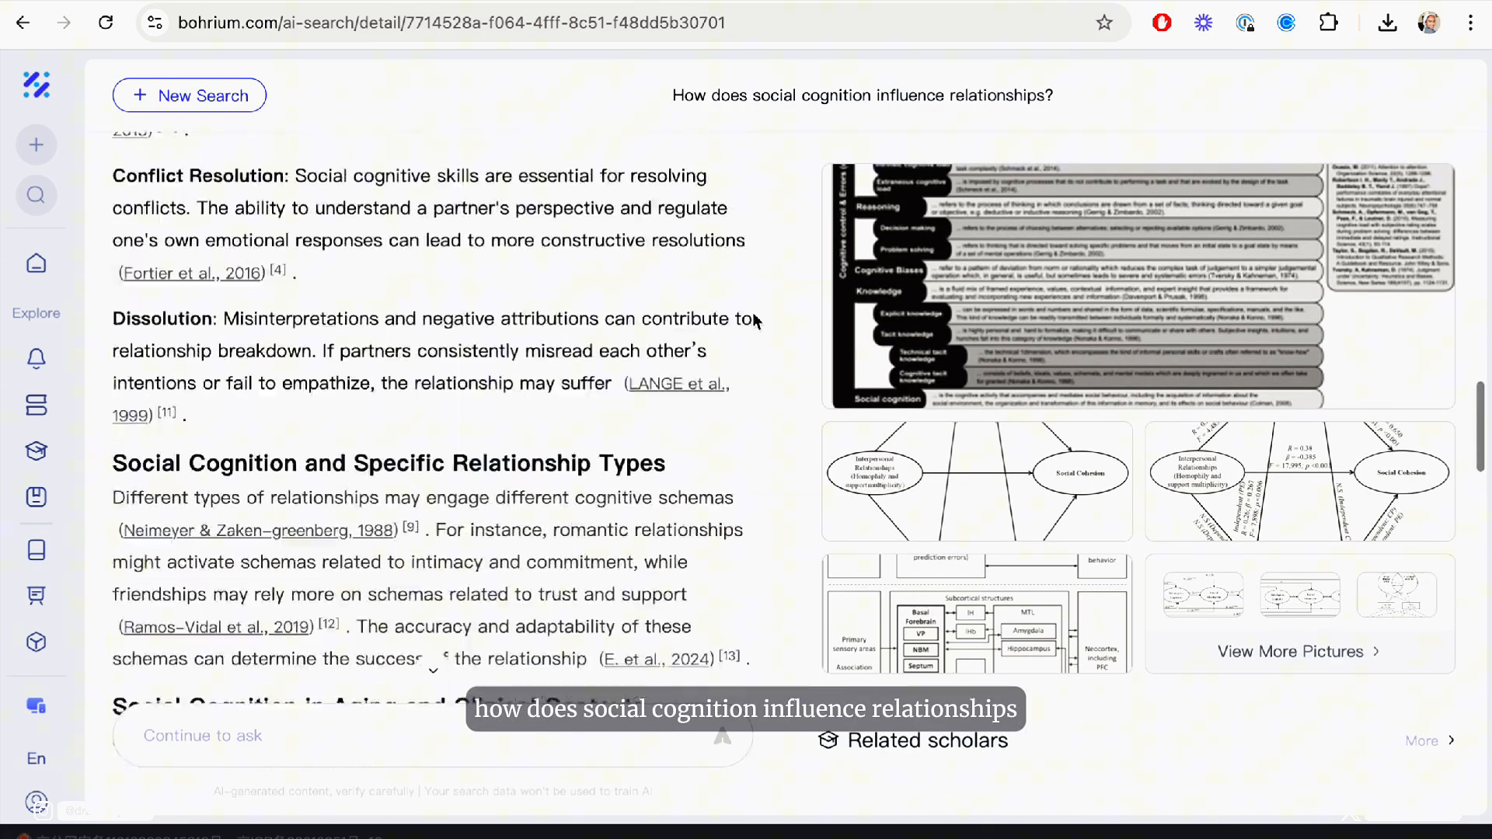
pyautogui.scroll(3)
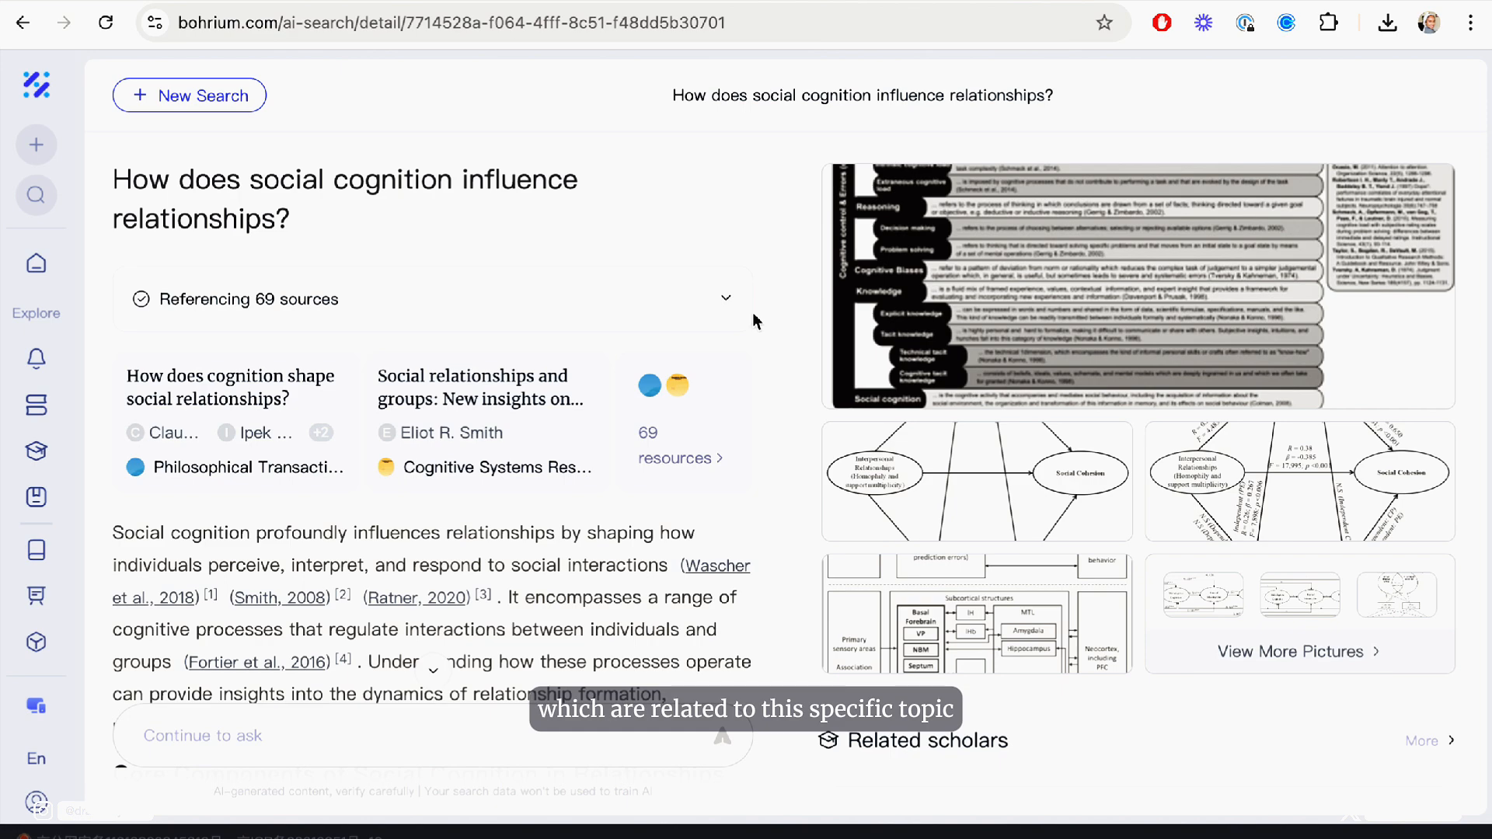
pyautogui.scroll(-3)
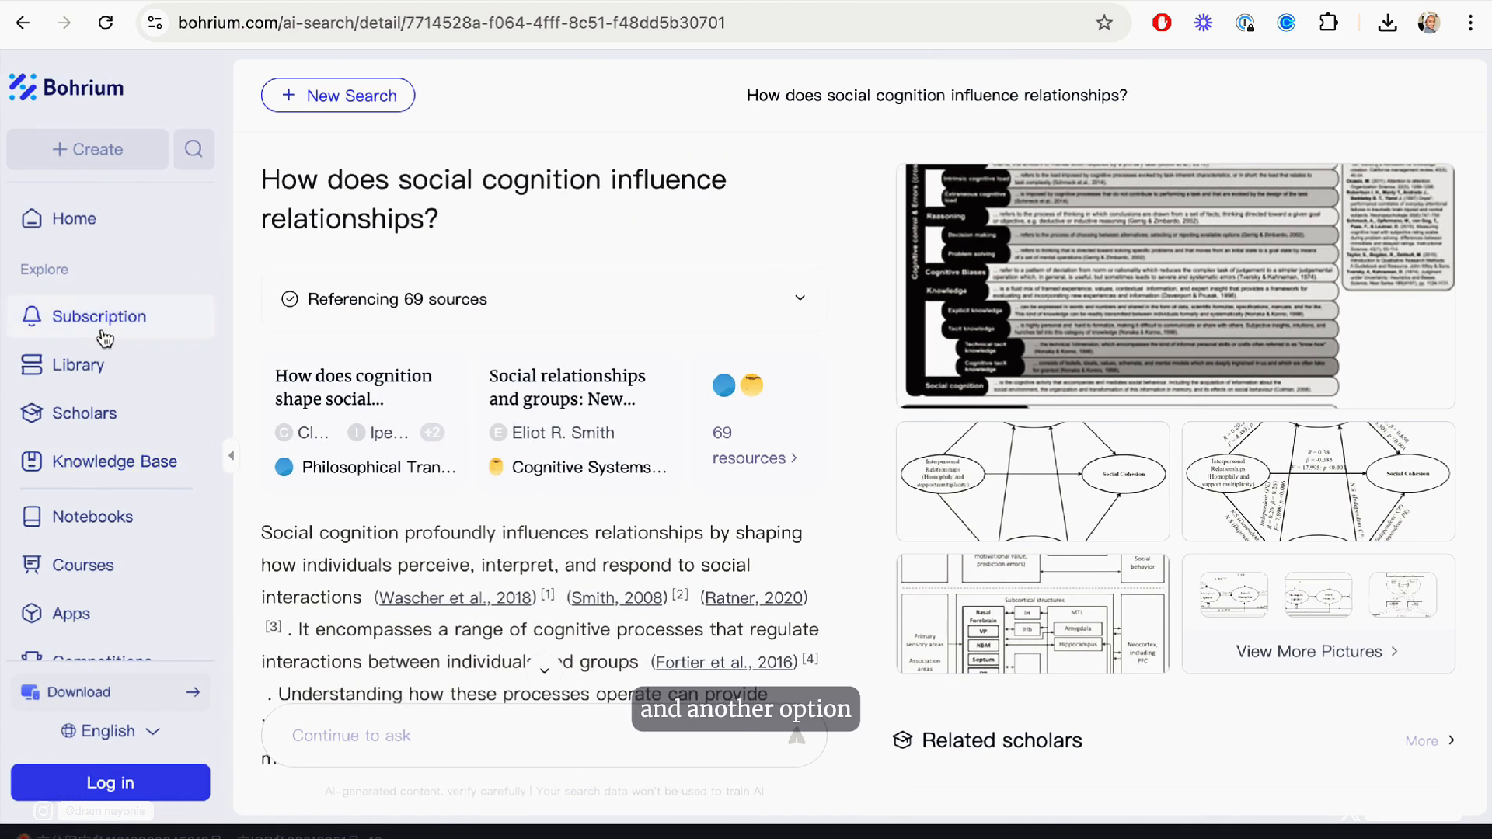
pyautogui.moveTo(90, 412)
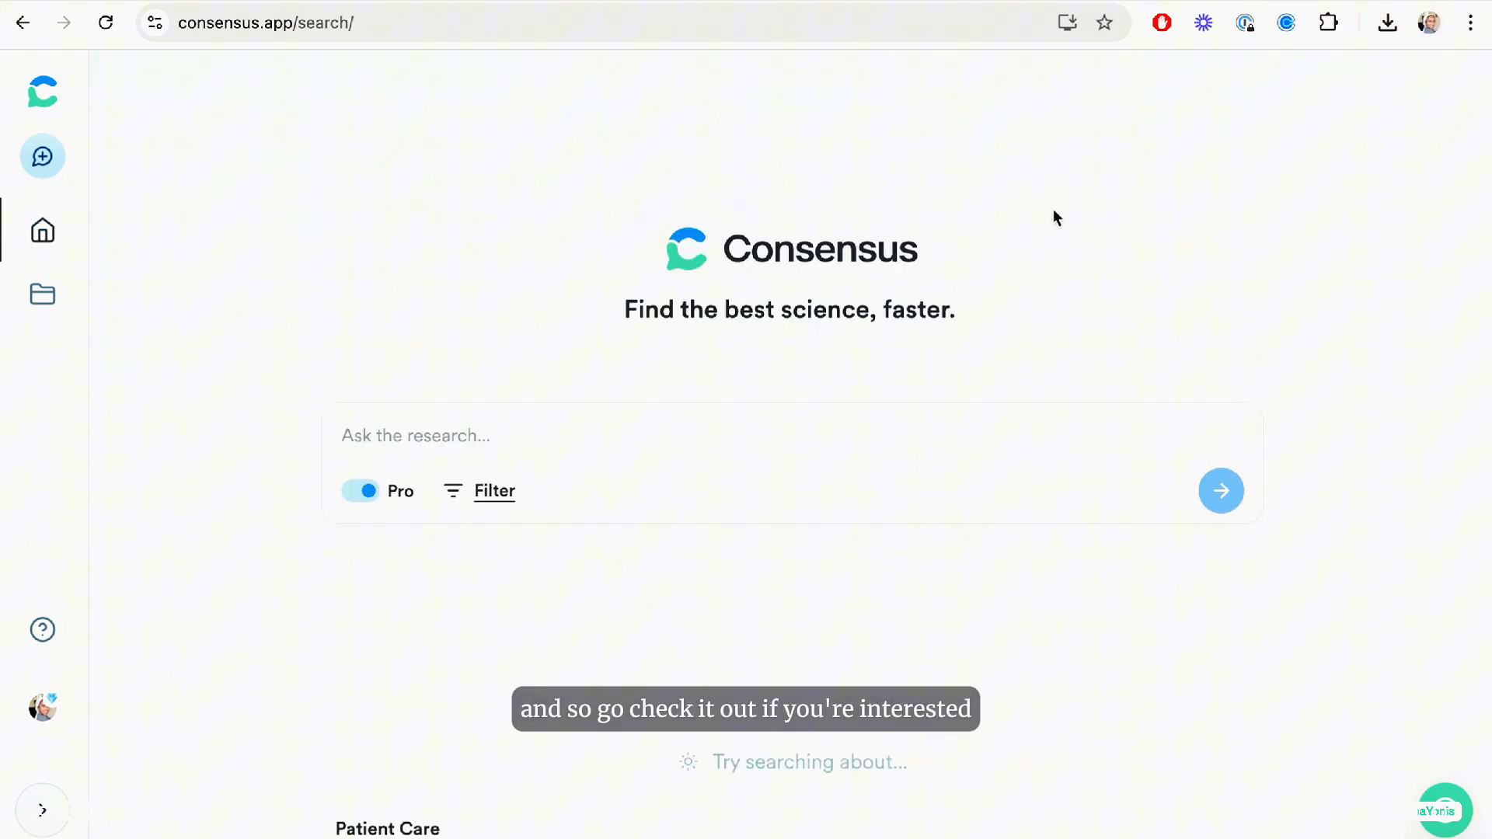
# Search Consensus with the suggested question 'How does blue light affect autophagy?'
pyautogui.write('does')
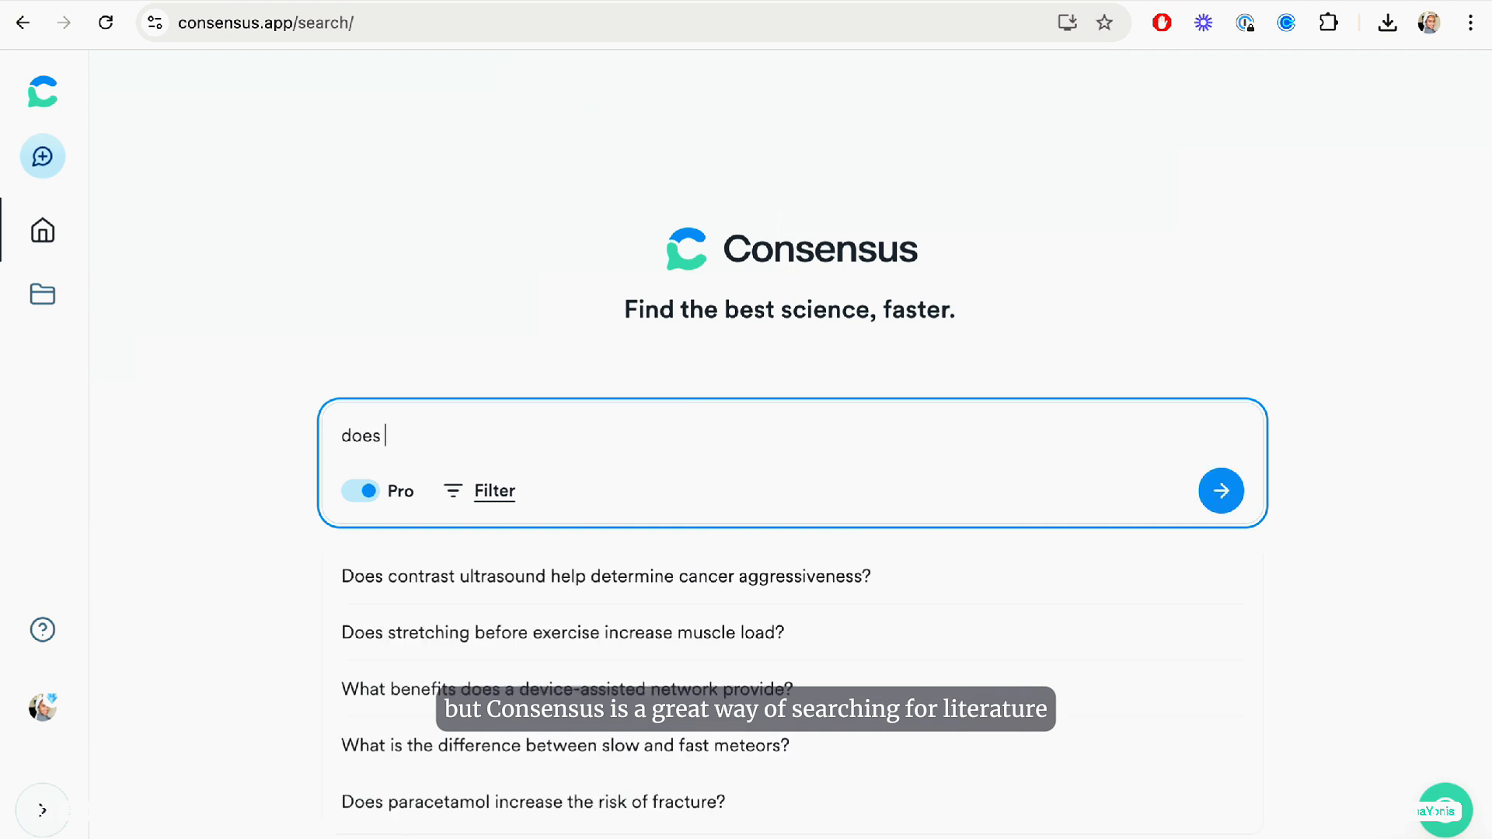
pyautogui.write('bl')
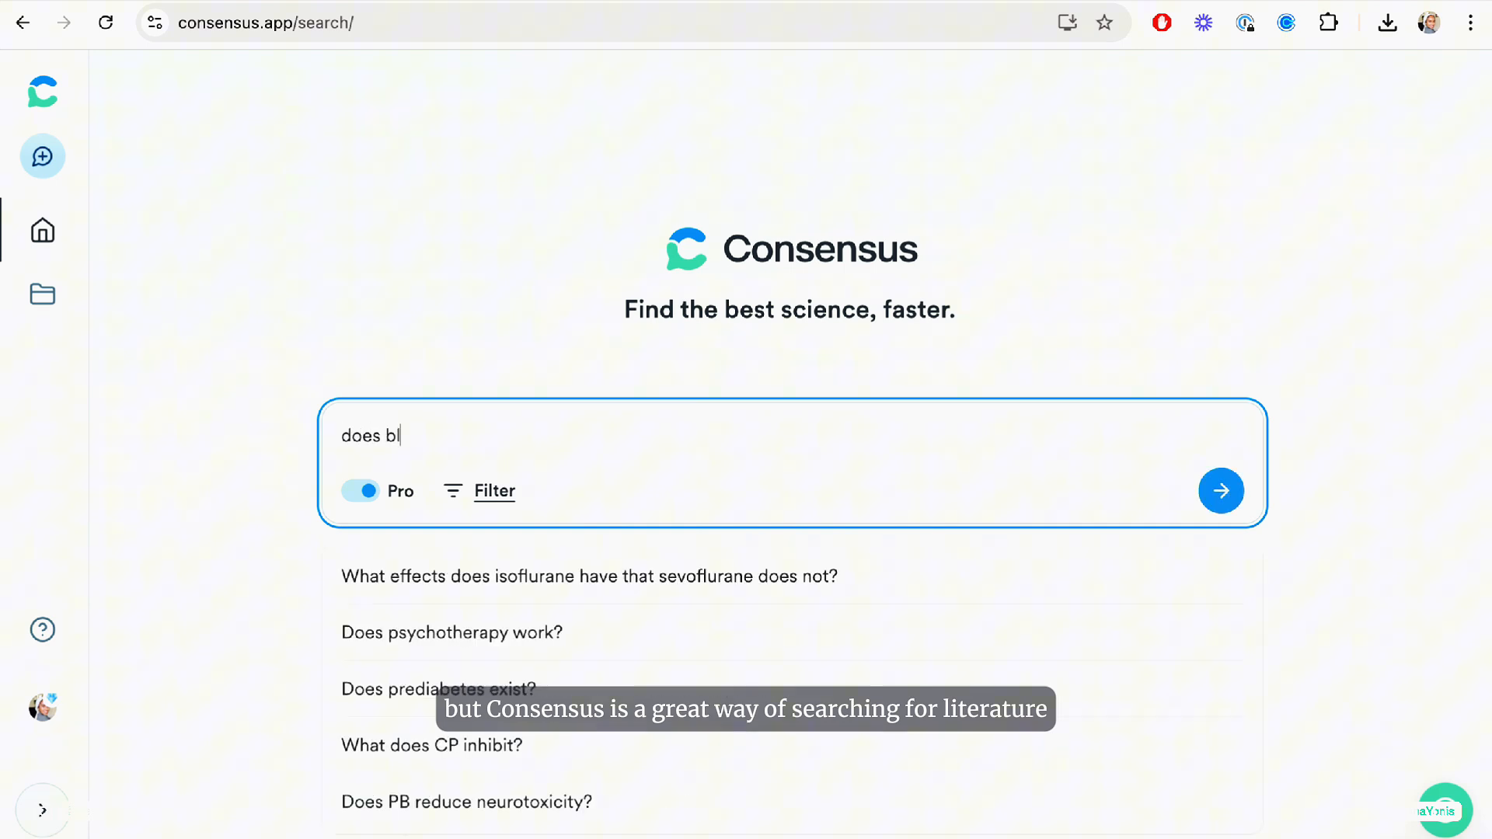
pyautogui.write('ue')
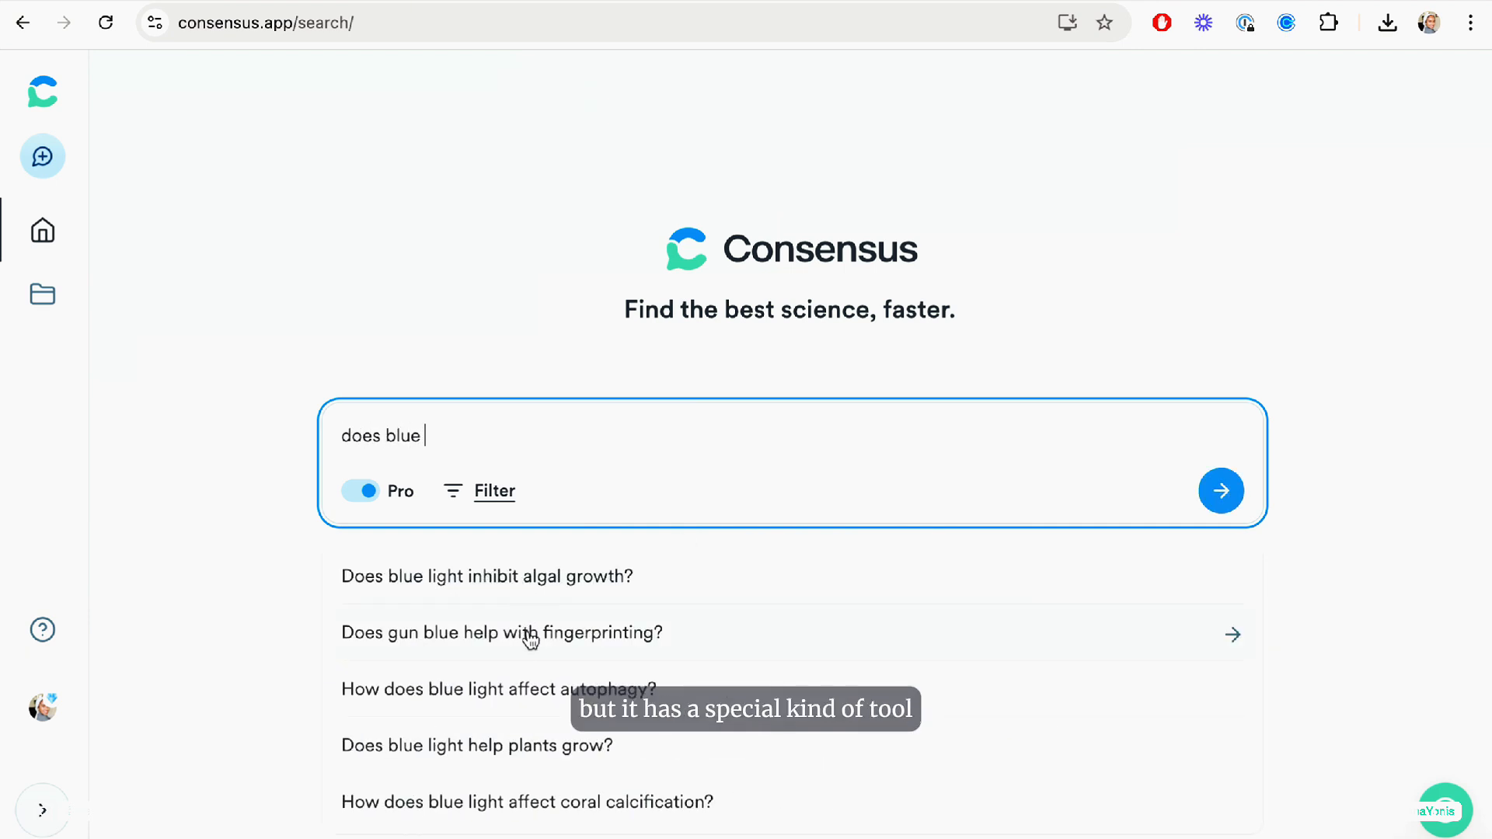
pyautogui.click(492, 689)
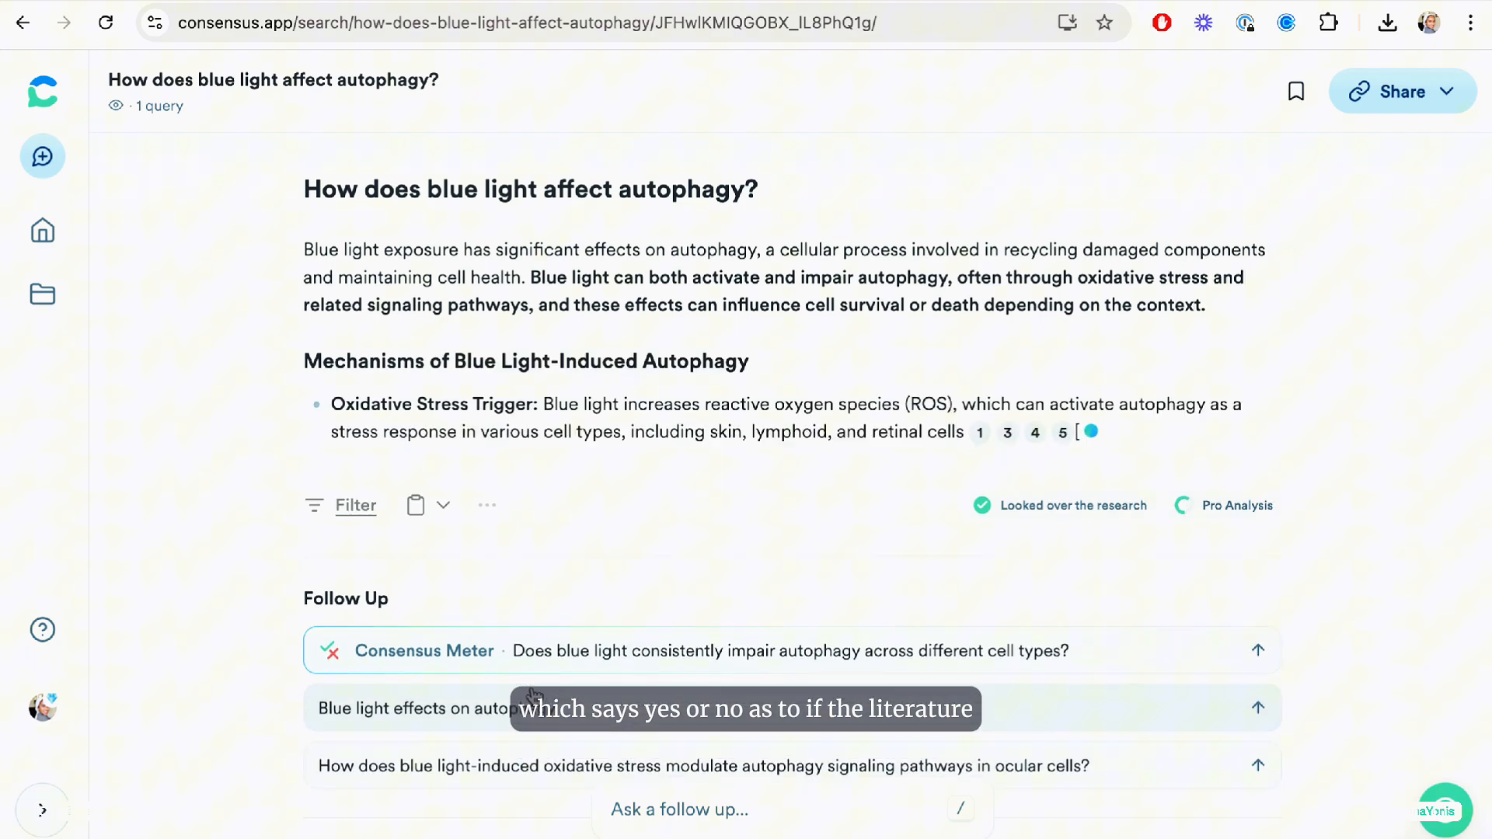
# Review the answer, then ask 'Does blue light consistently impair autophagy across different cell types?'
pyautogui.scroll(-3)
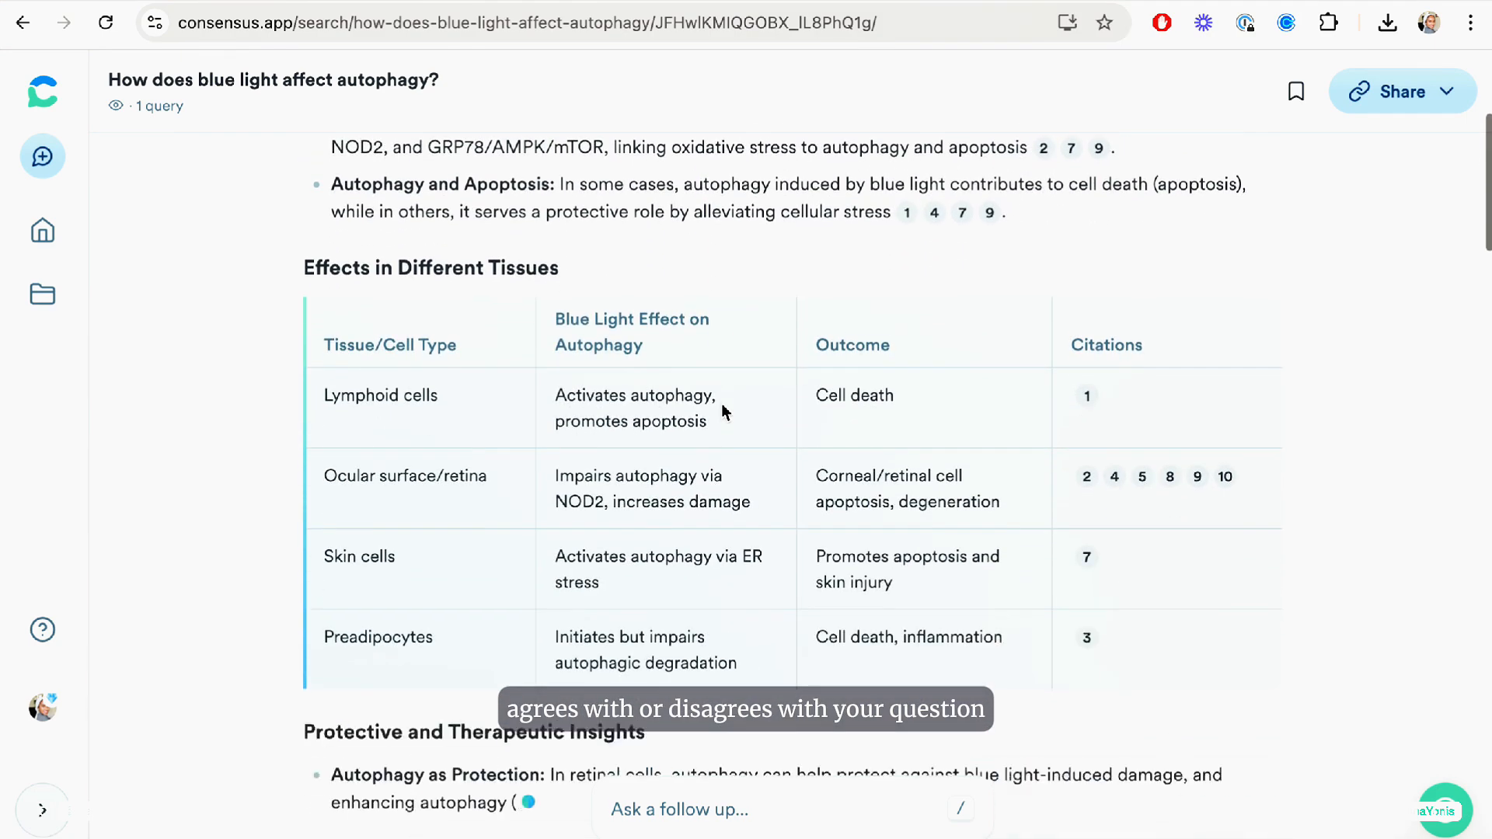
pyautogui.scroll(-3)
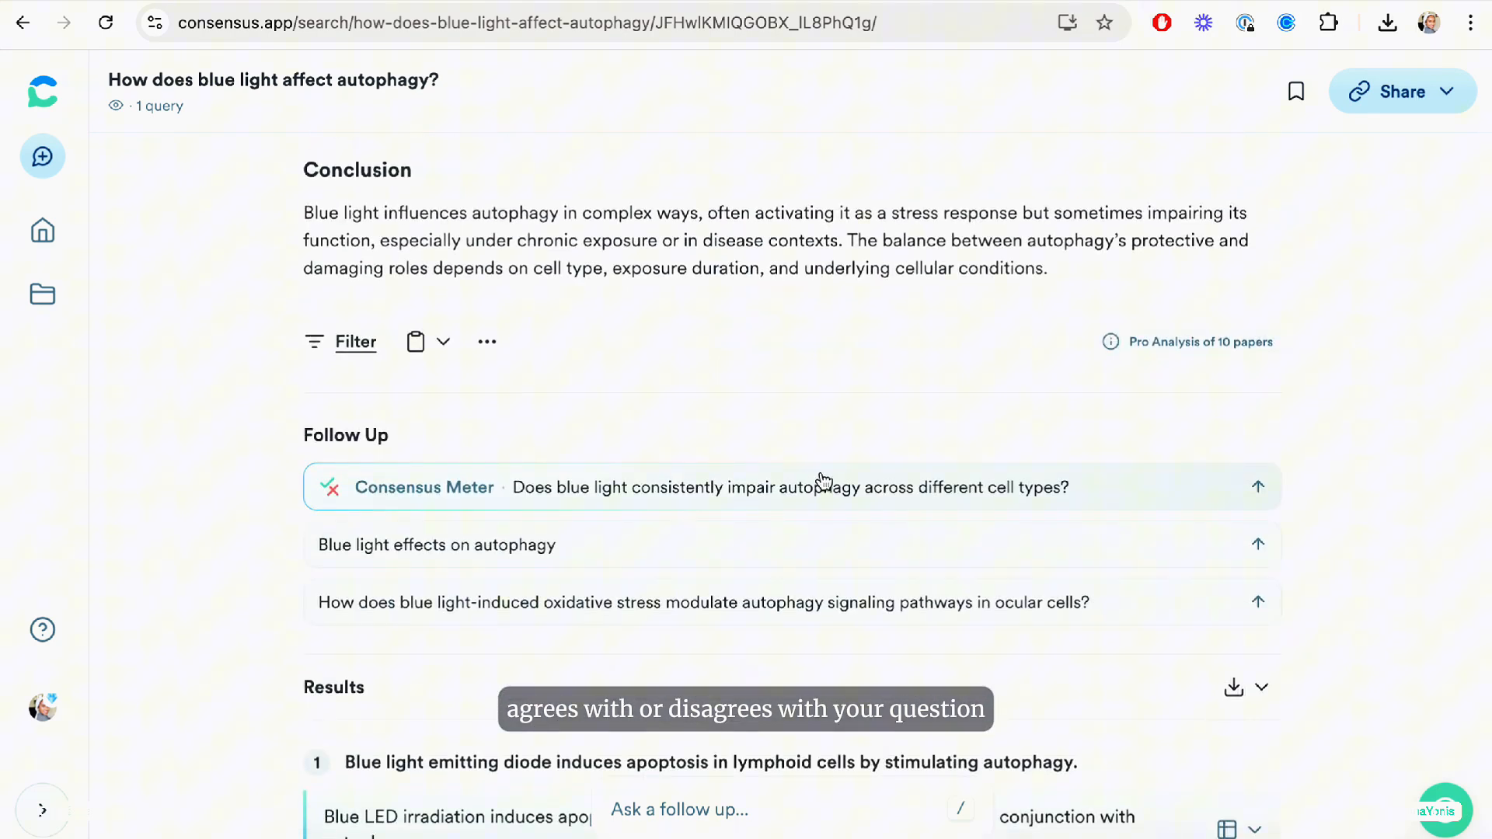
pyautogui.scroll(3)
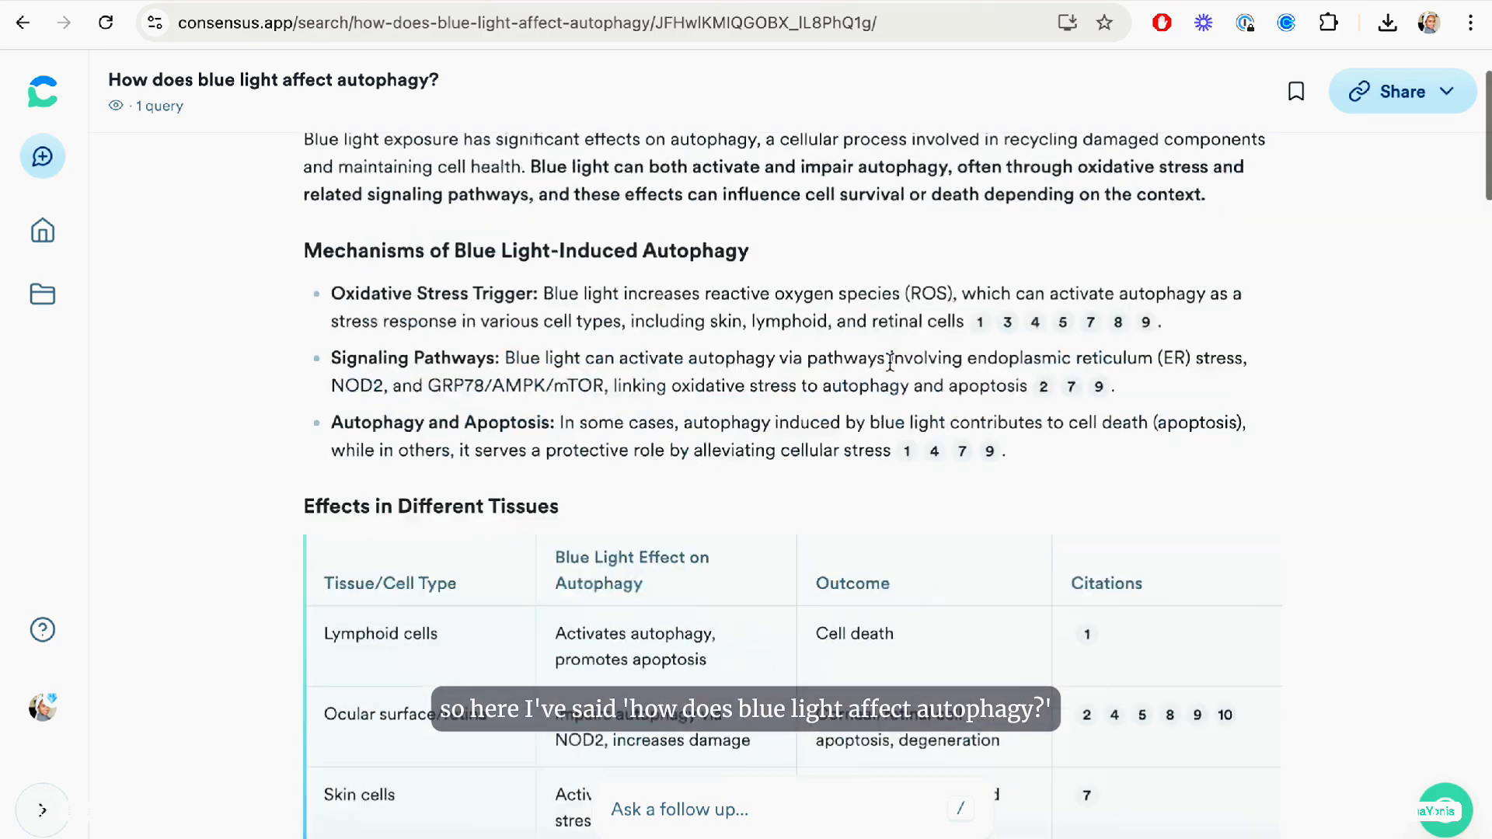
pyautogui.scroll(3)
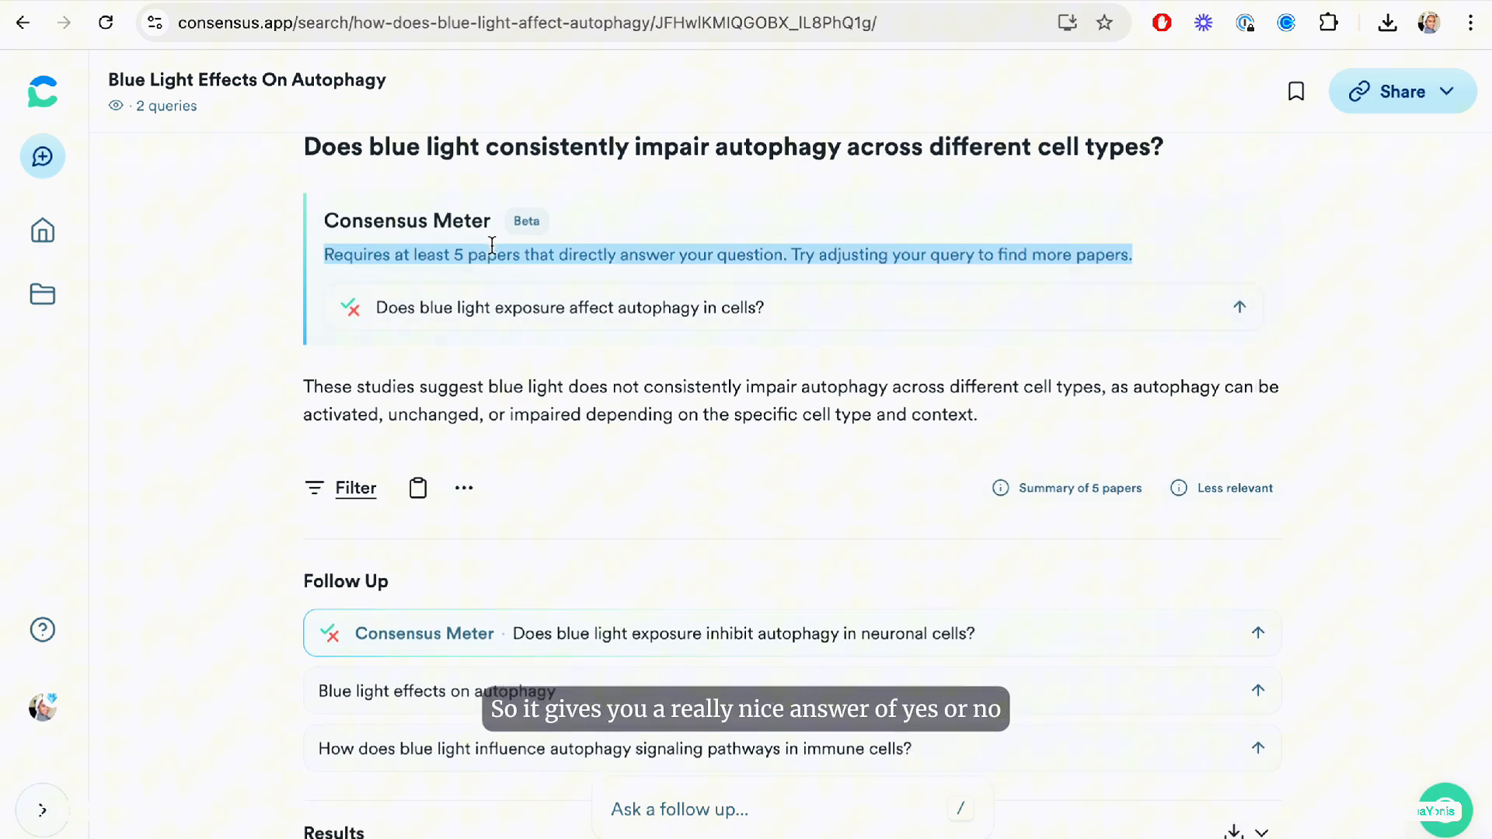
pyautogui.click(567, 308)
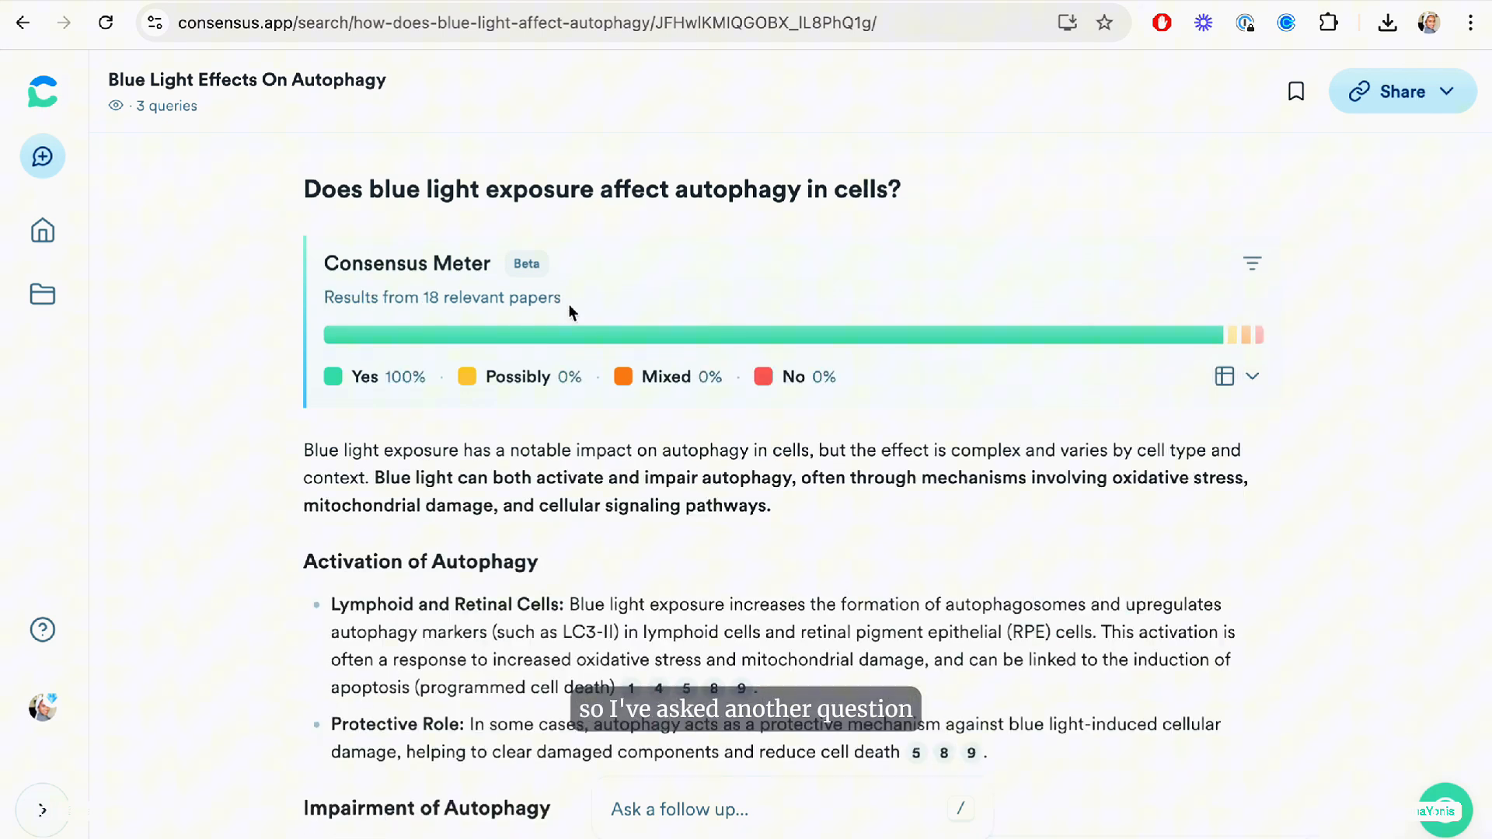
pyautogui.moveTo(1093, 375)
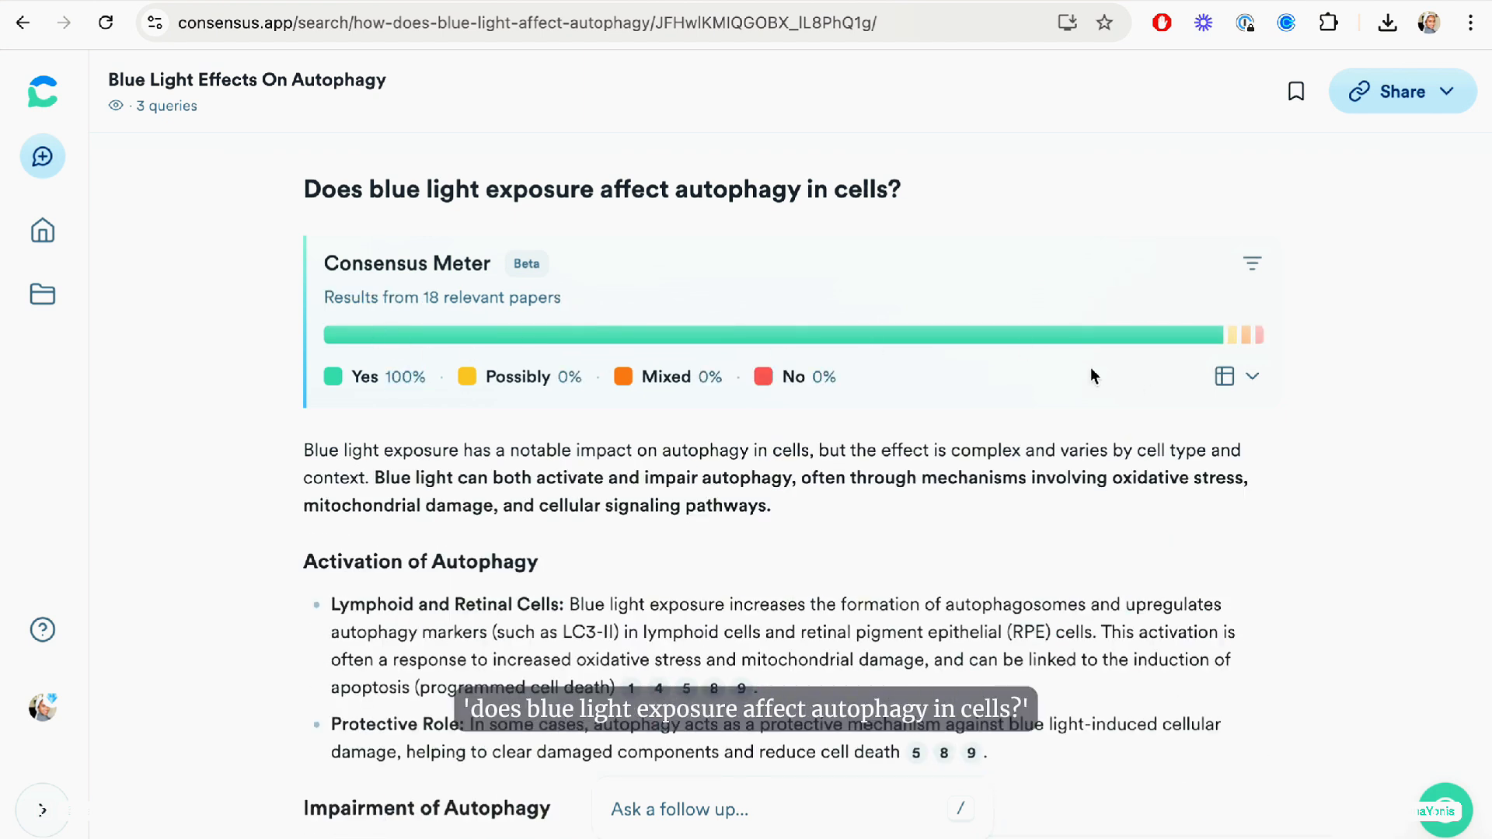
# Review the Consensus Meter's yes-rated papers, then switch to Perplexity's home page
pyautogui.scroll(-3)
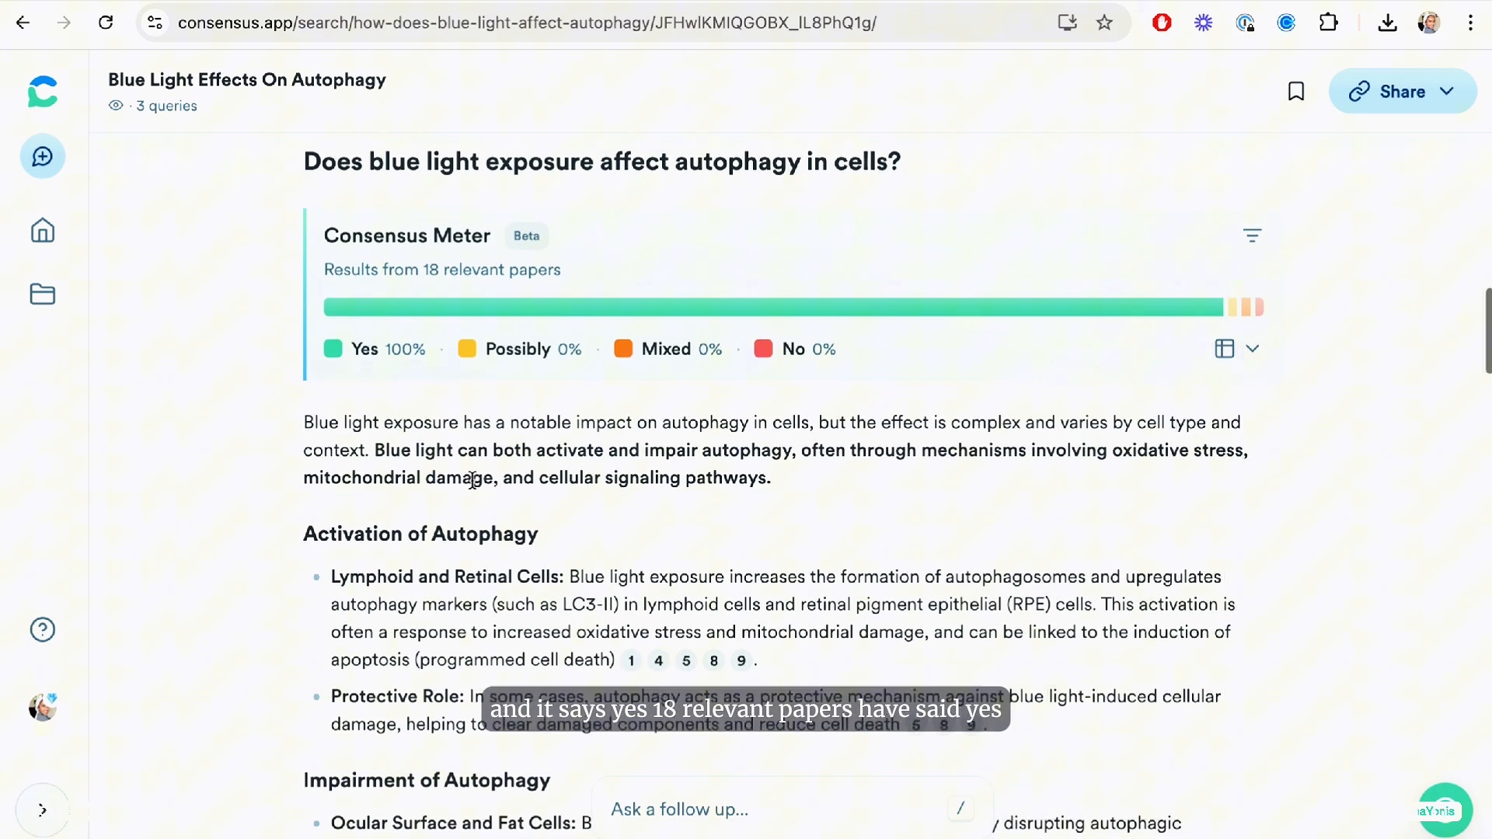
pyautogui.scroll(-3)
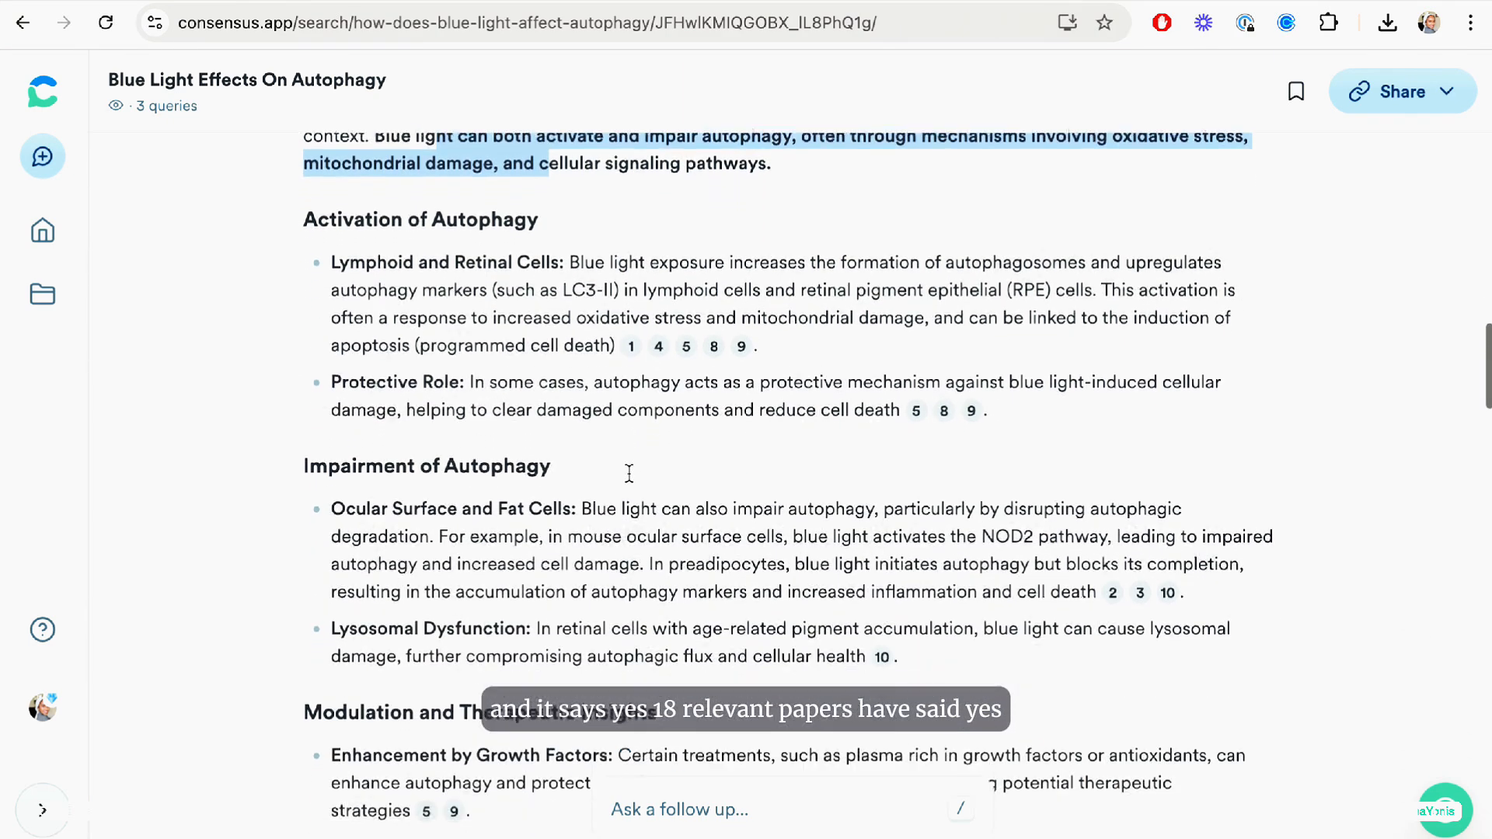
pyautogui.scroll(3)
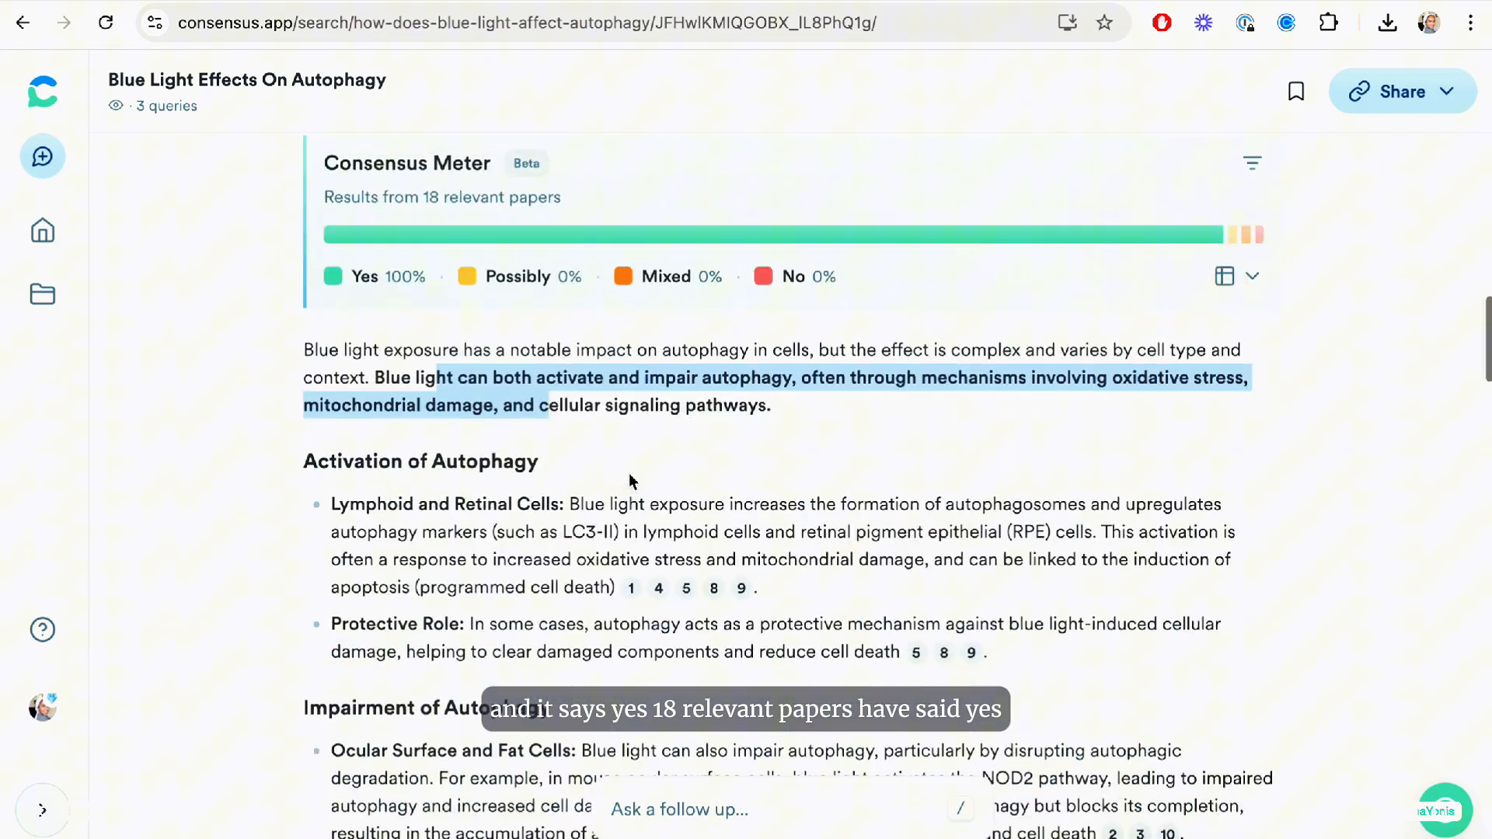
pyautogui.scroll(-3)
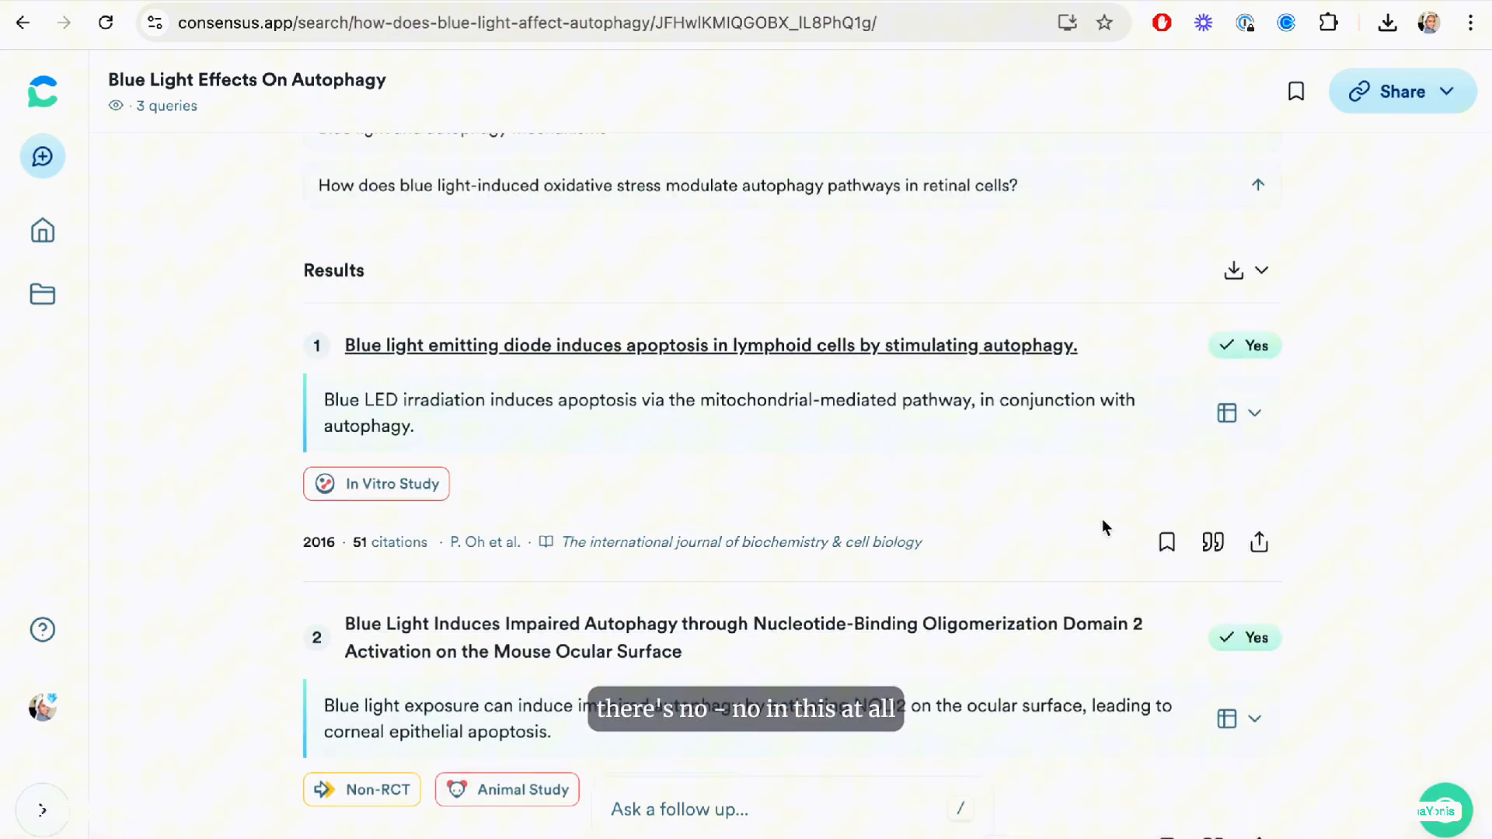
pyautogui.click(1212, 542)
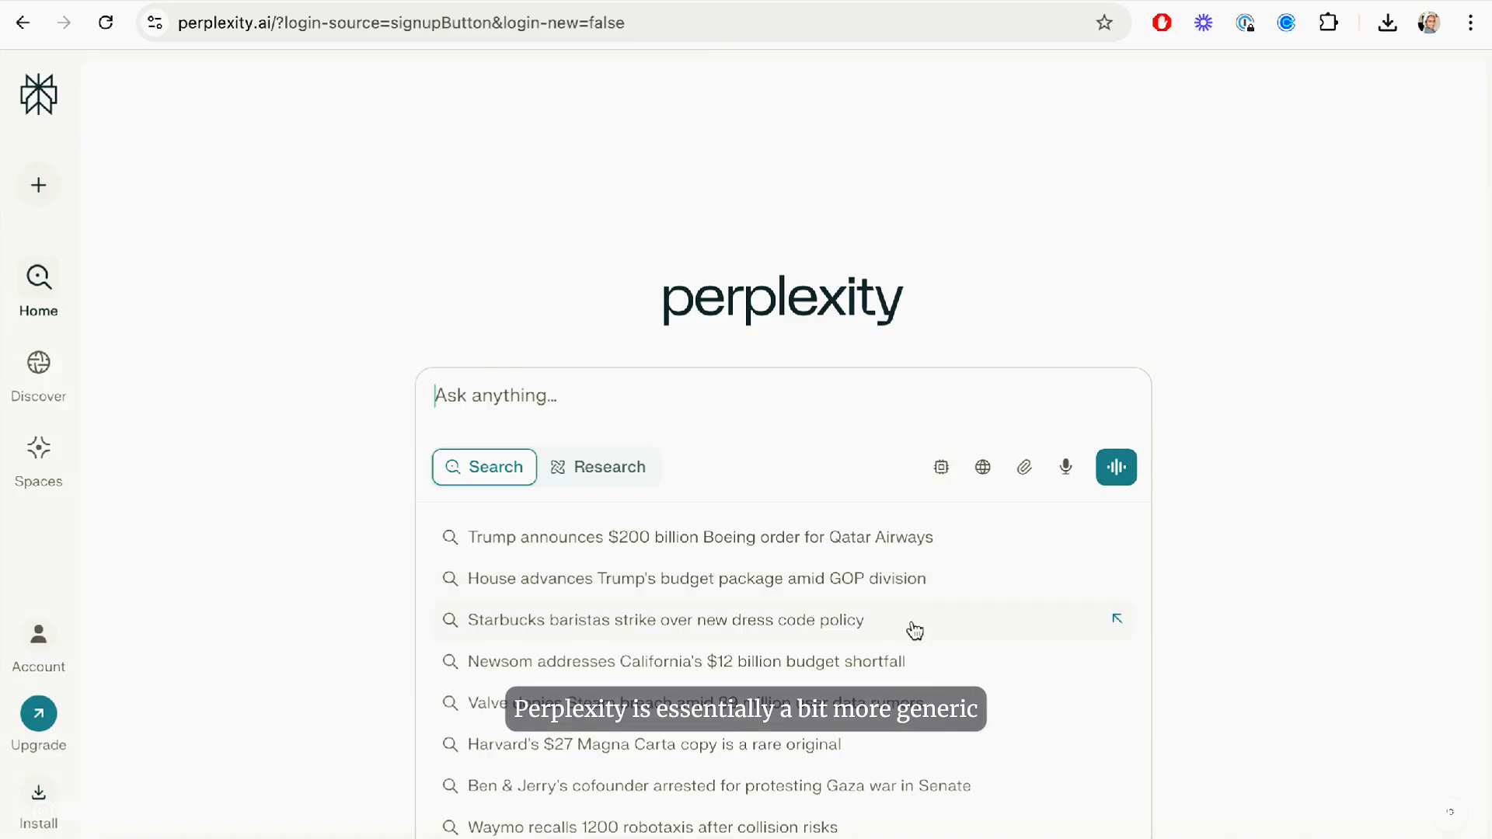
# View Perplexity's 16-source answer on Harvard's $27 Magna Carta copy, then switch home to Research mode
pyautogui.click(653, 744)
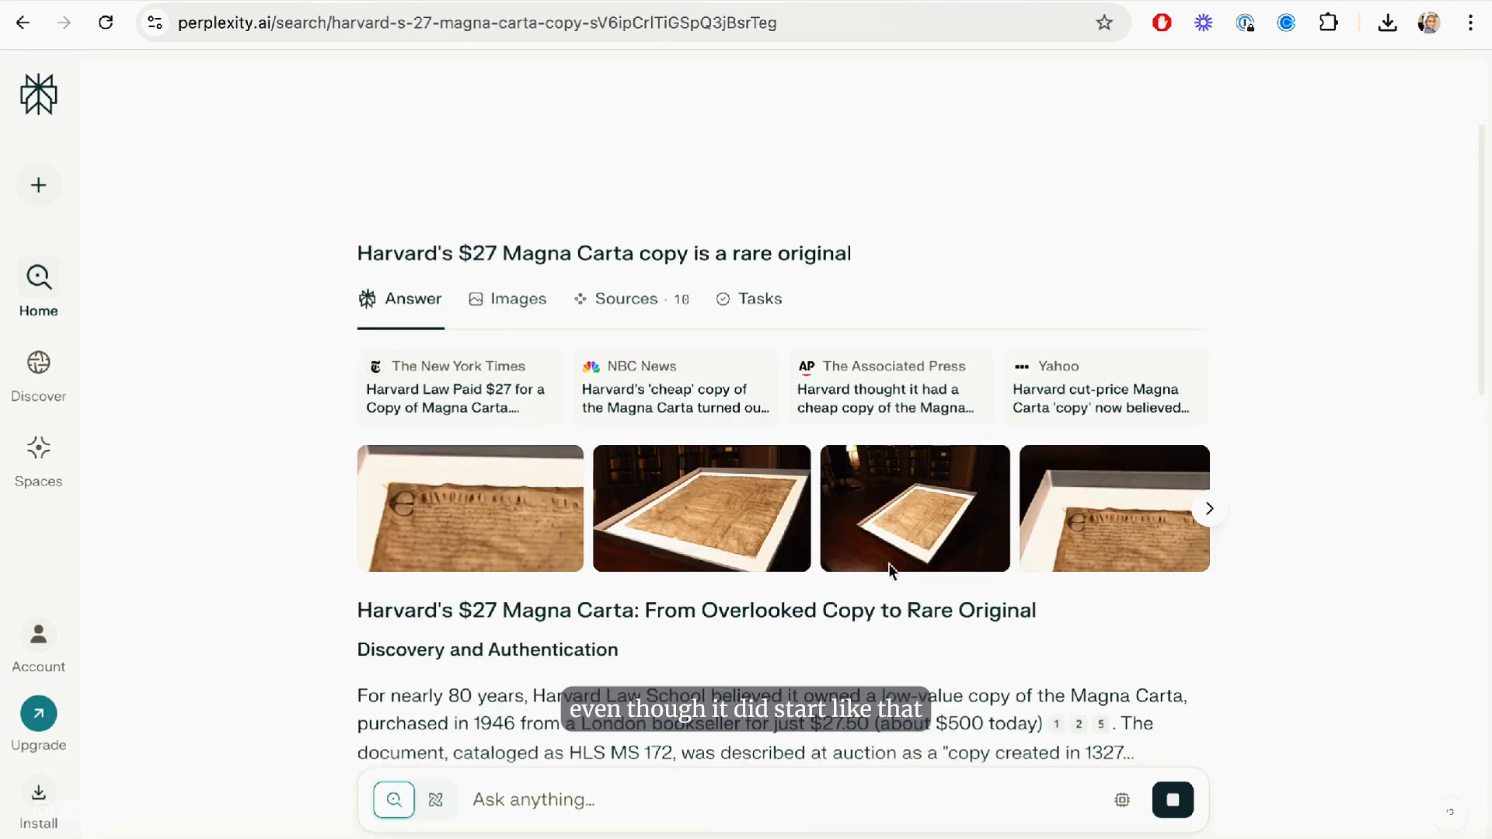
pyautogui.click(625, 298)
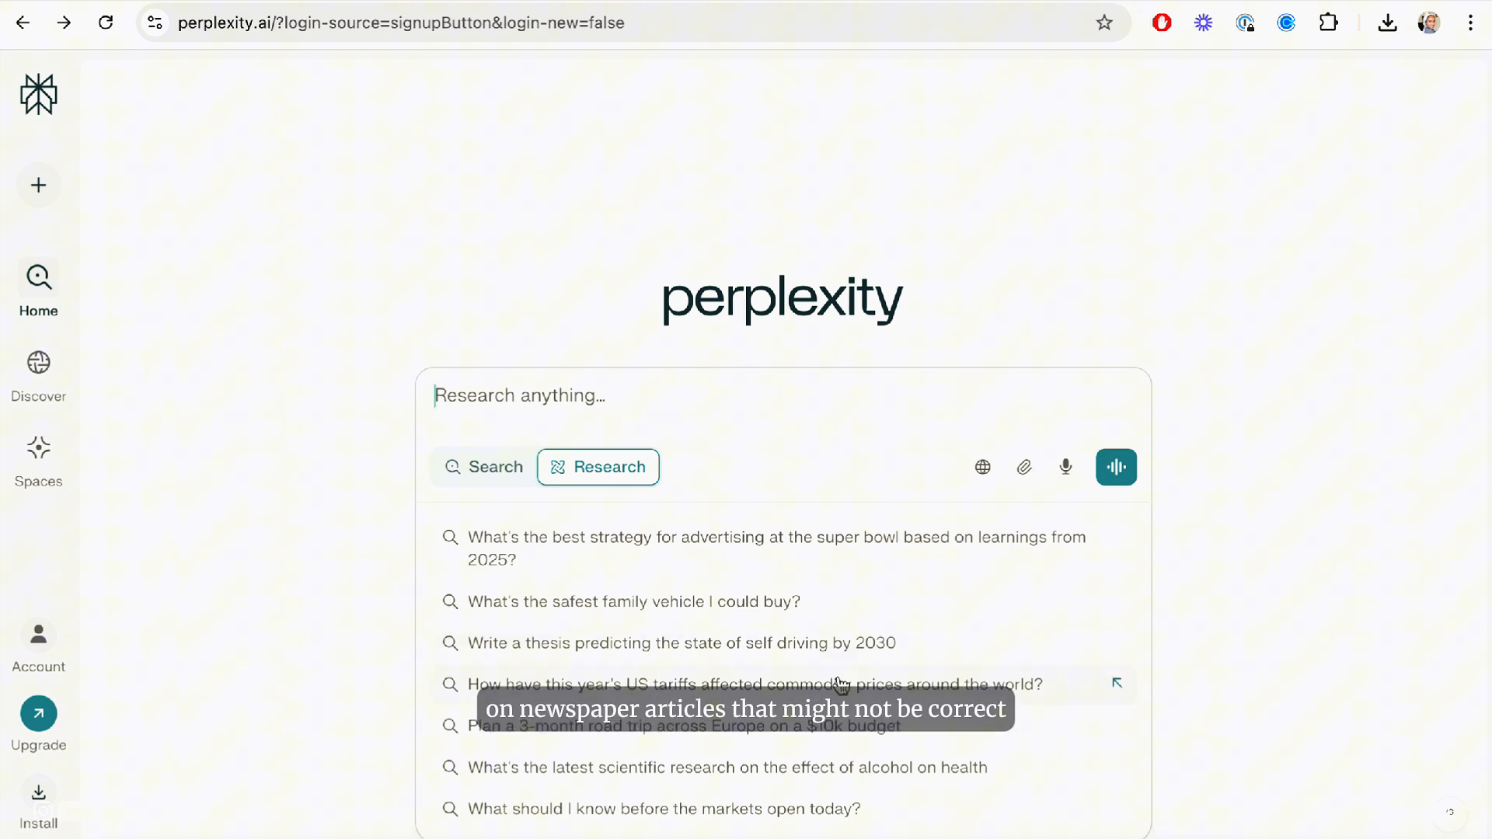
# Generate the self-driving-by-2030 research thesis and read through its 61-source sections
pyautogui.click(680, 643)
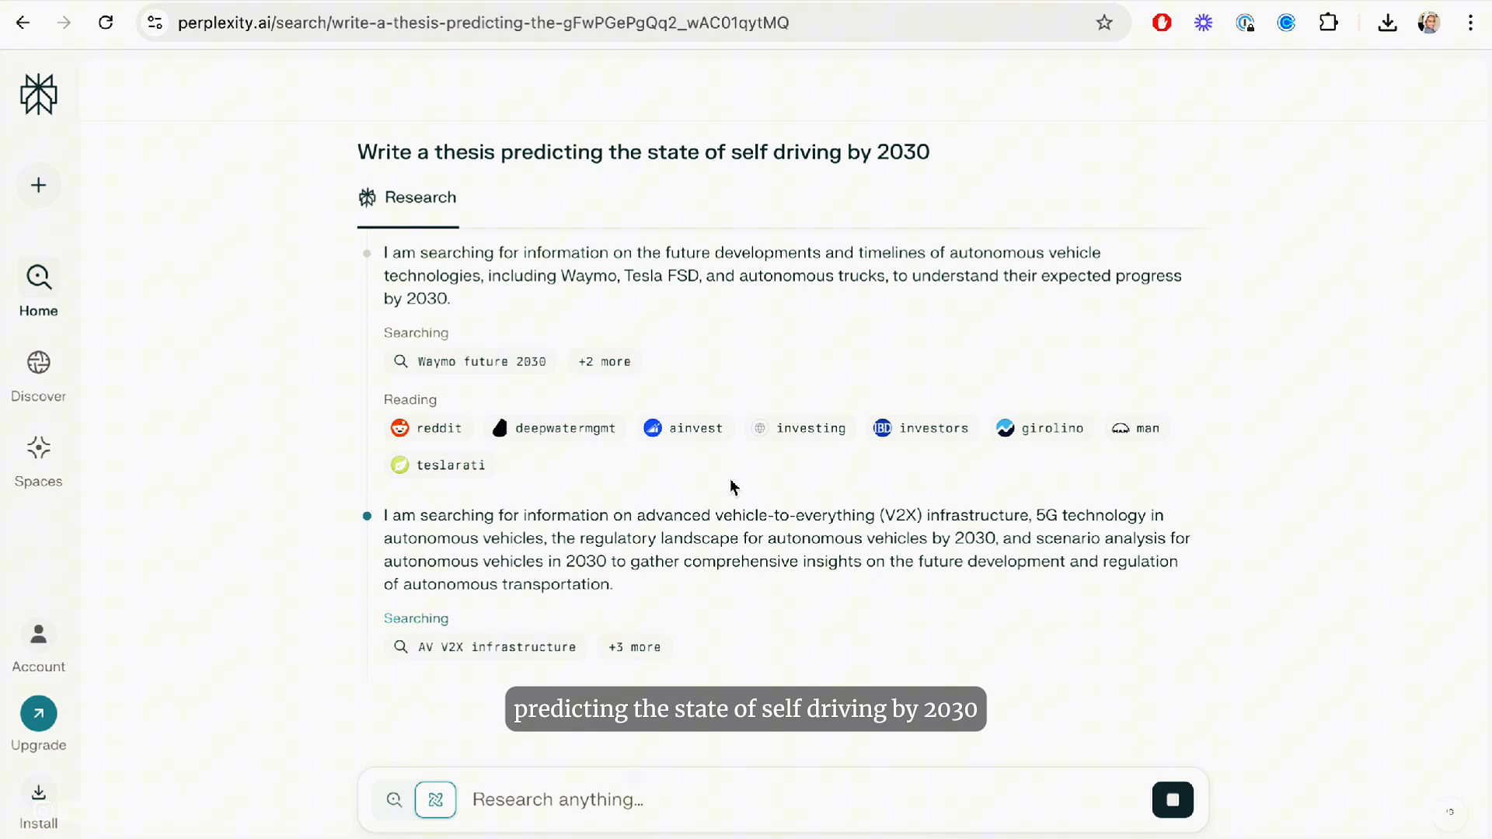
pyautogui.scroll(-3)
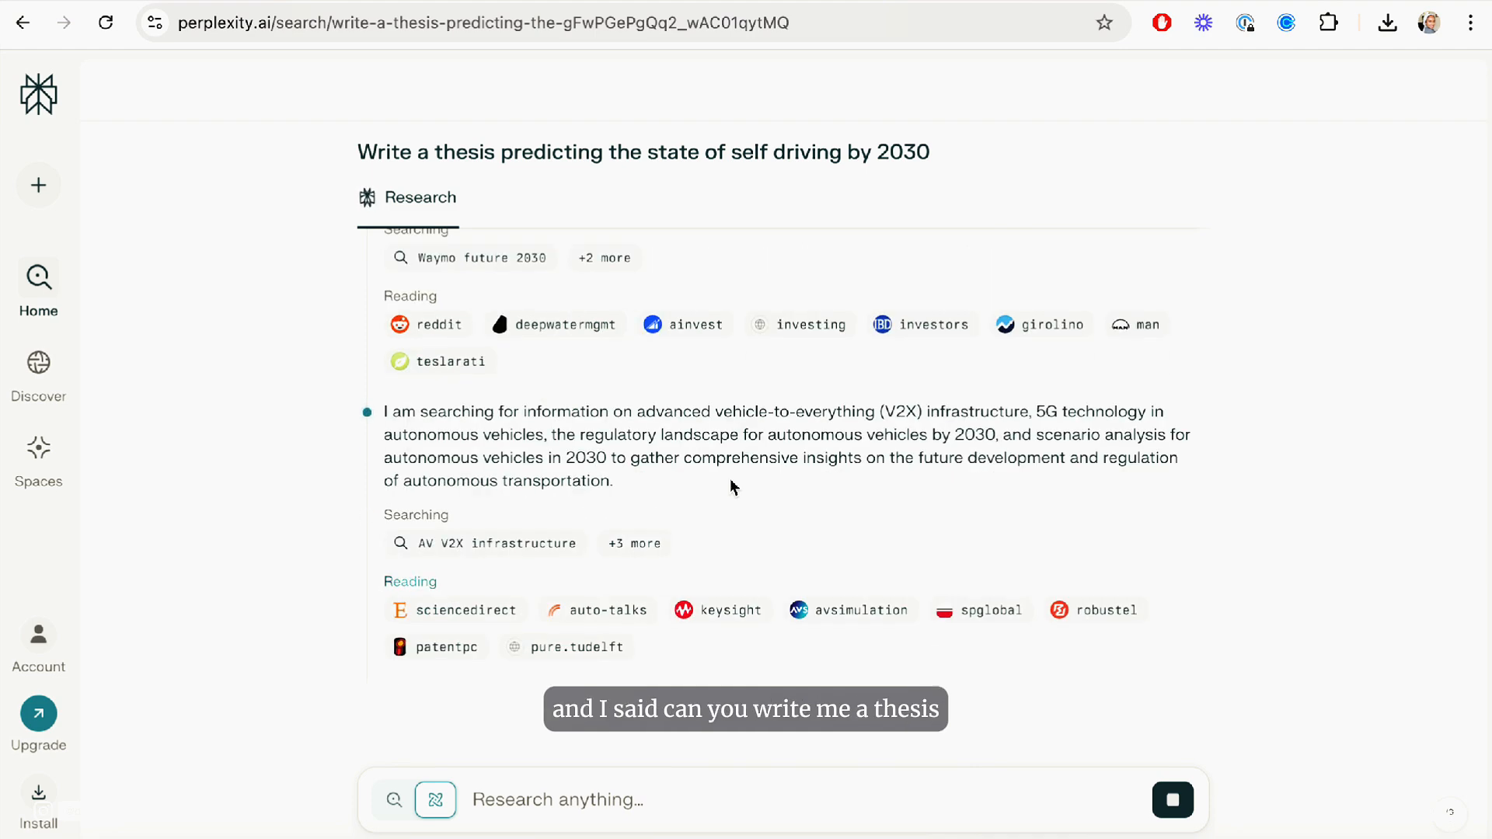
pyautogui.scroll(-3)
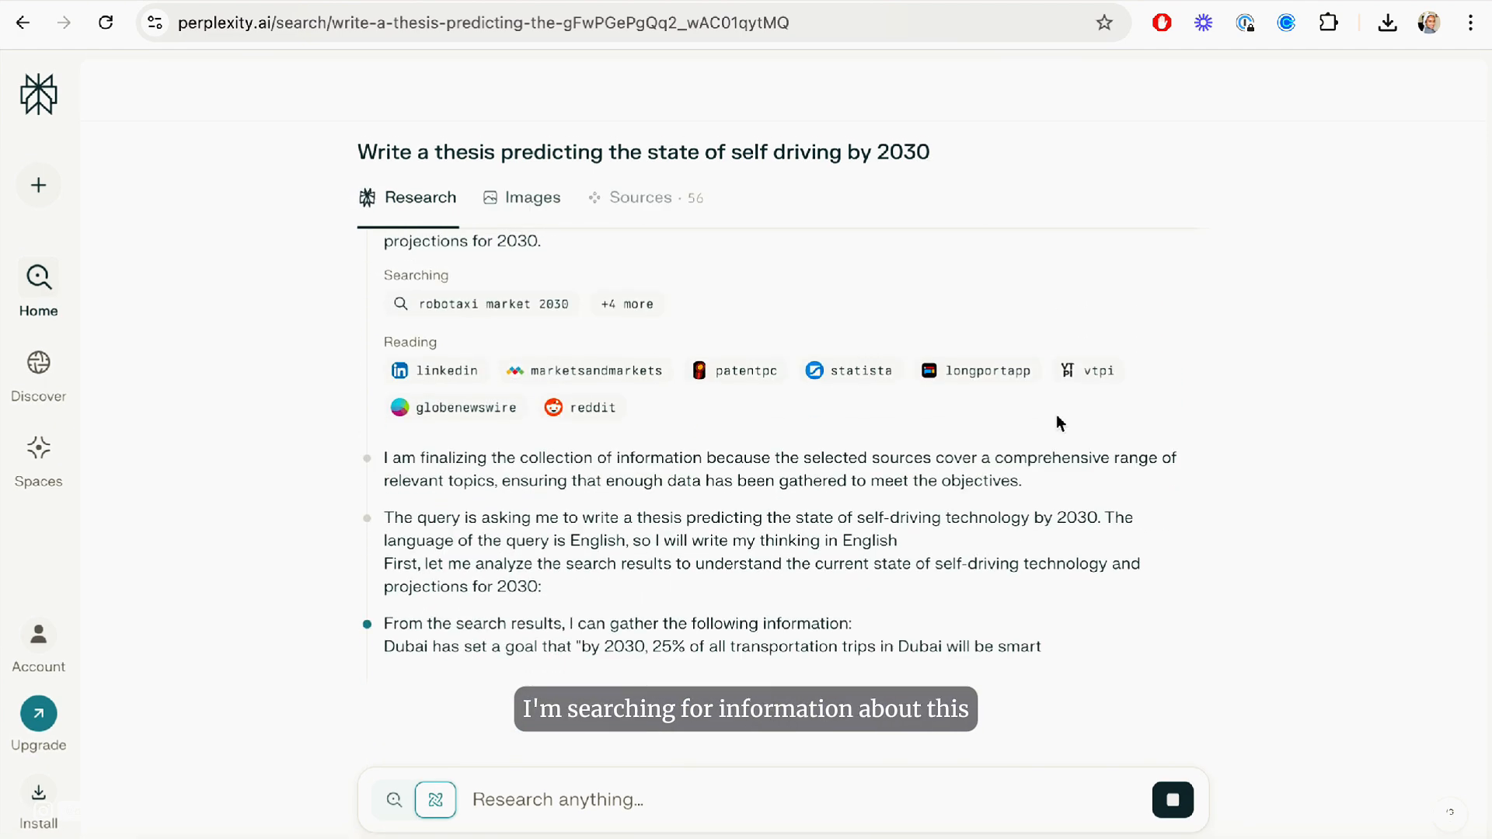
pyautogui.scroll(-3)
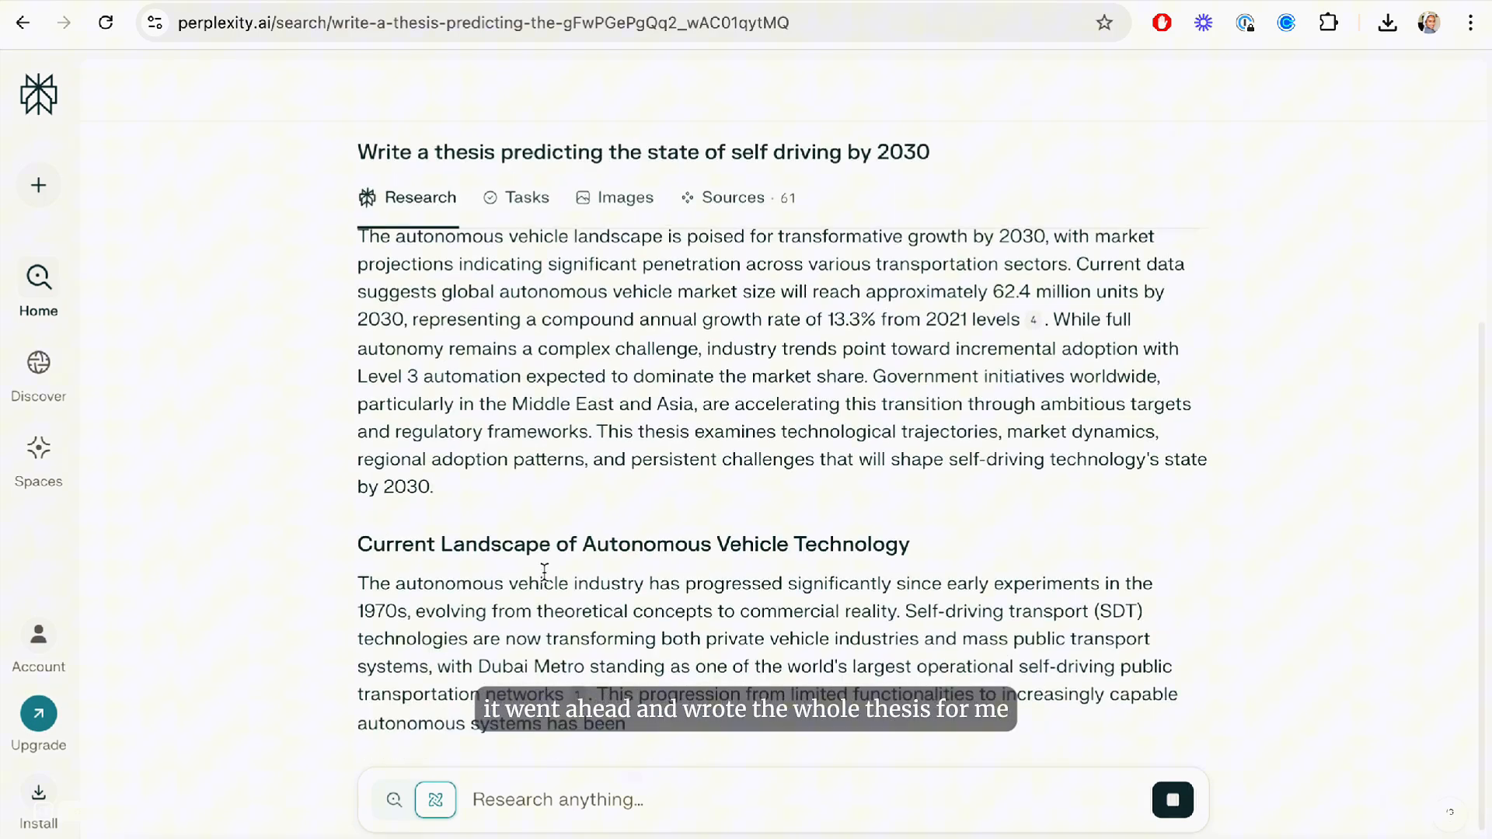
pyautogui.scroll(-3)
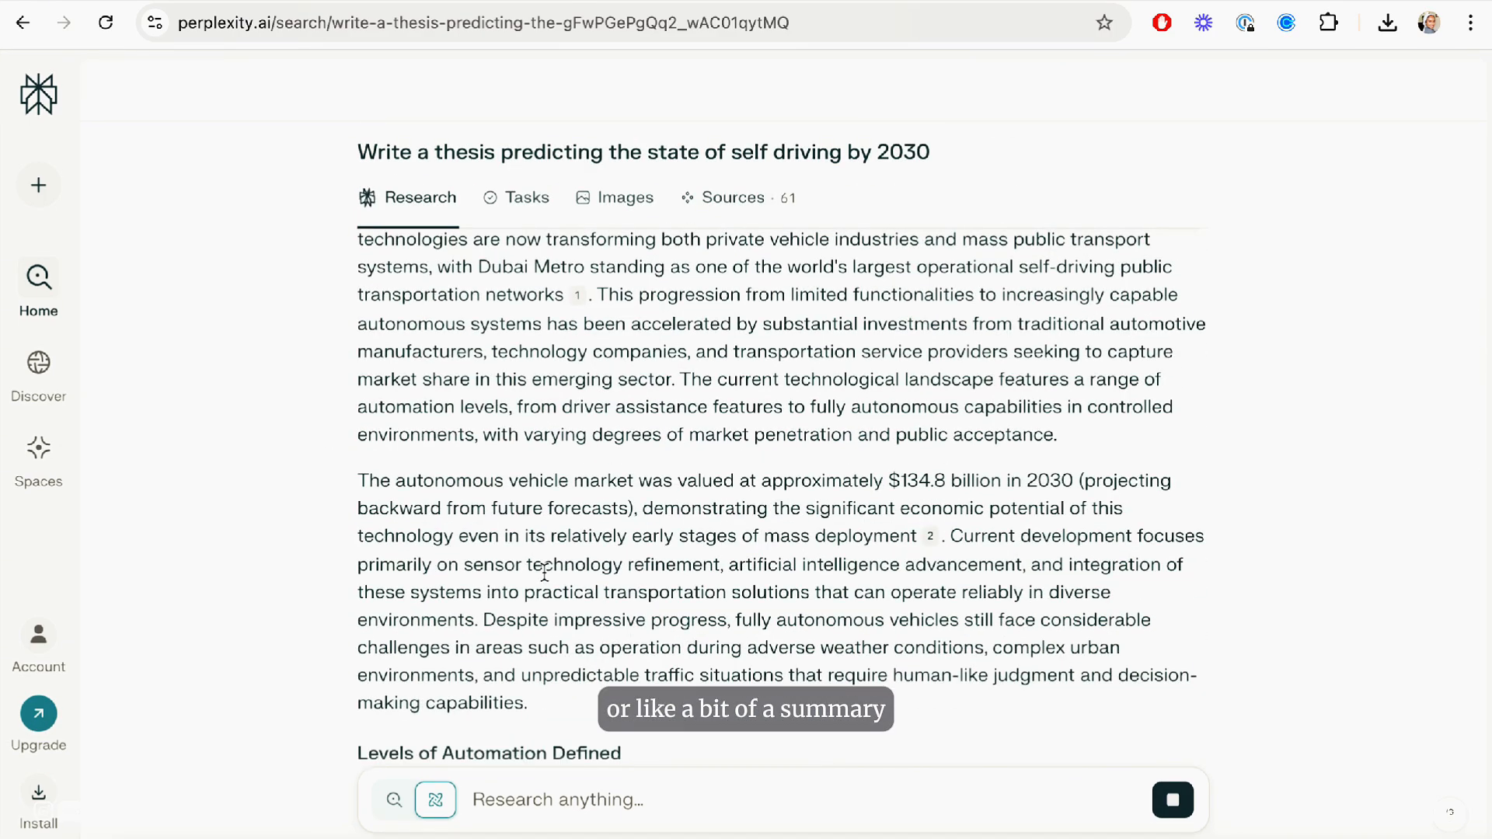
pyautogui.scroll(-3)
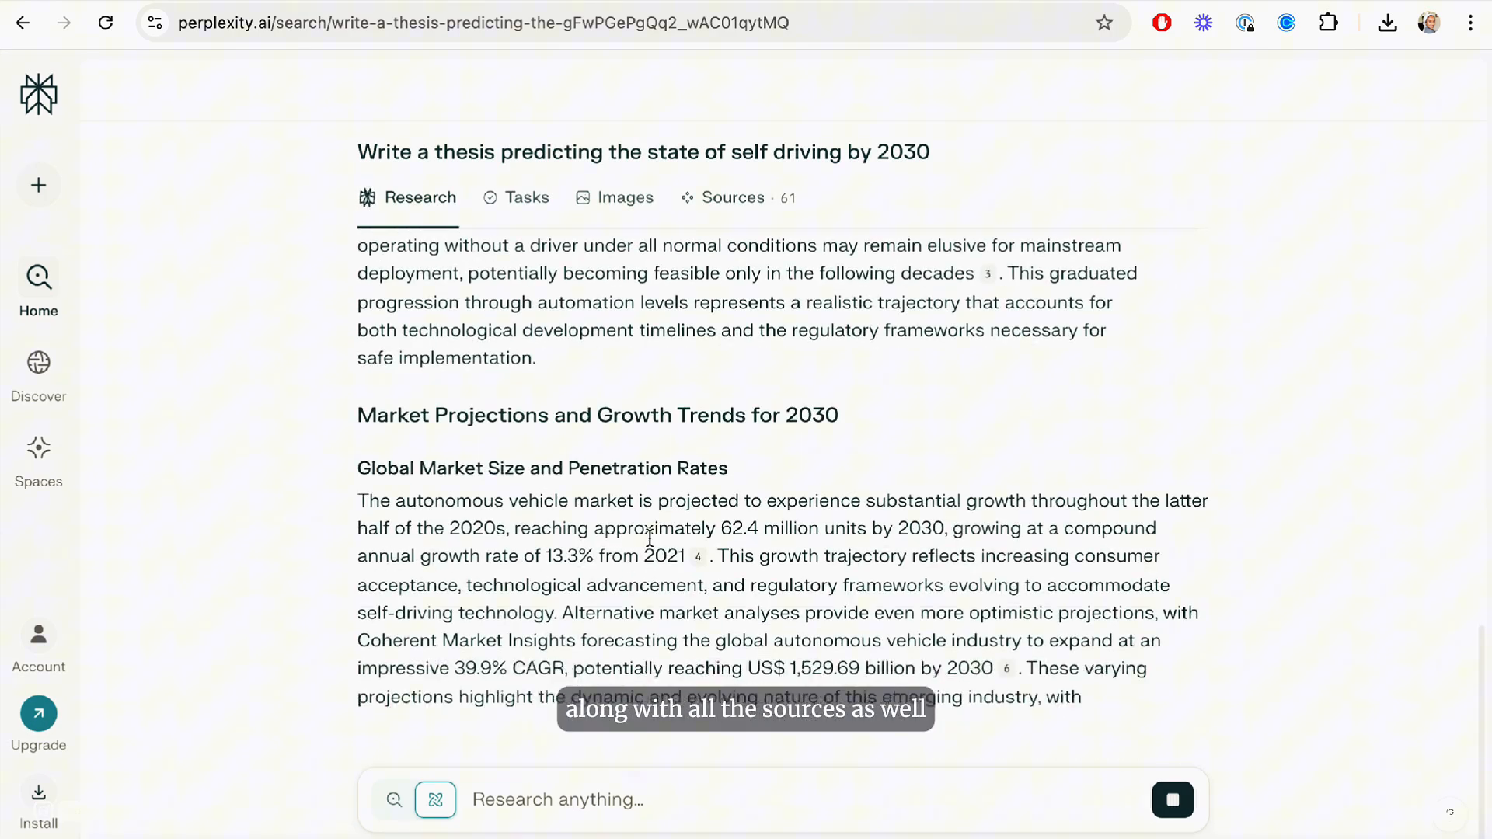
pyautogui.scroll(-3)
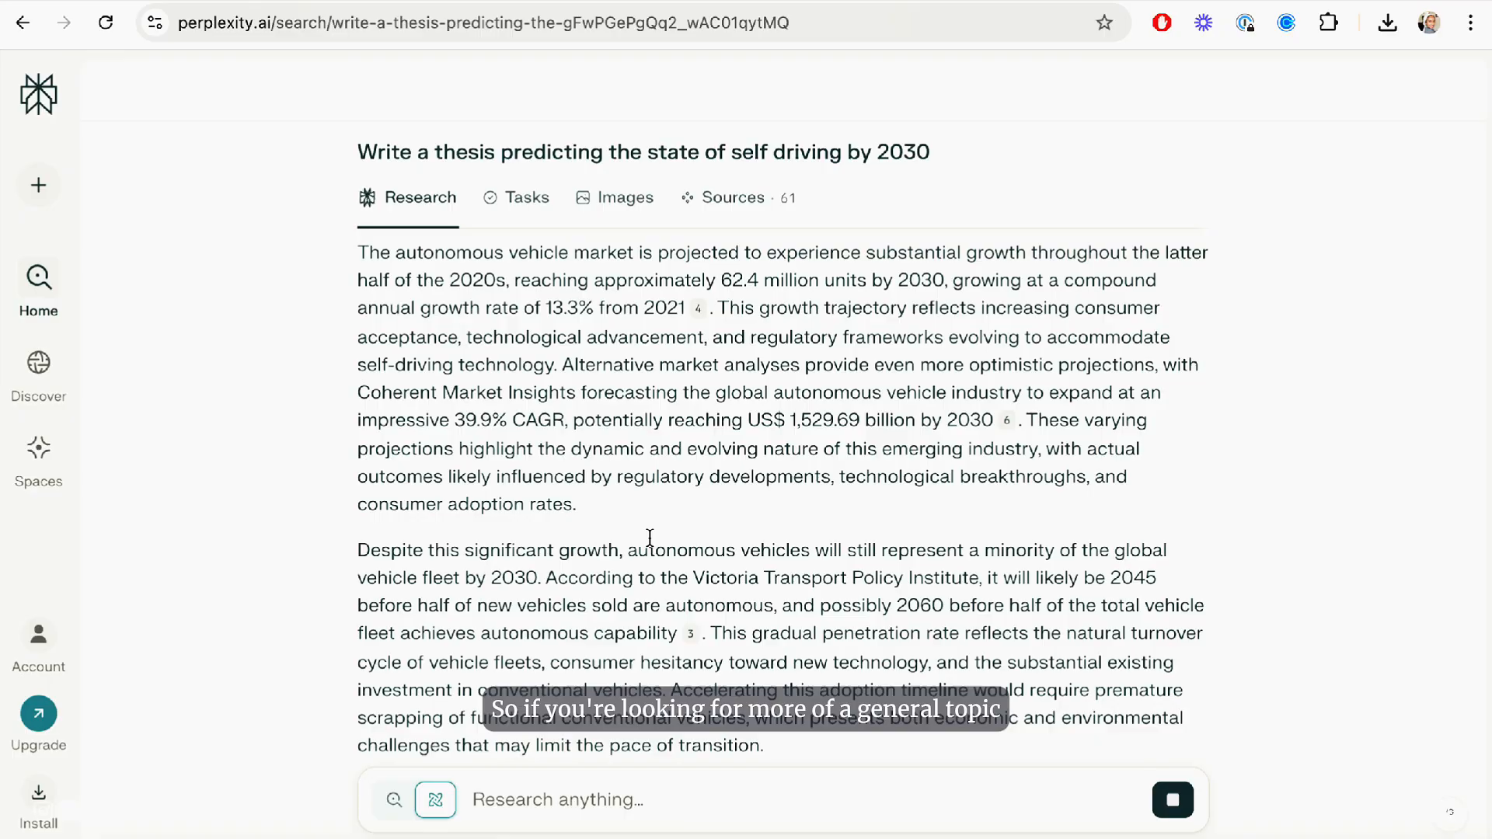
pyautogui.scroll(3)
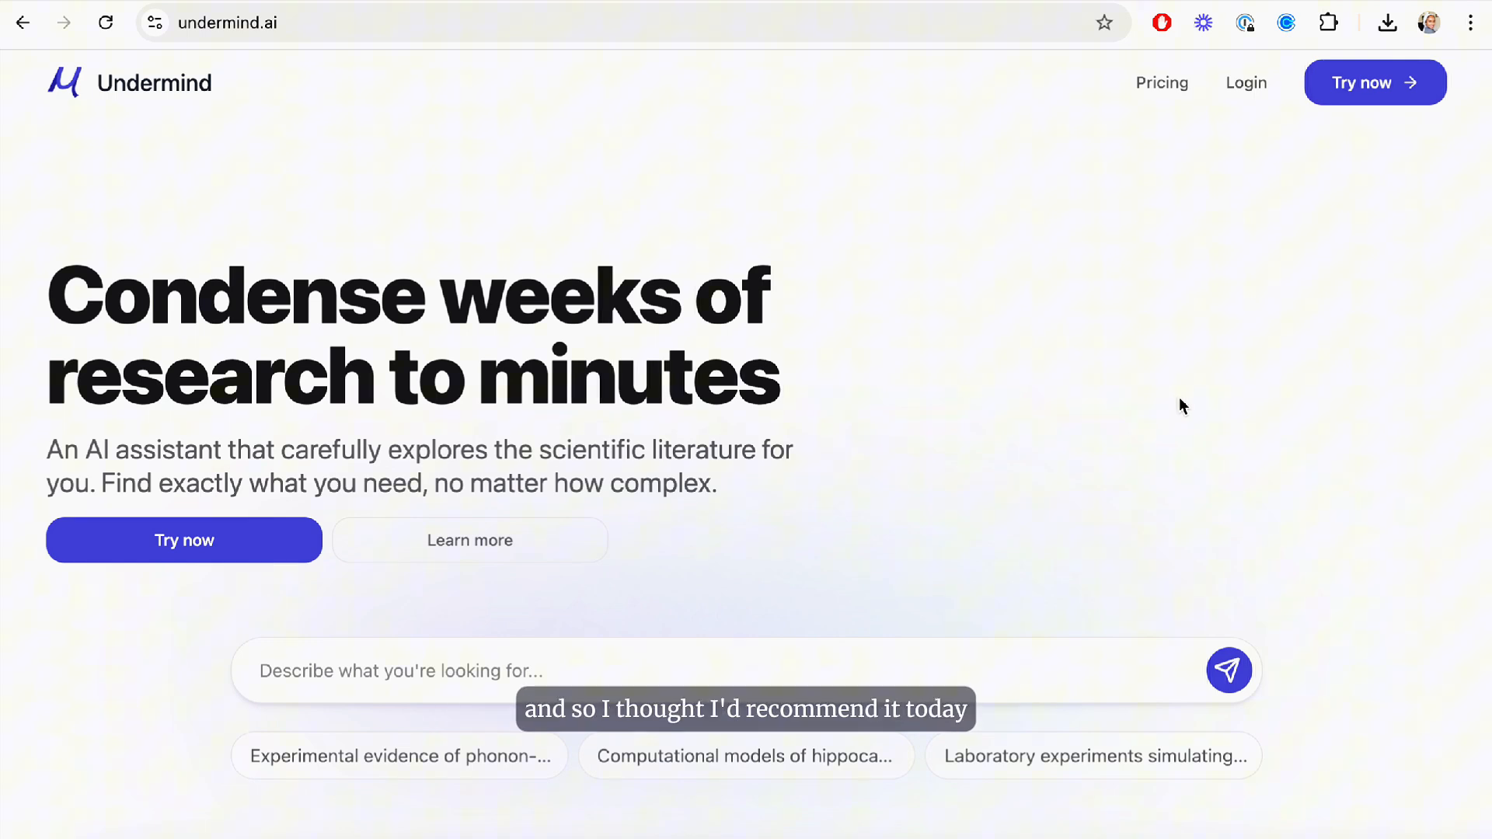
pyautogui.scroll(-3)
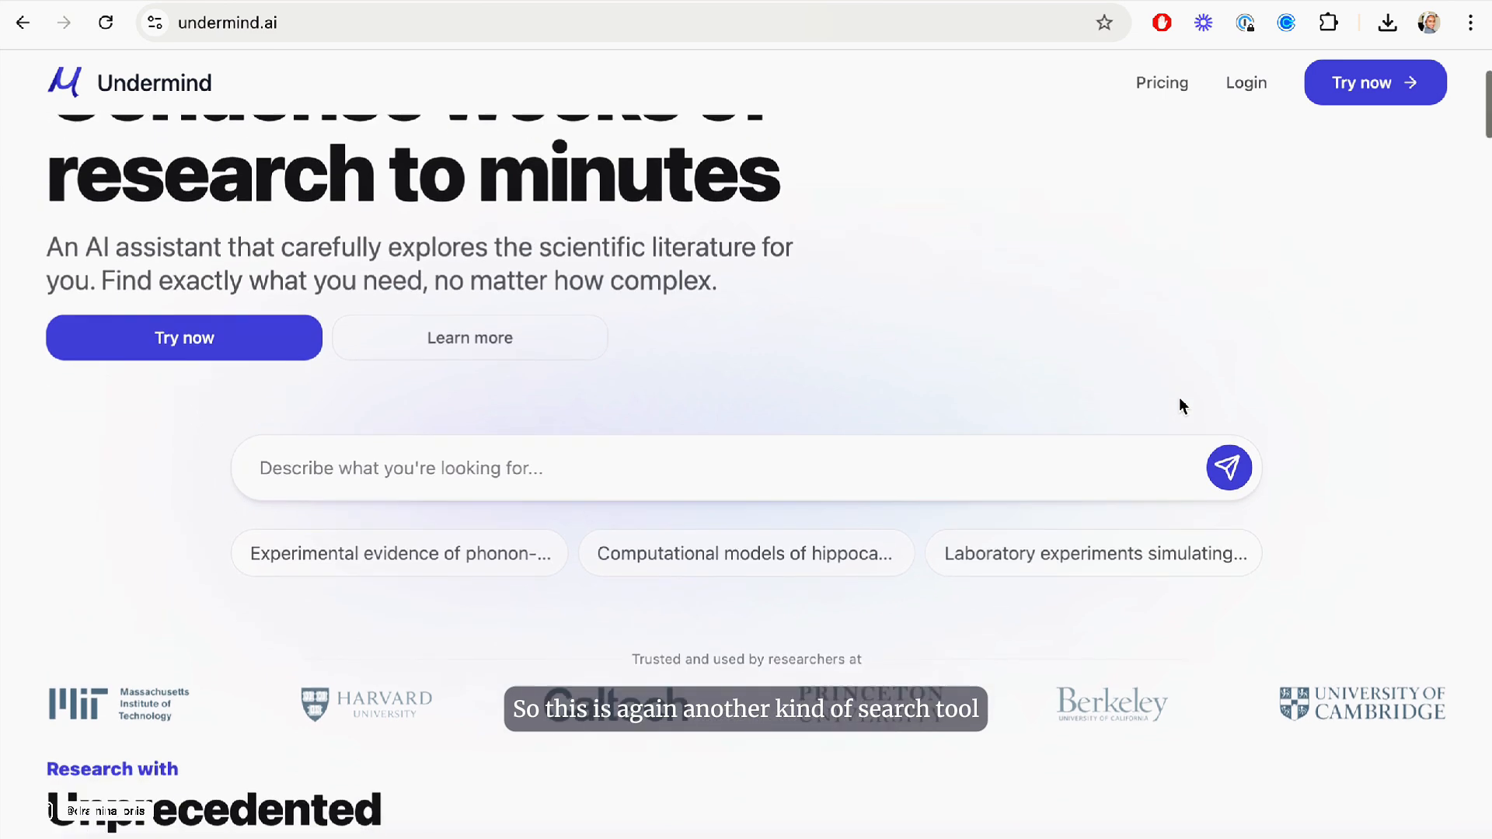
pyautogui.scroll(-3)
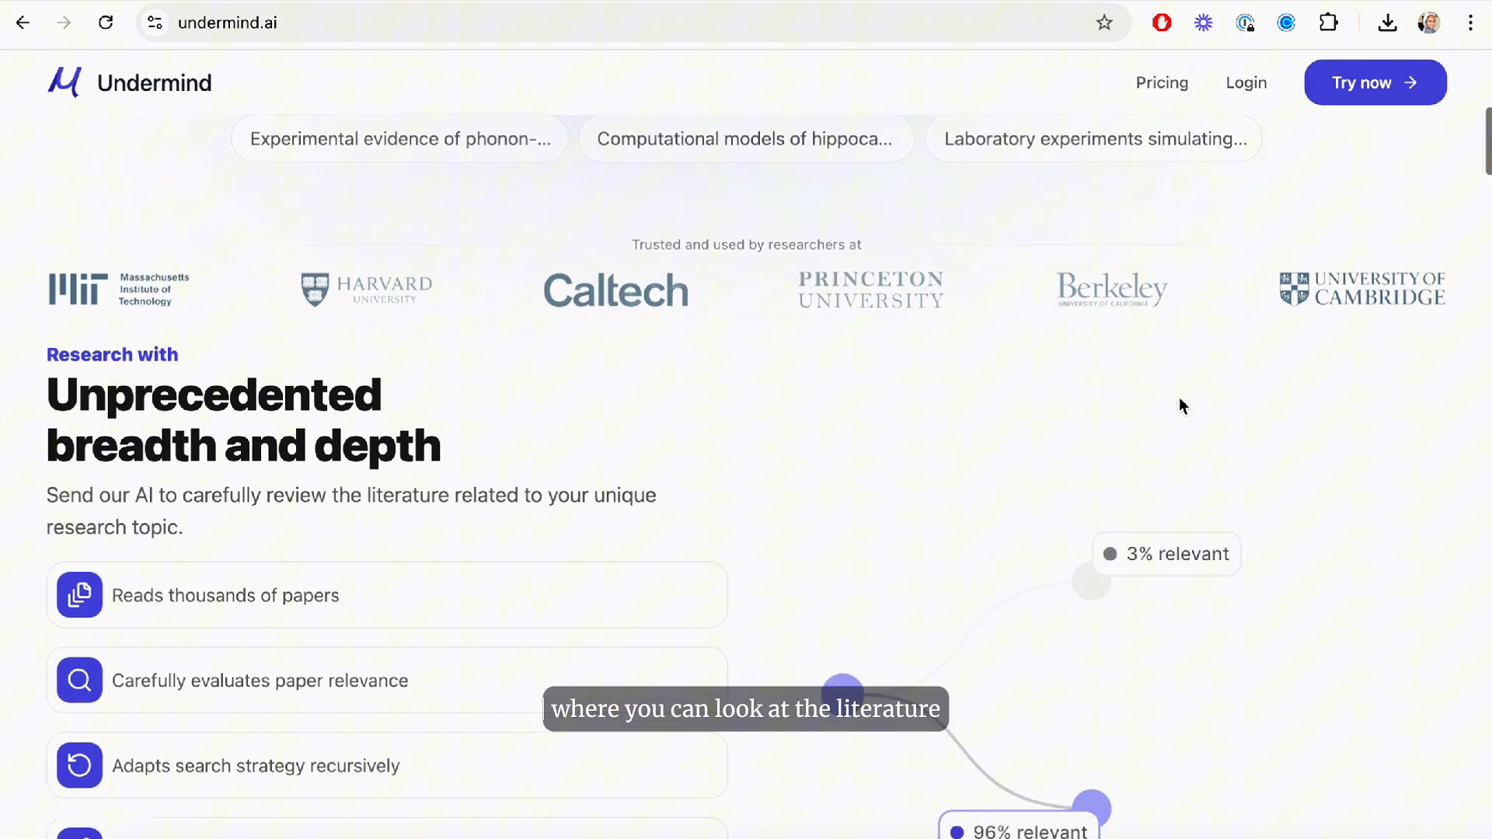
pyautogui.scroll(-3)
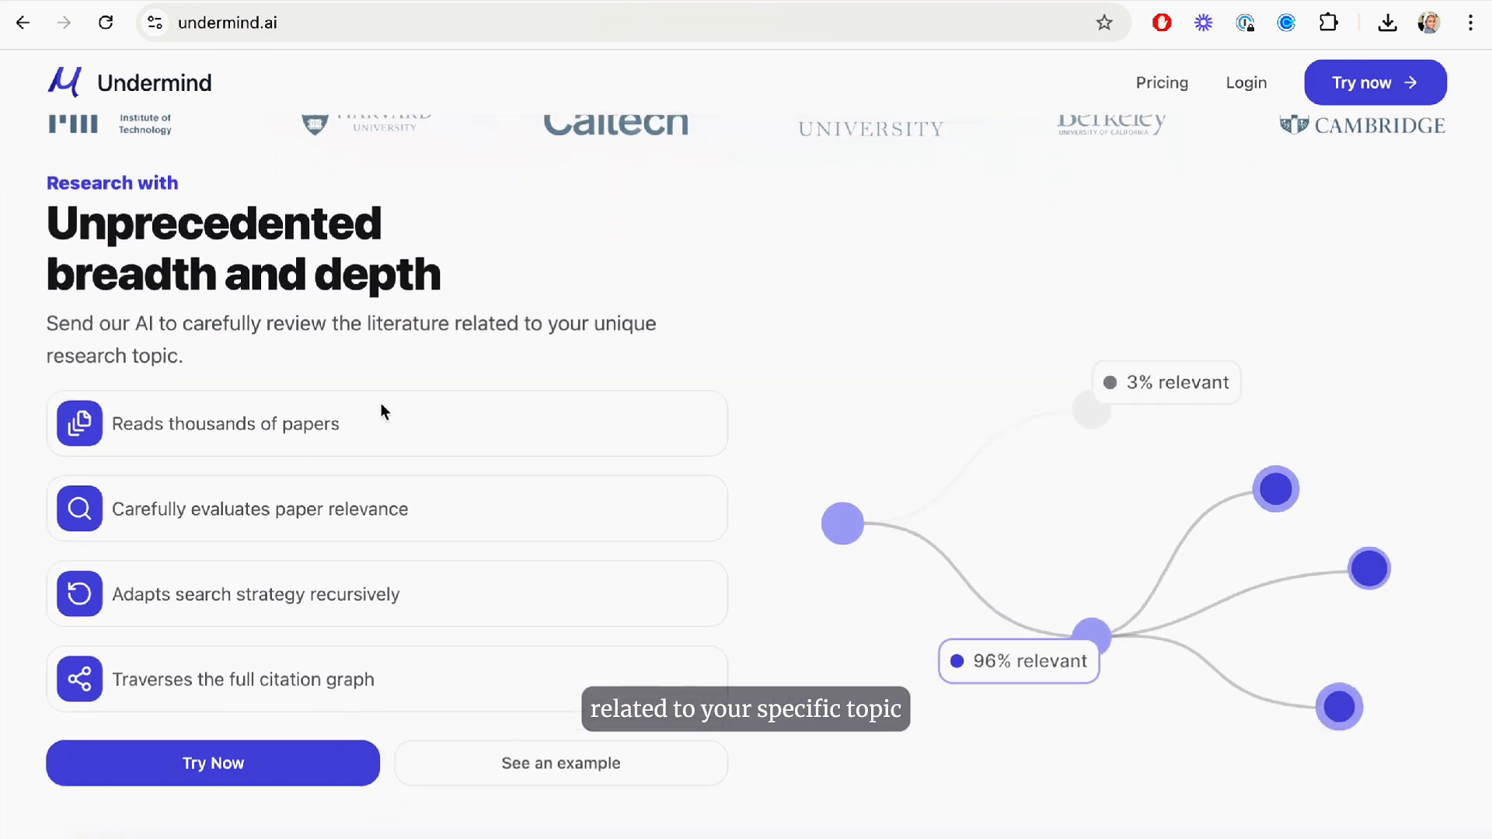
pyautogui.scroll(-3)
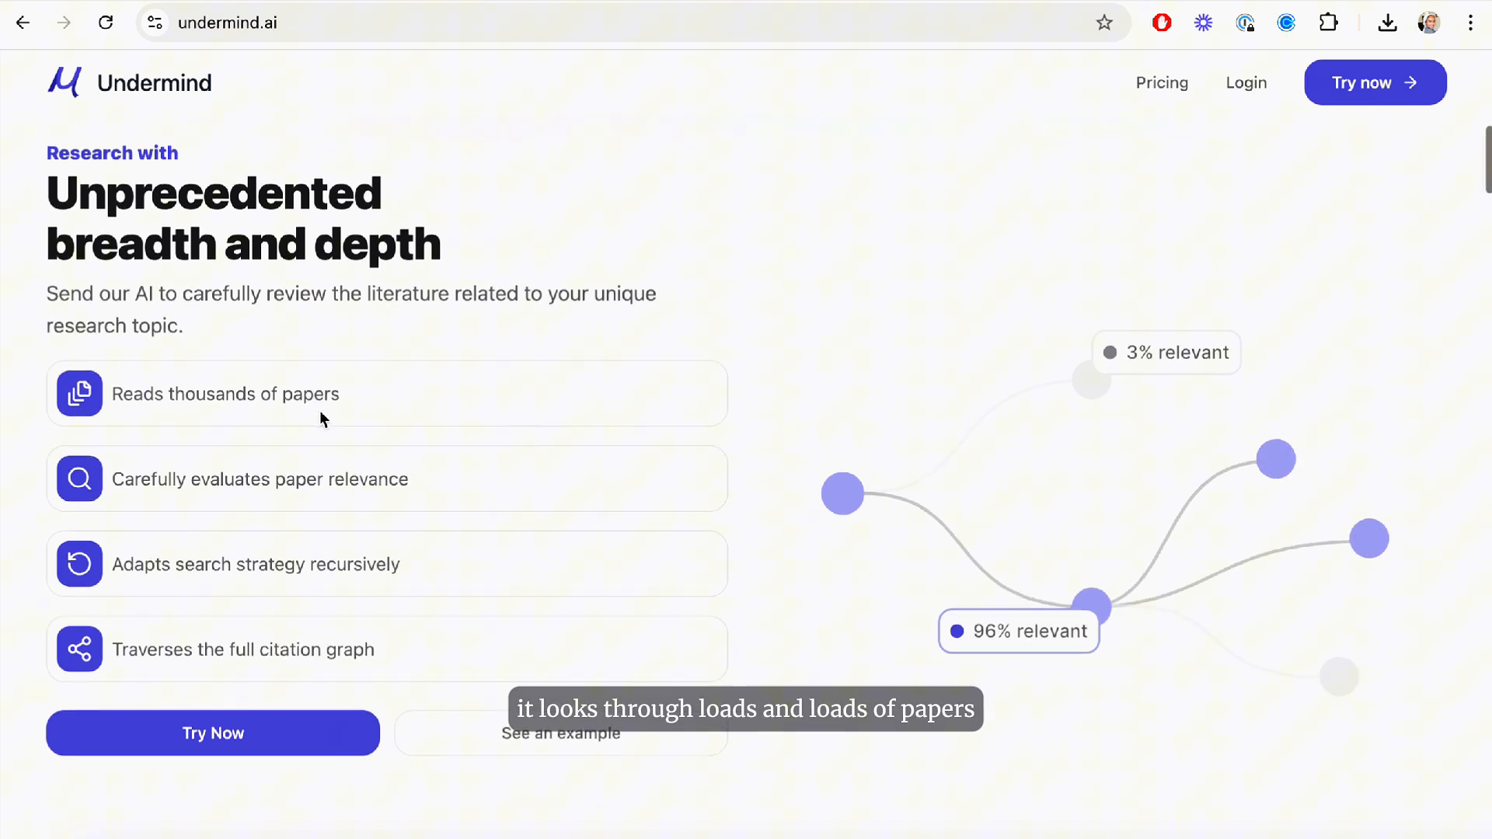
pyautogui.scroll(-3)
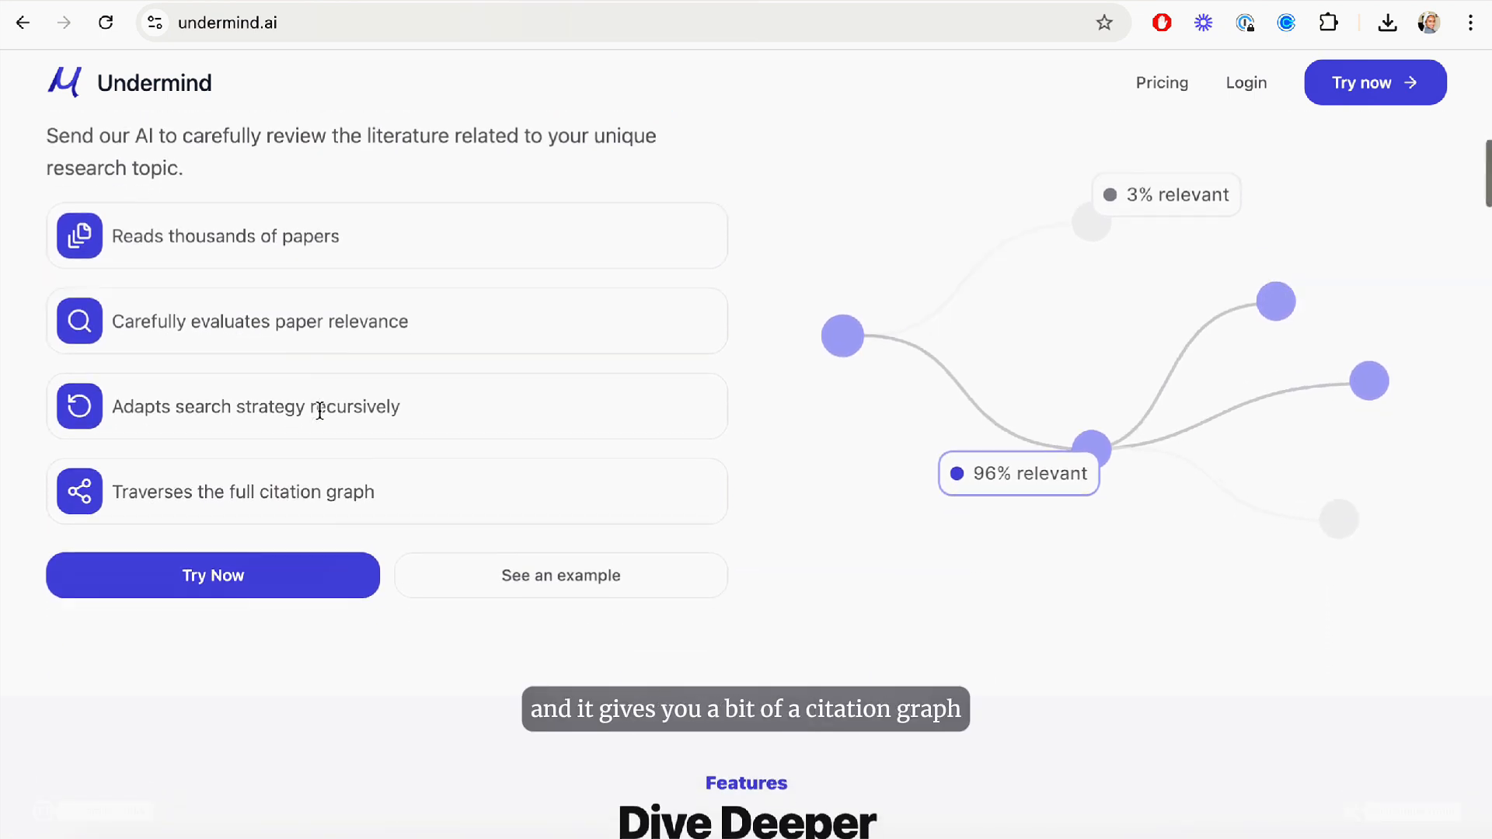
pyautogui.scroll(-3)
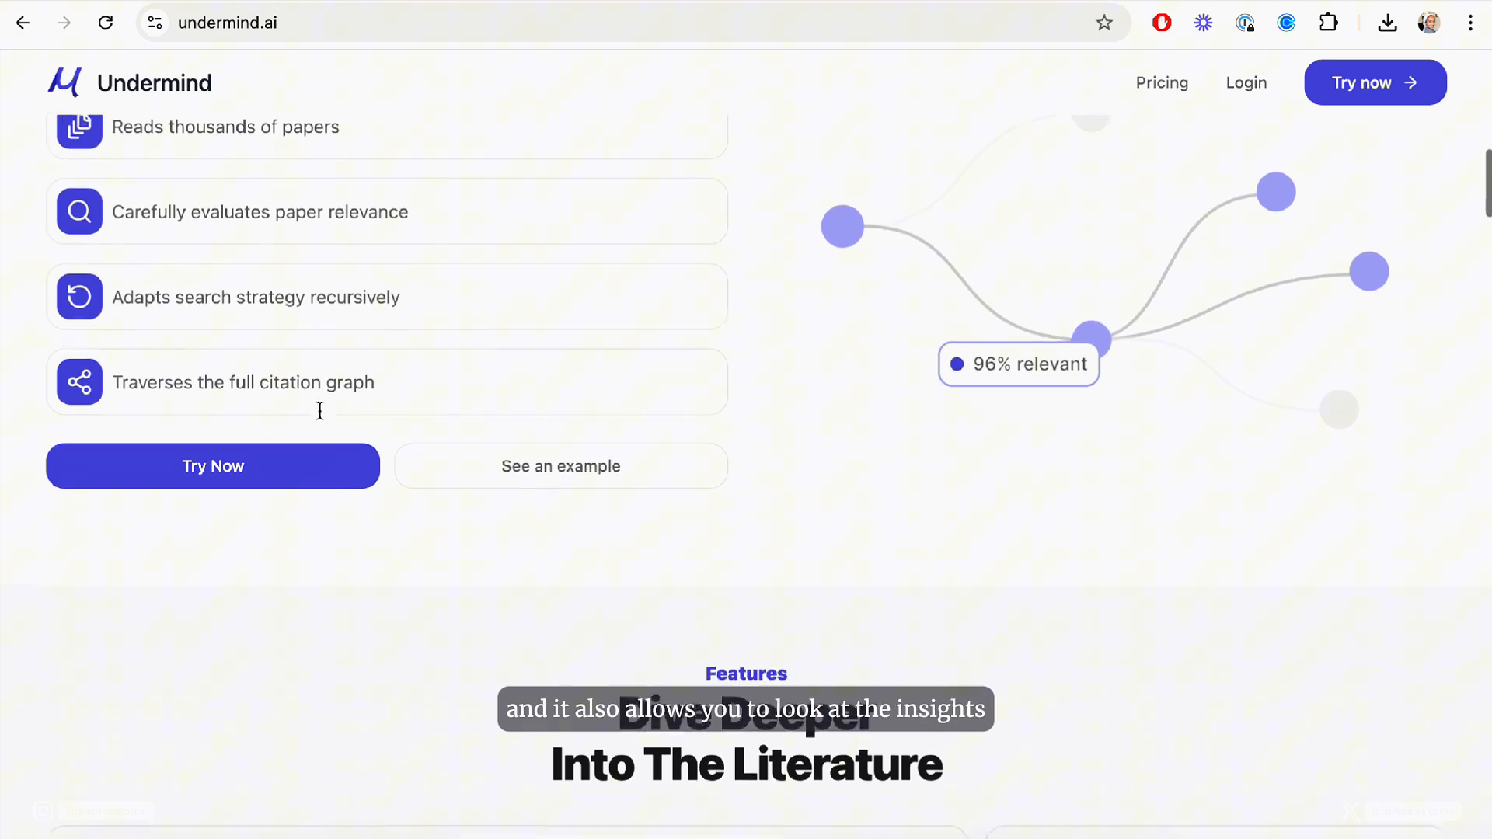
pyautogui.scroll(-3)
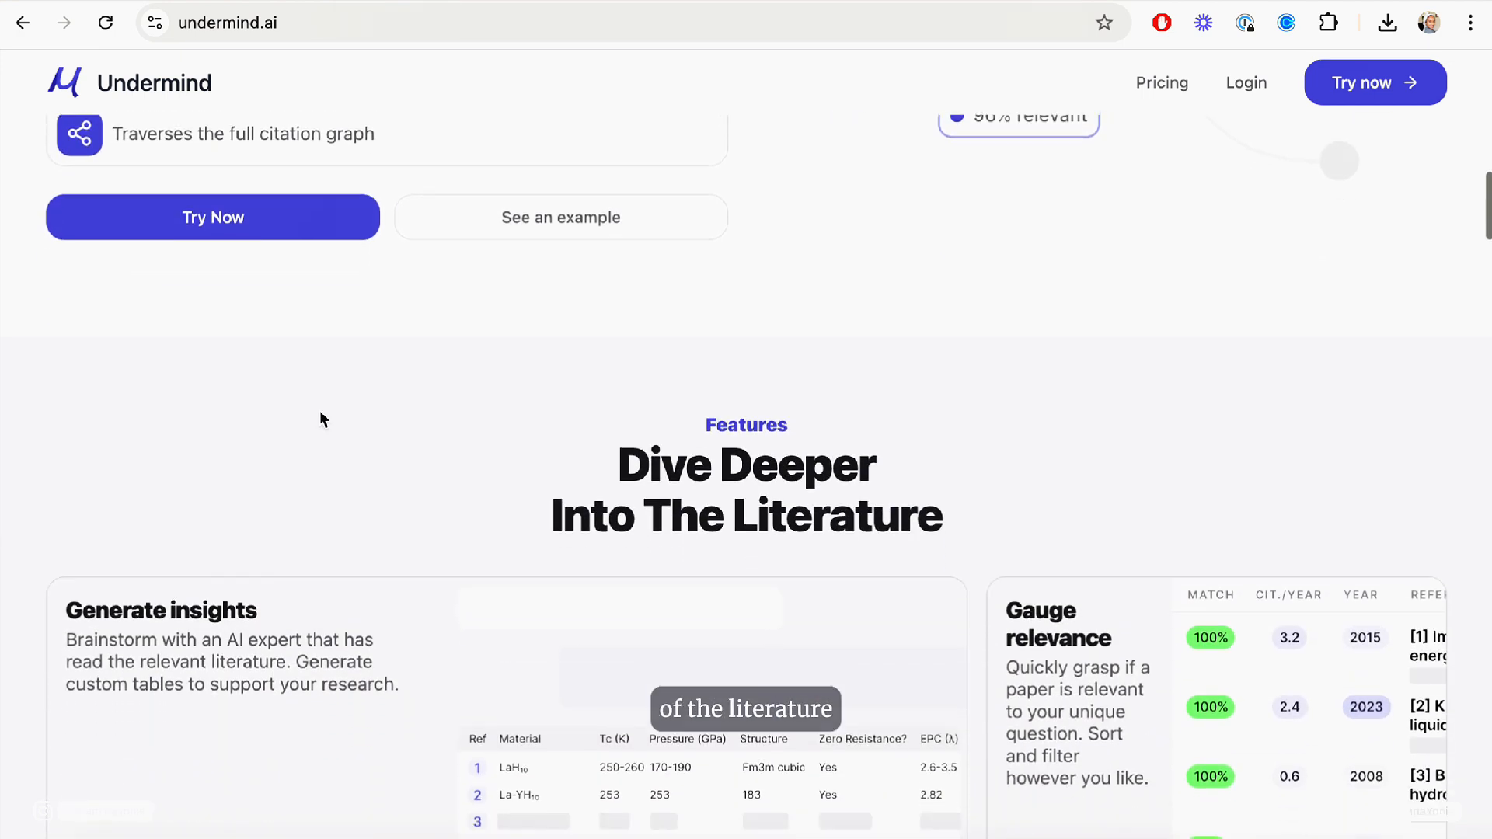
pyautogui.scroll(-3)
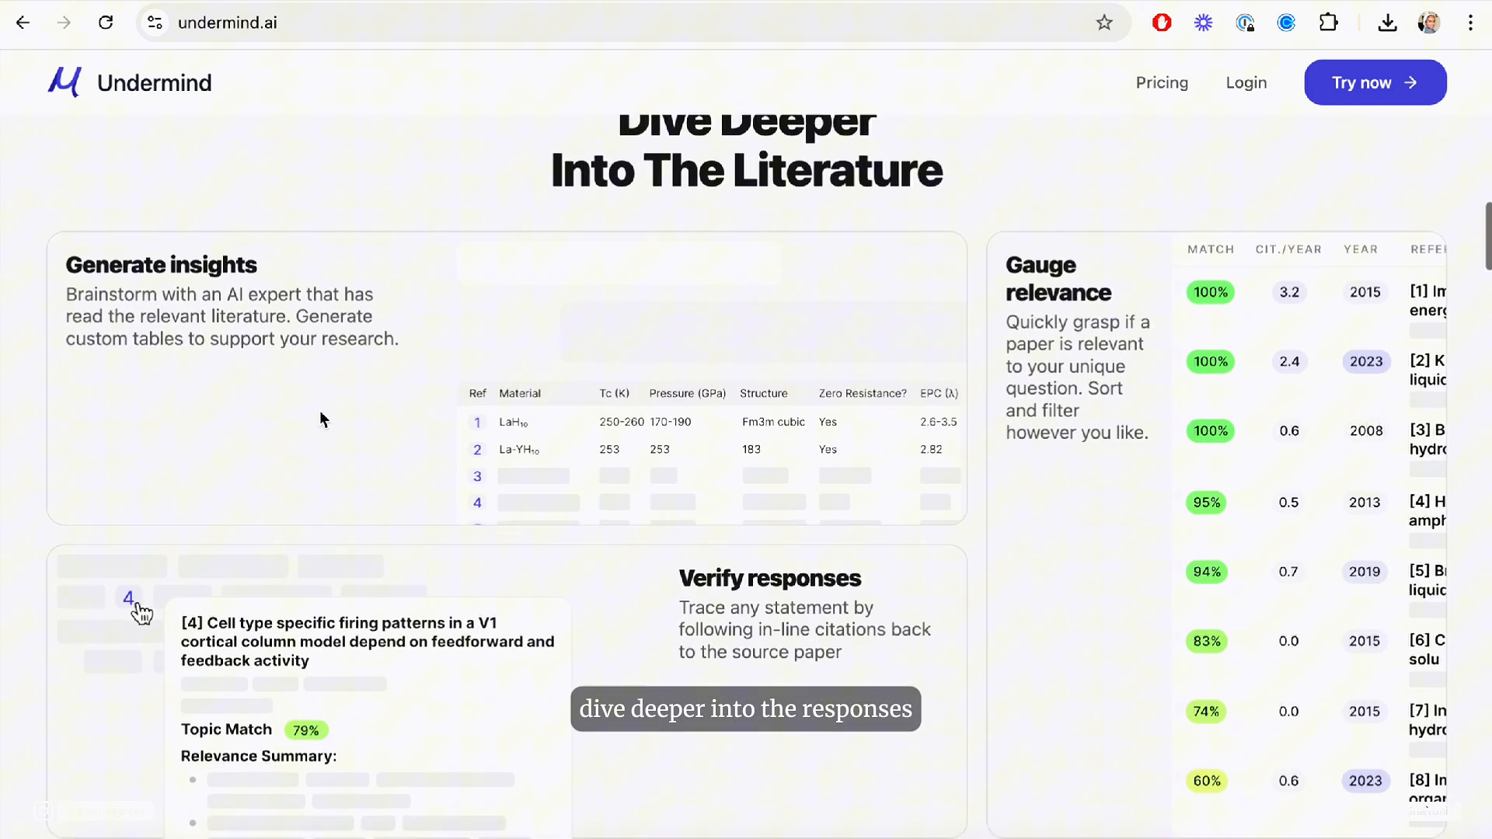
pyautogui.scroll(-3)
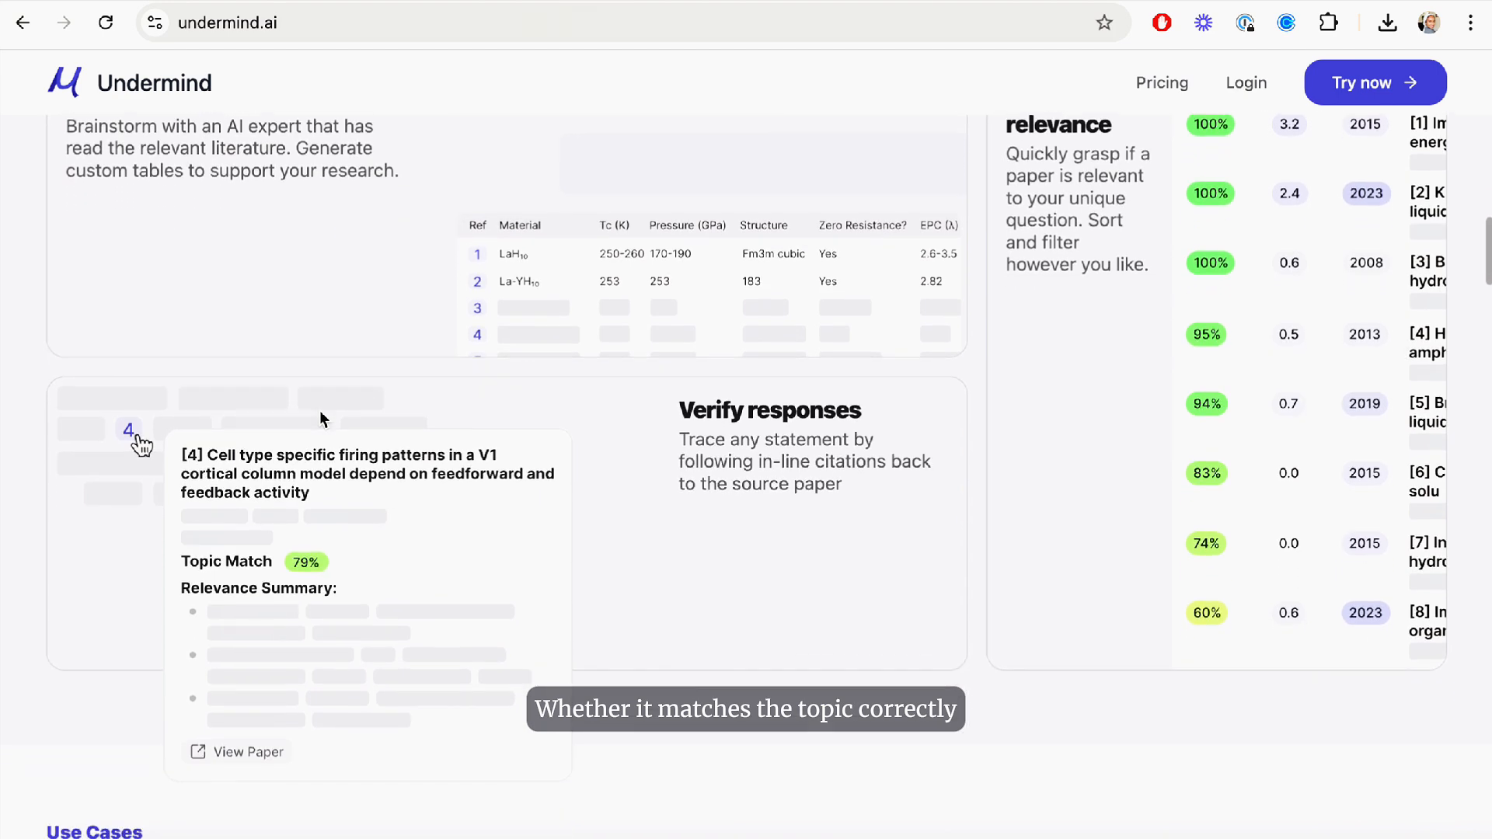
pyautogui.scroll(-3)
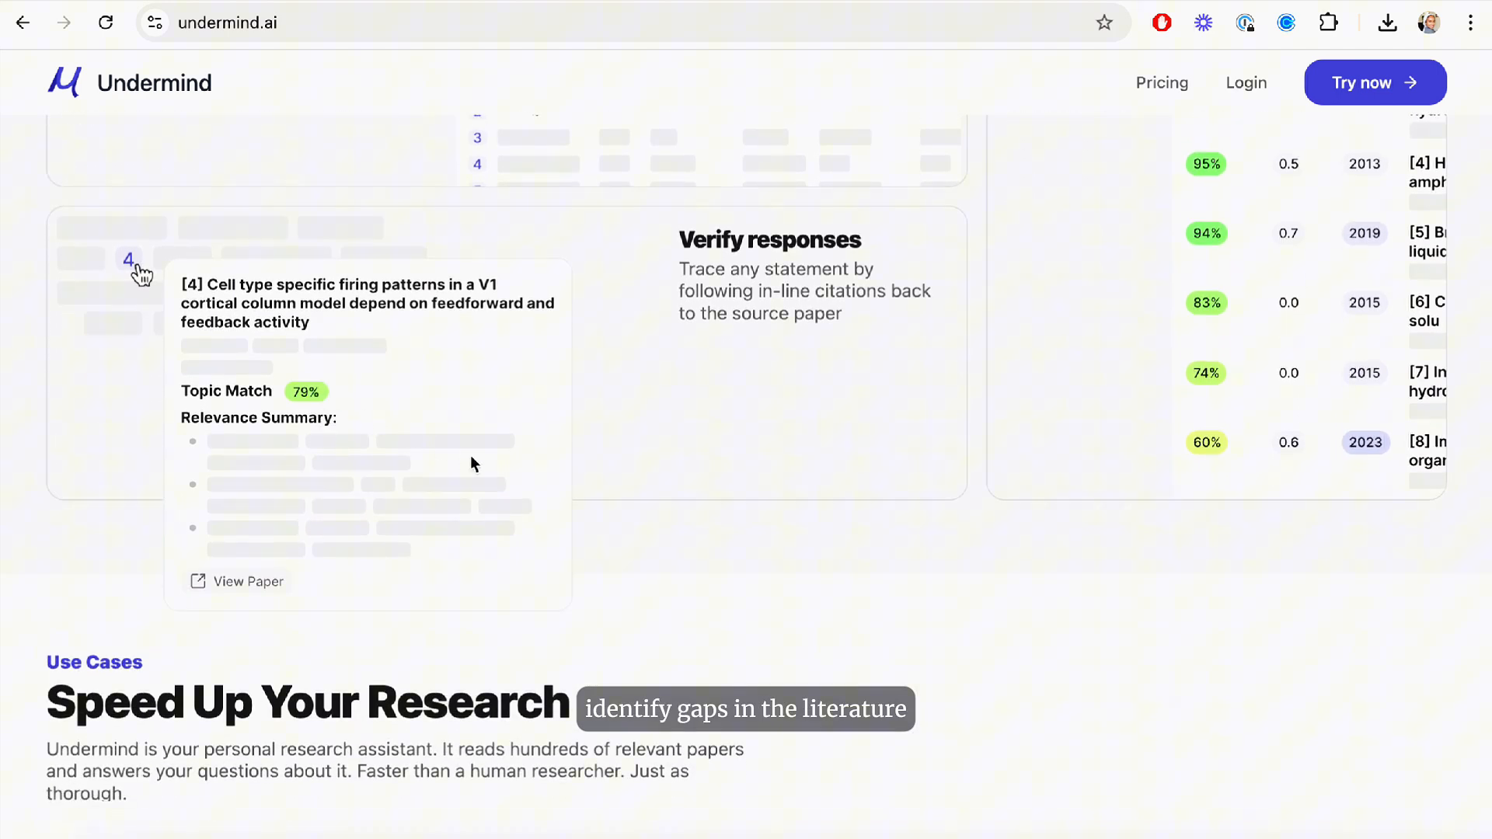
pyautogui.scroll(-3)
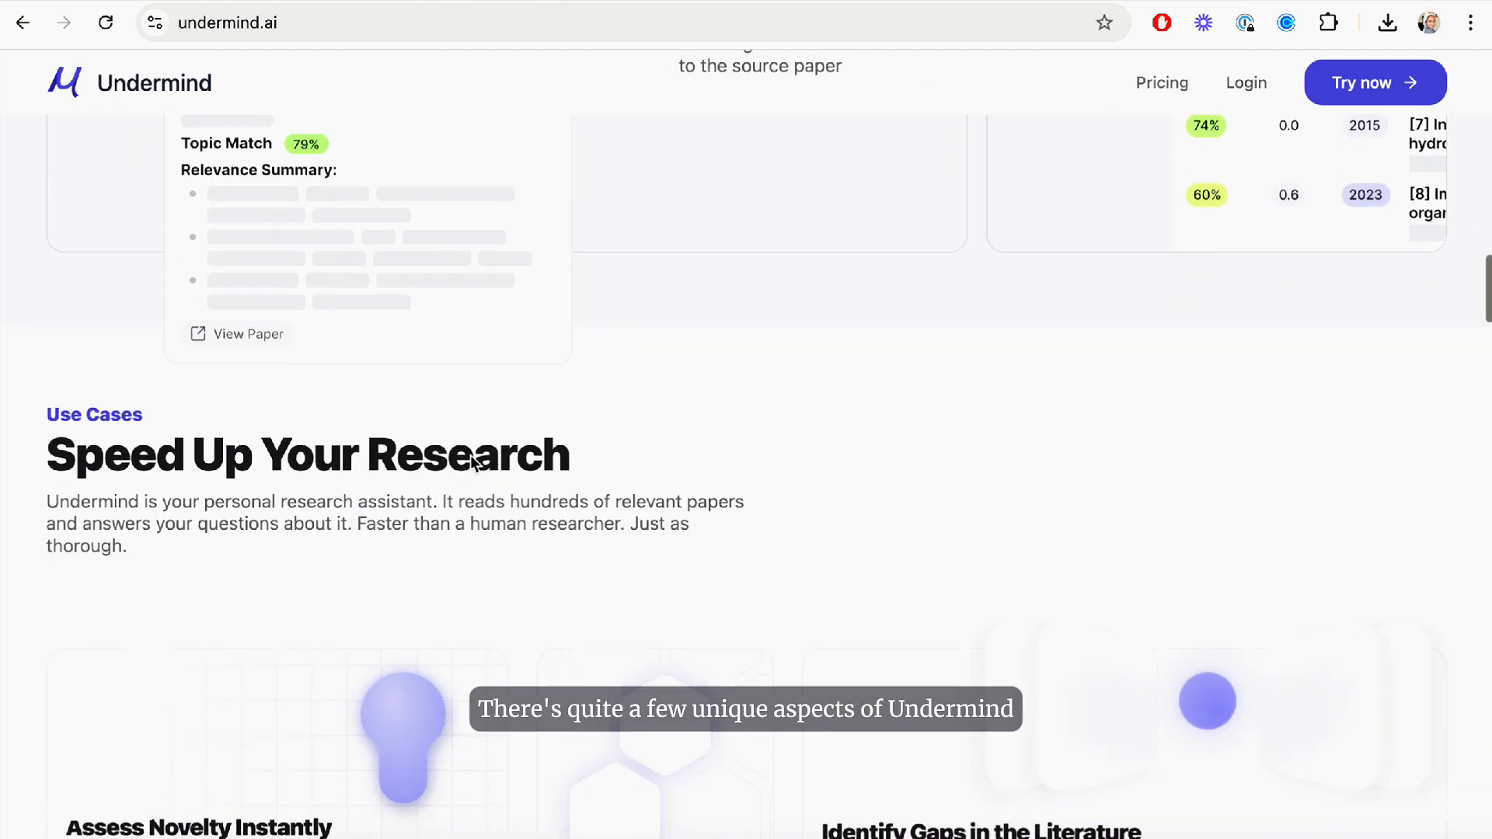
pyautogui.scroll(-3)
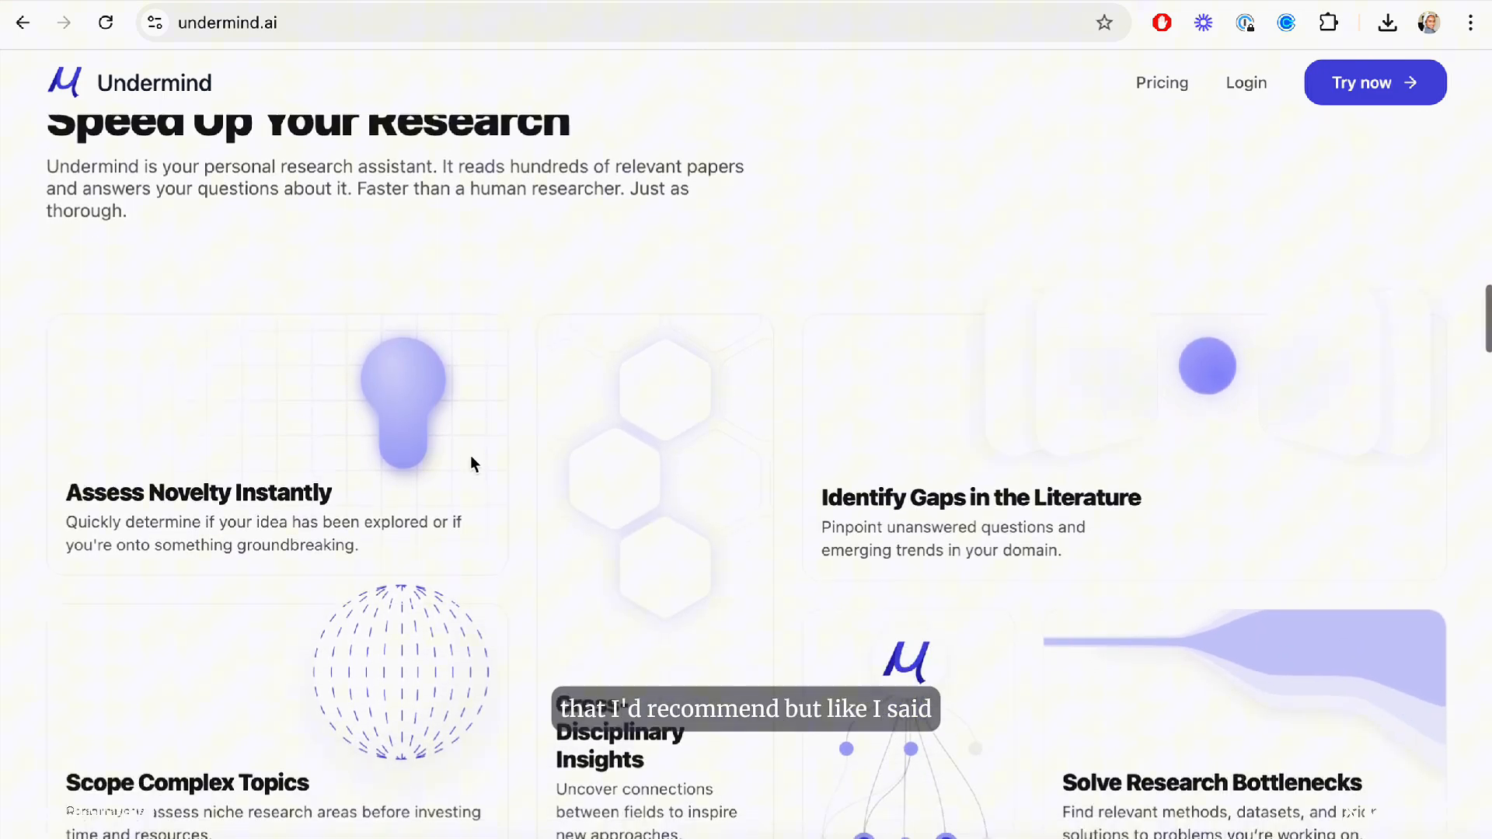
pyautogui.scroll(-3)
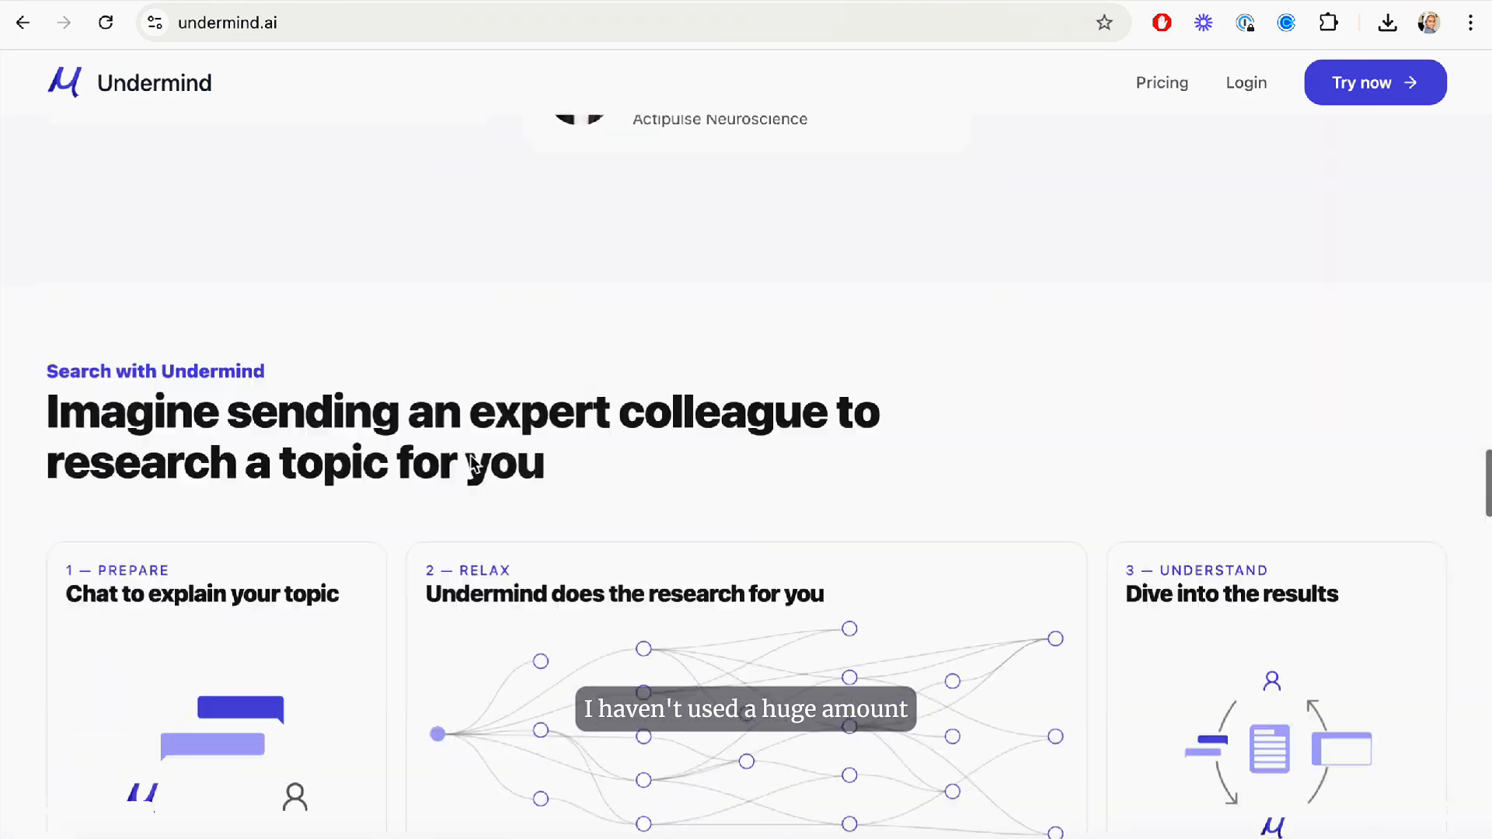
pyautogui.scroll(-3)
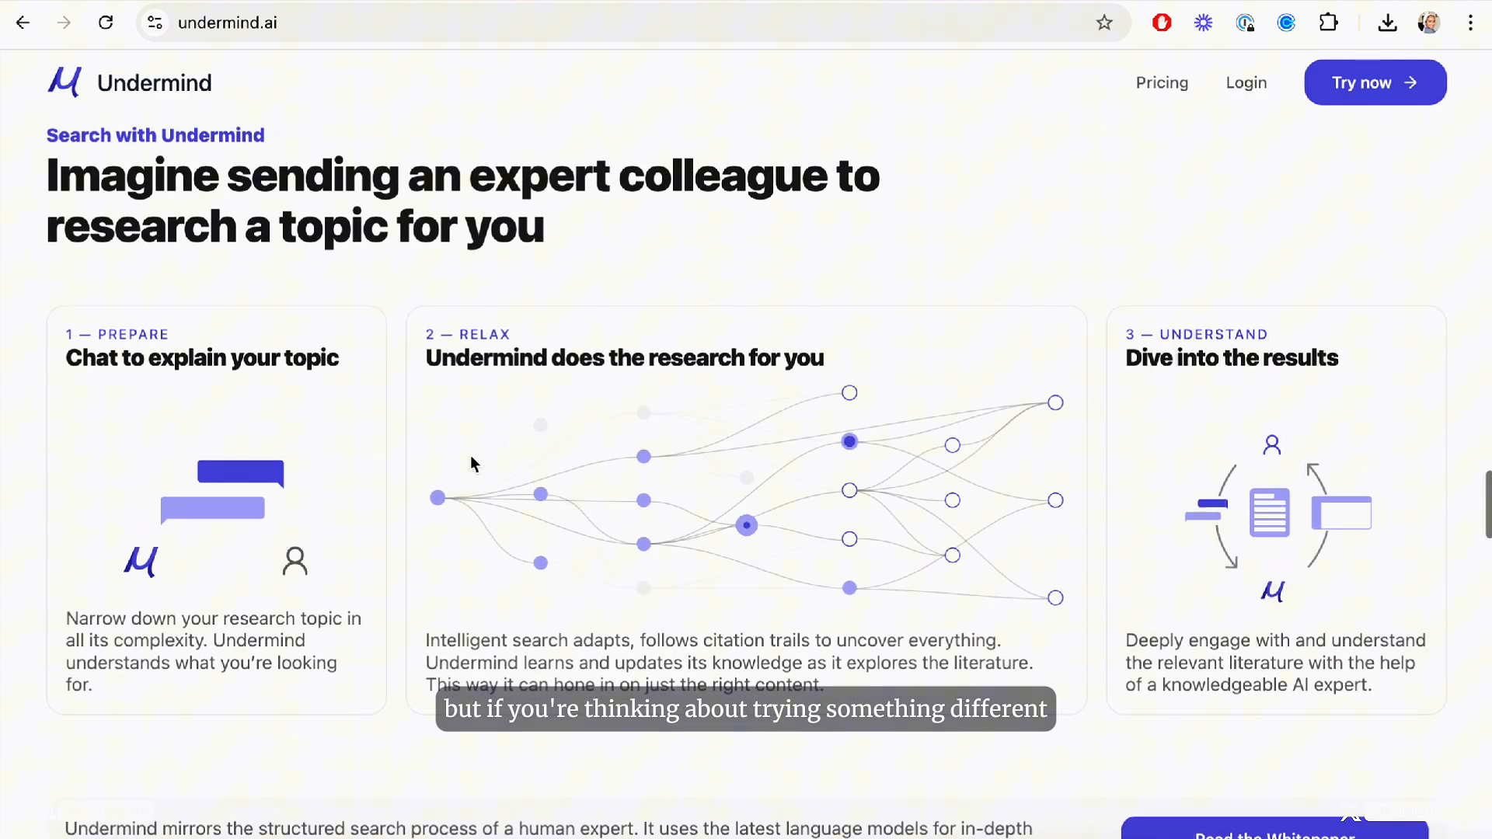
pyautogui.scroll(-3)
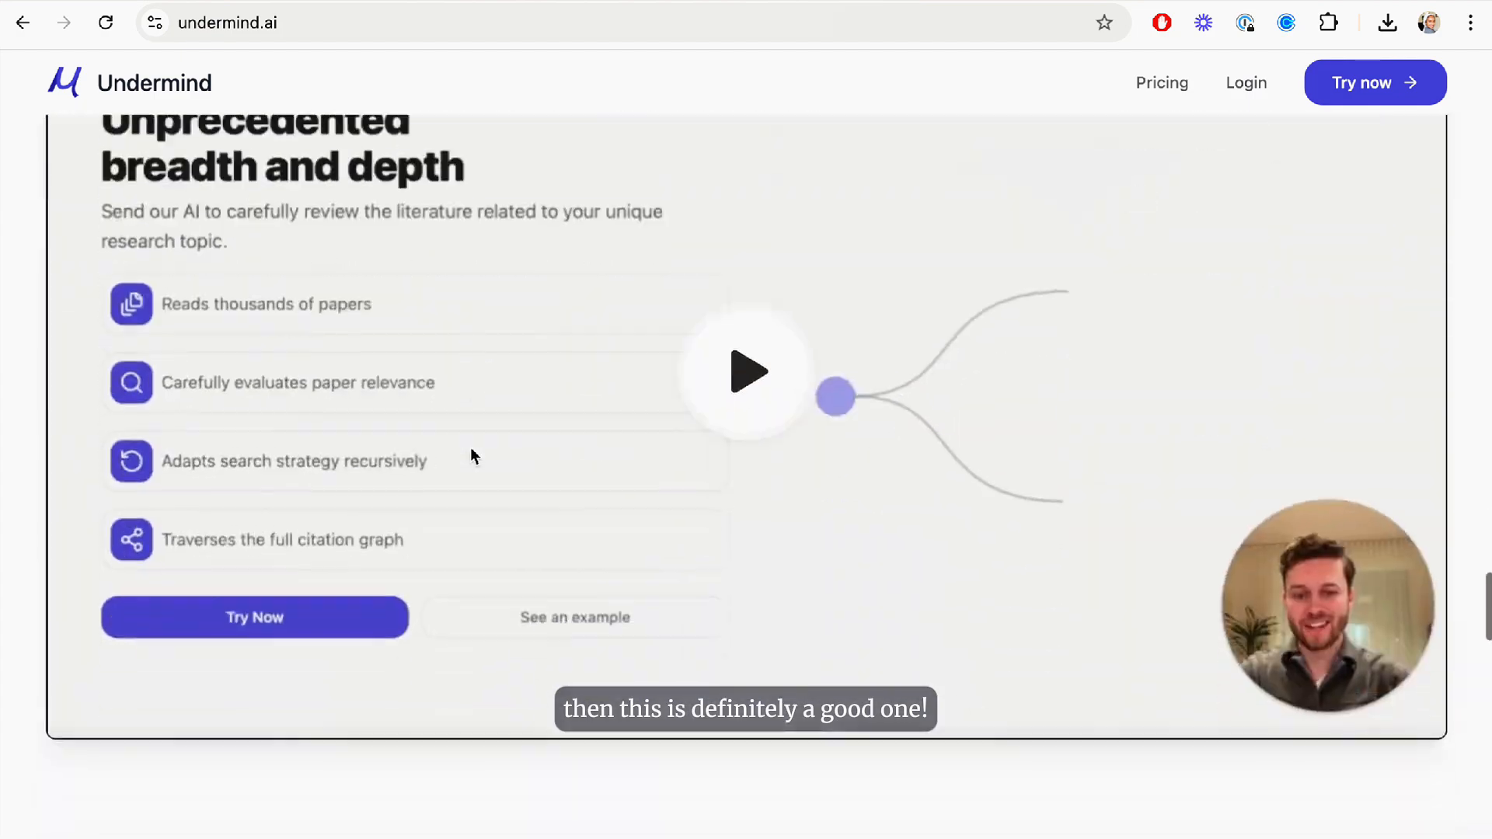
pyautogui.click(745, 371)
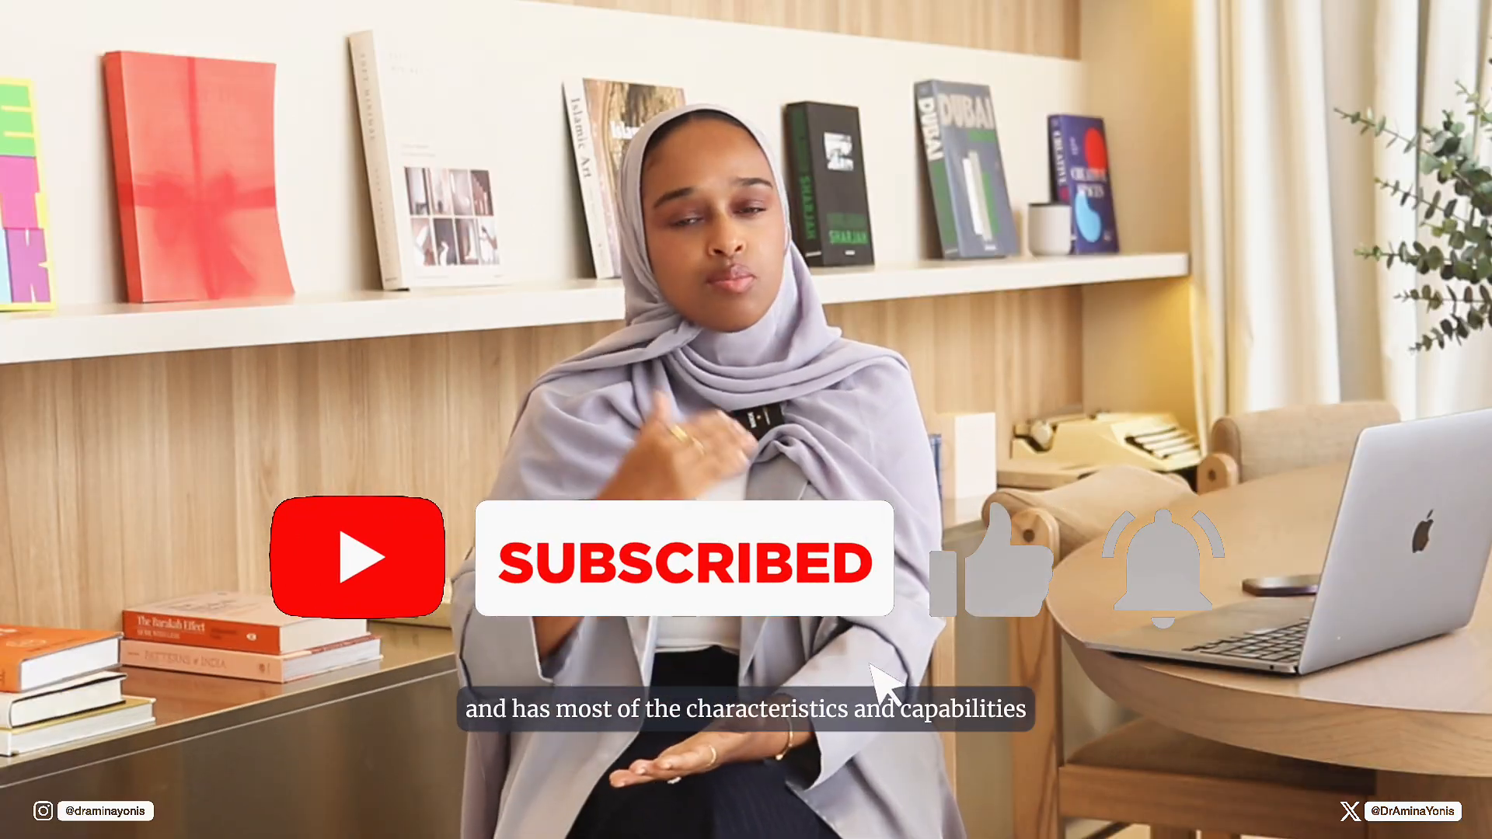